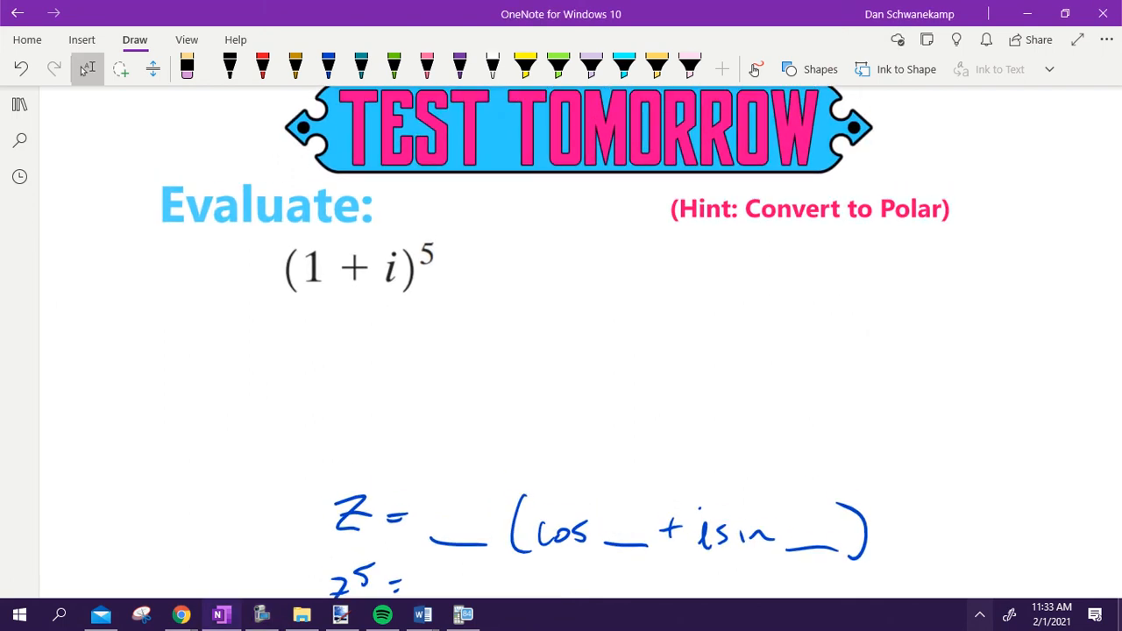
Step: Underline the 'Convert to Polar' hint and label (1+i)⁵ with teal x and y
scroll(down, 3)
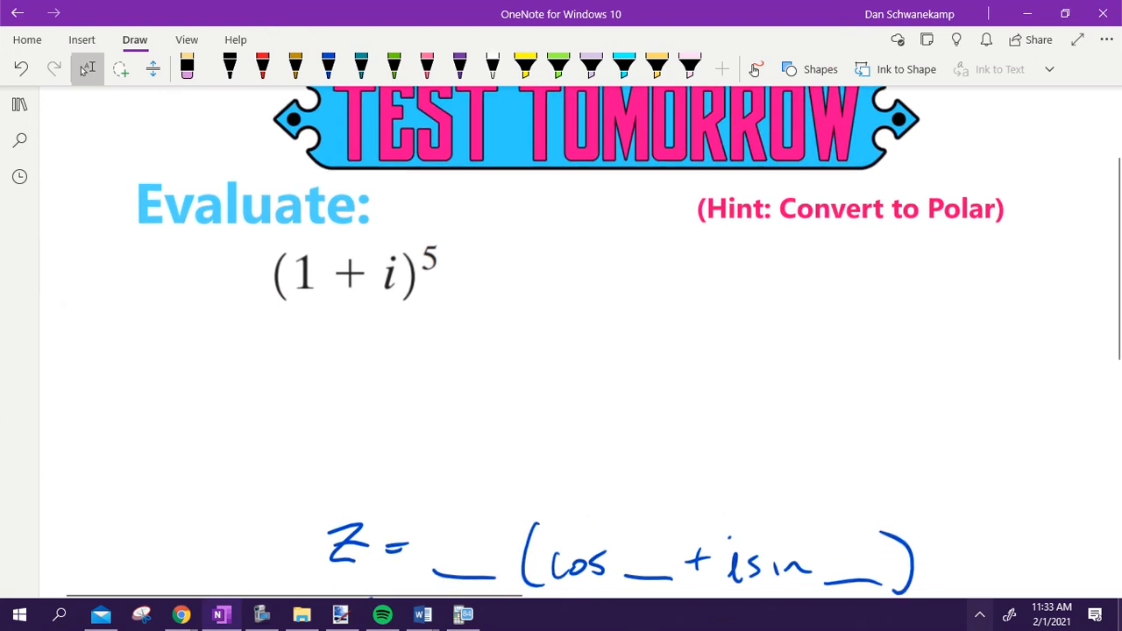
scroll(down, 3)
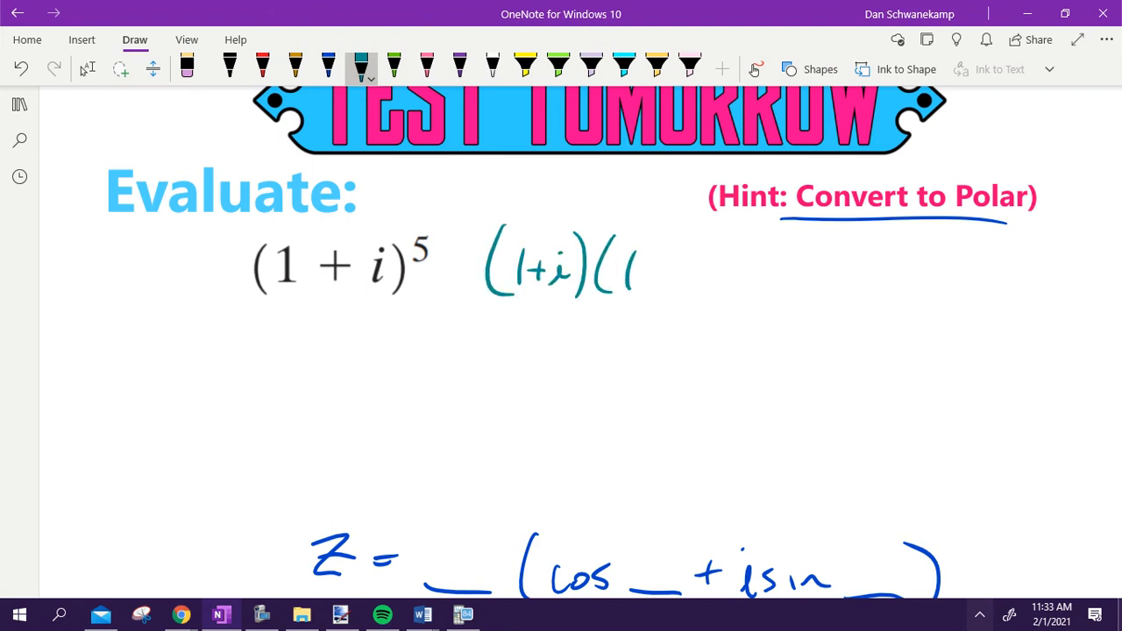
drag(645, 263, 701, 280)
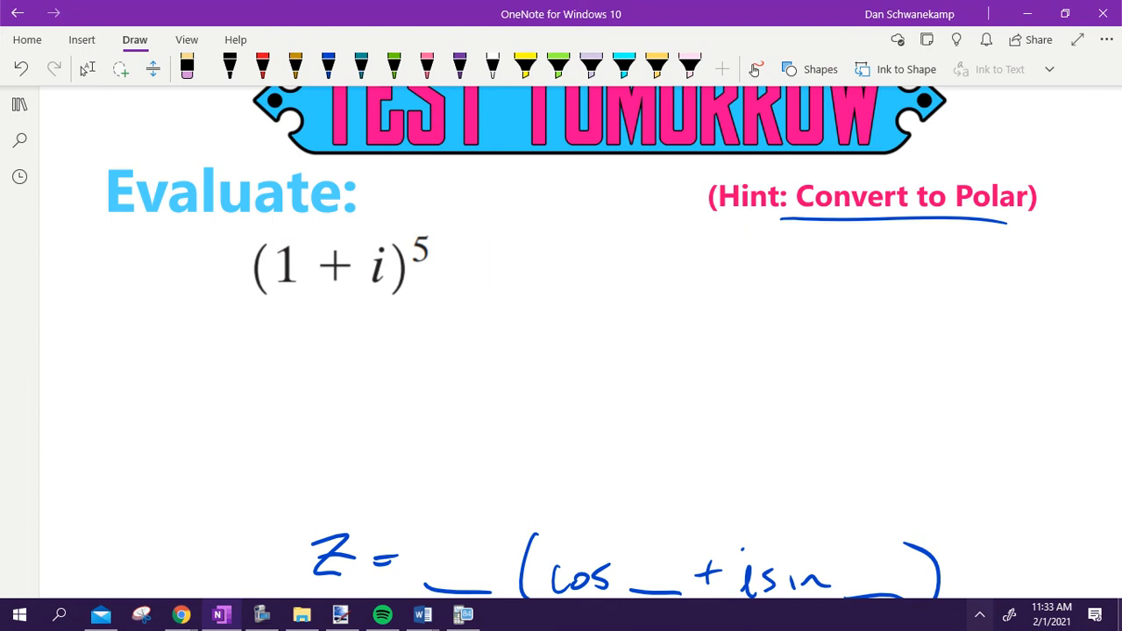
click(361, 65)
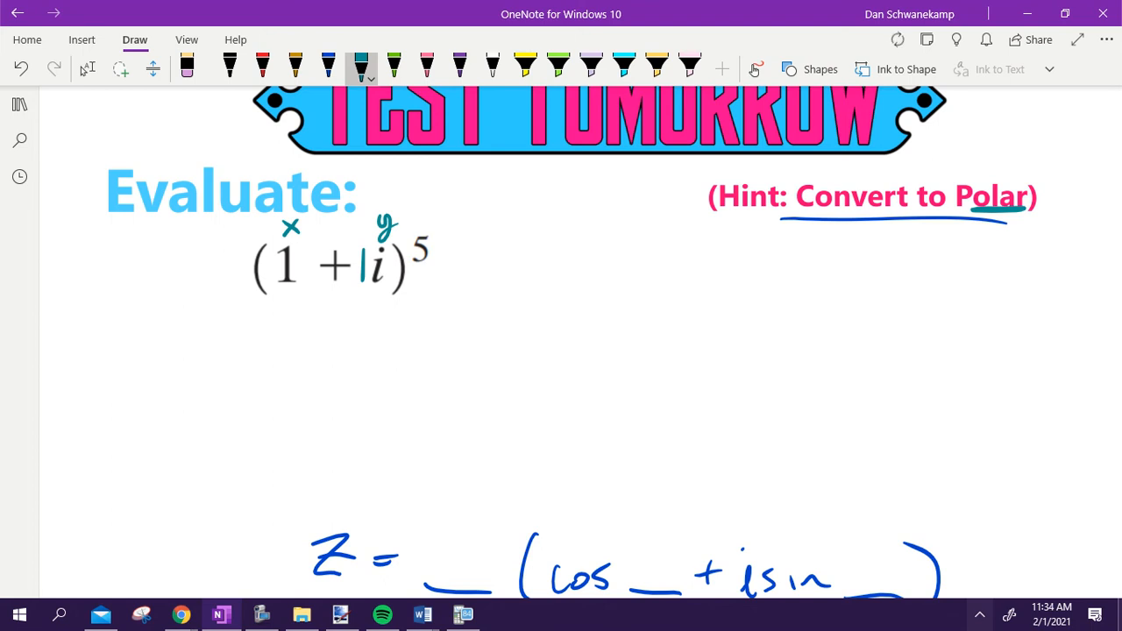
Step: Work x²+y²=r², 1+1=r², 2=r² to √2=r in teal, filling √2 into Z's modulus blank
drag(412, 311, 395, 347)
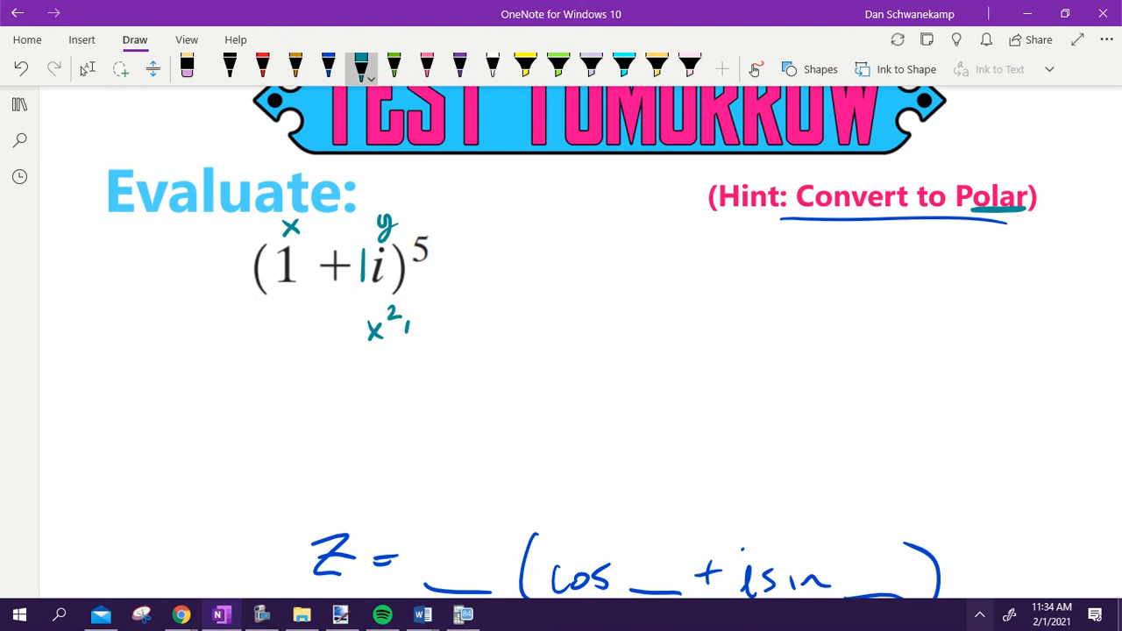
drag(403, 324, 526, 324)
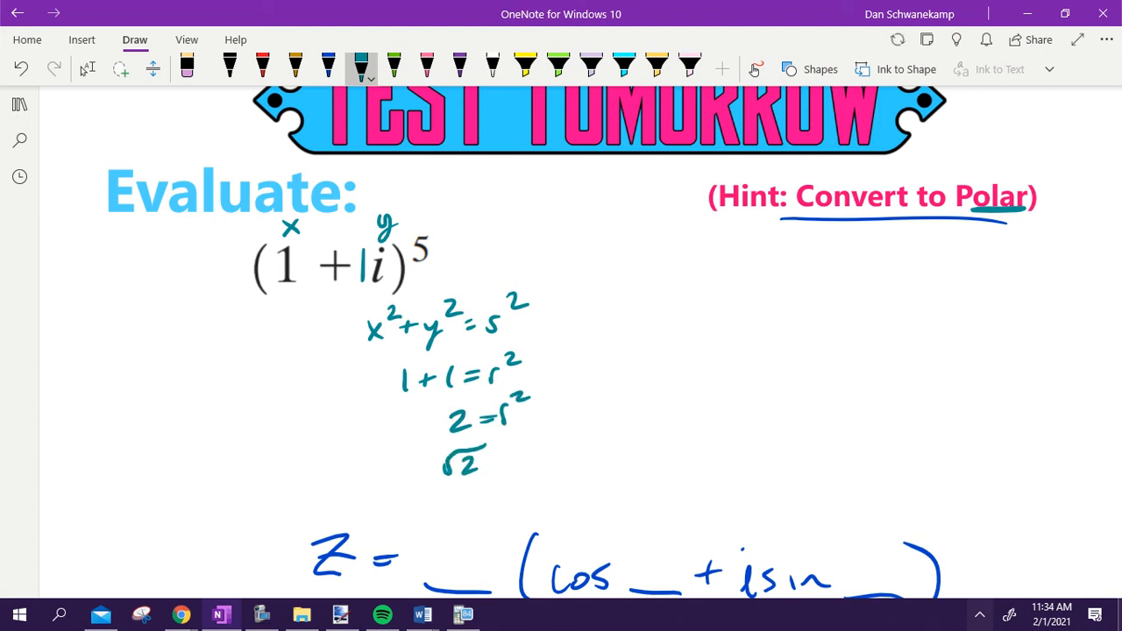
drag(500, 461, 526, 456)
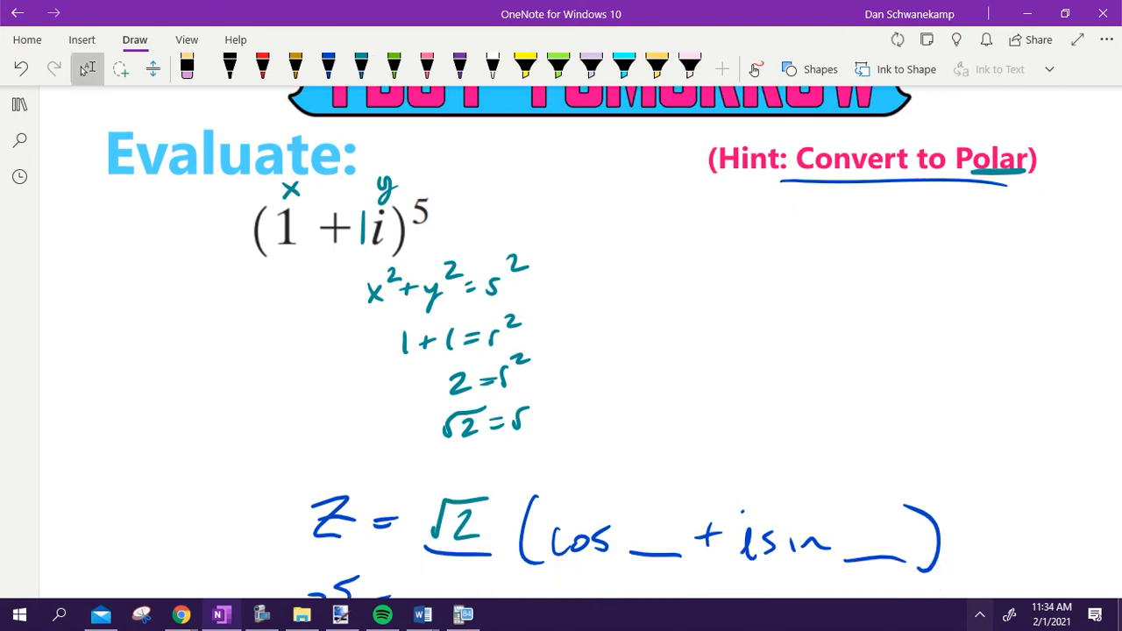
Step: Write tanθ = 1/1 = 1 and θ = 45 or 225 in gold, then fill both blanks with 45°
click(295, 66)
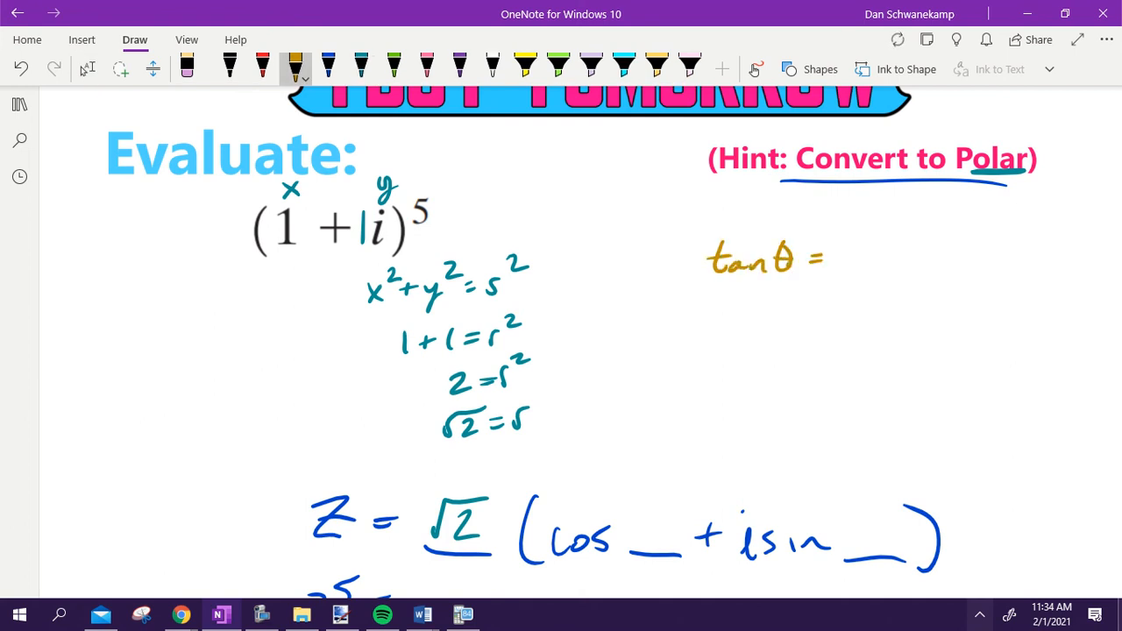
drag(846, 237, 868, 280)
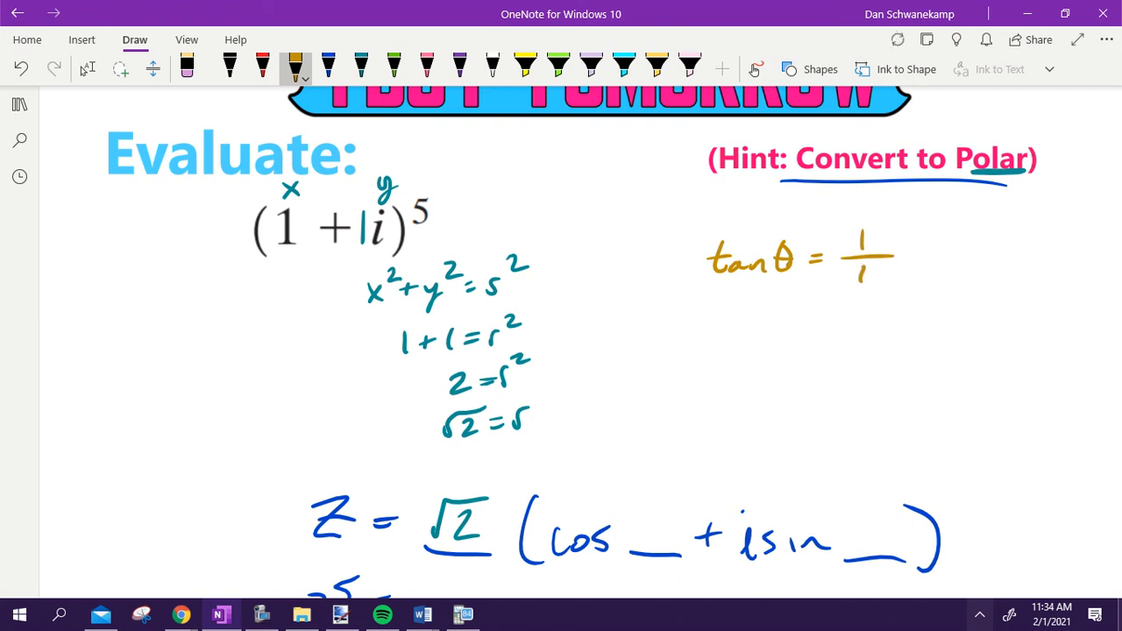
drag(903, 259, 763, 329)
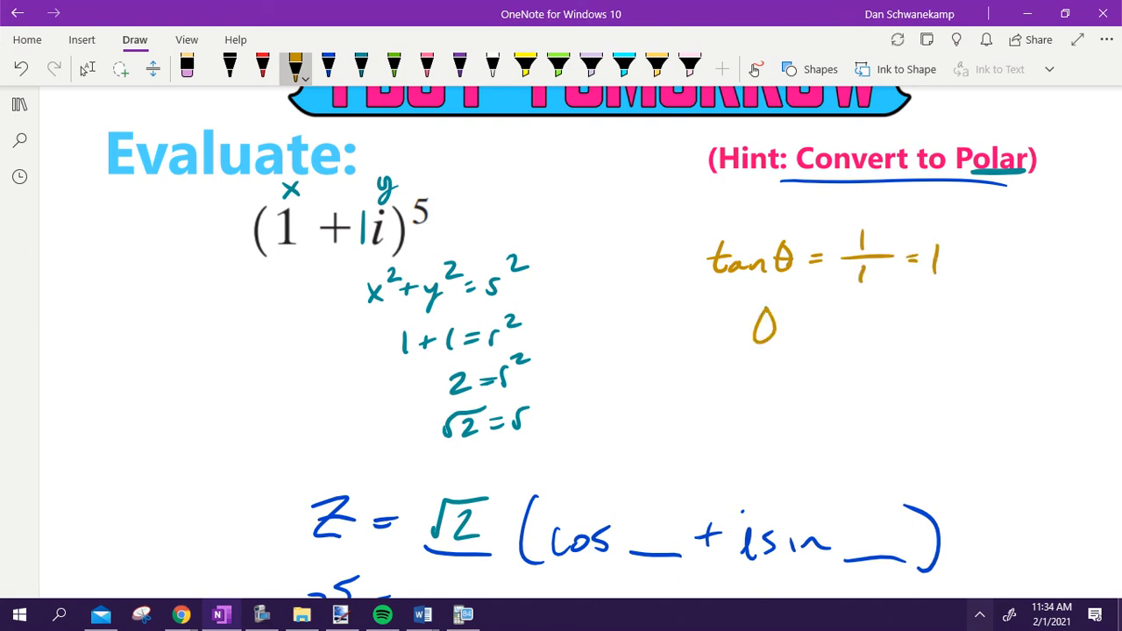
drag(780, 328, 810, 328)
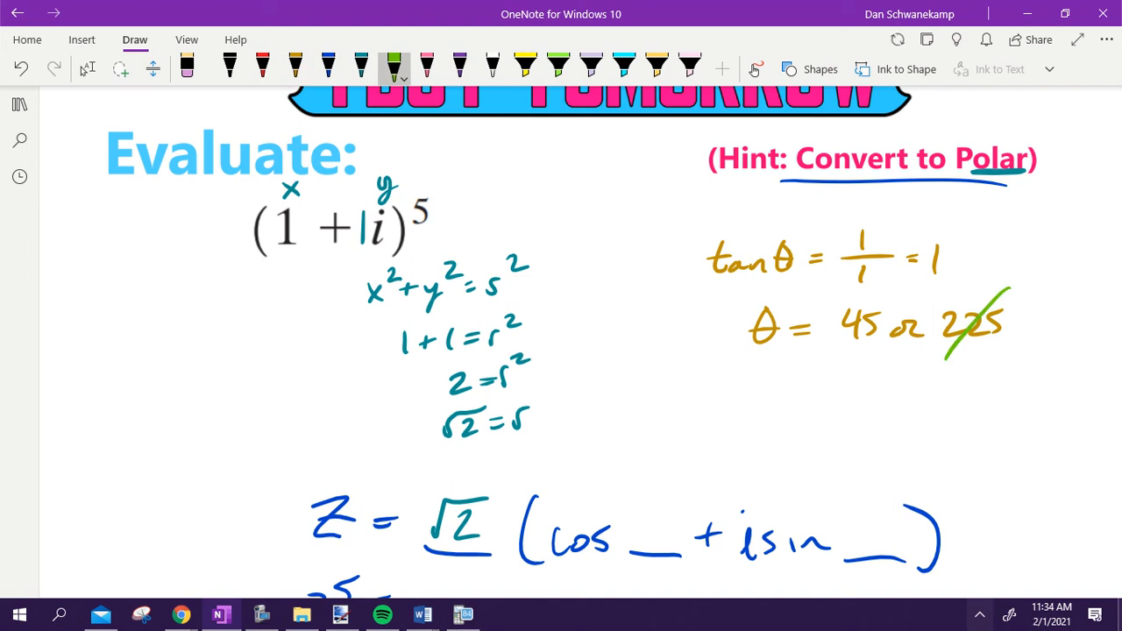
drag(271, 257, 364, 257)
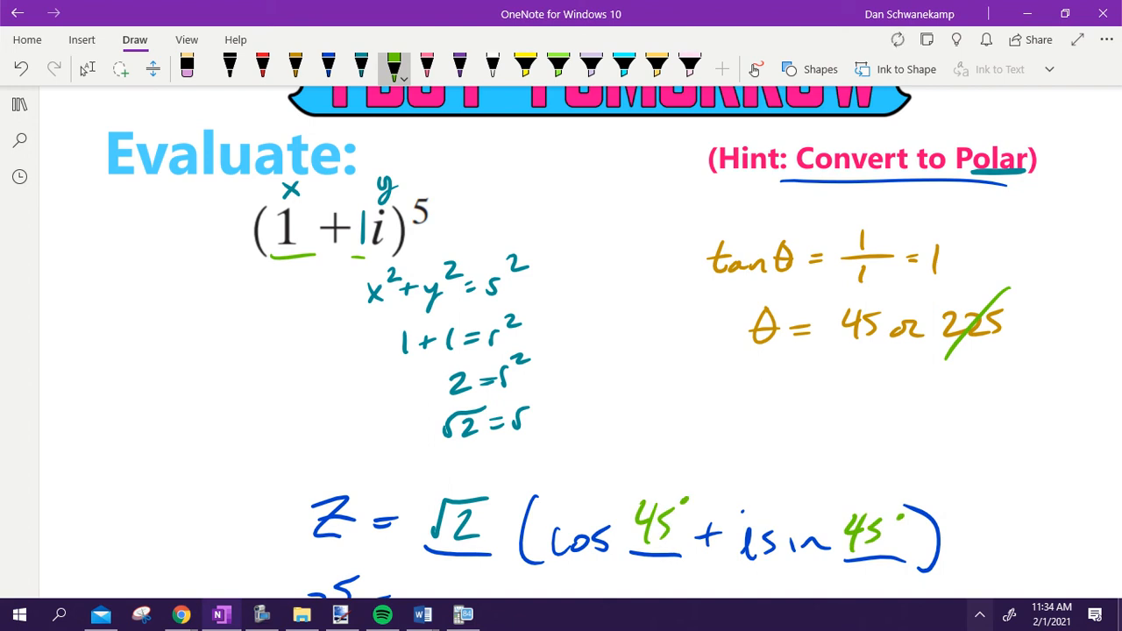
Step: Write the product of five green √2 factors at the left
scroll(down, 3)
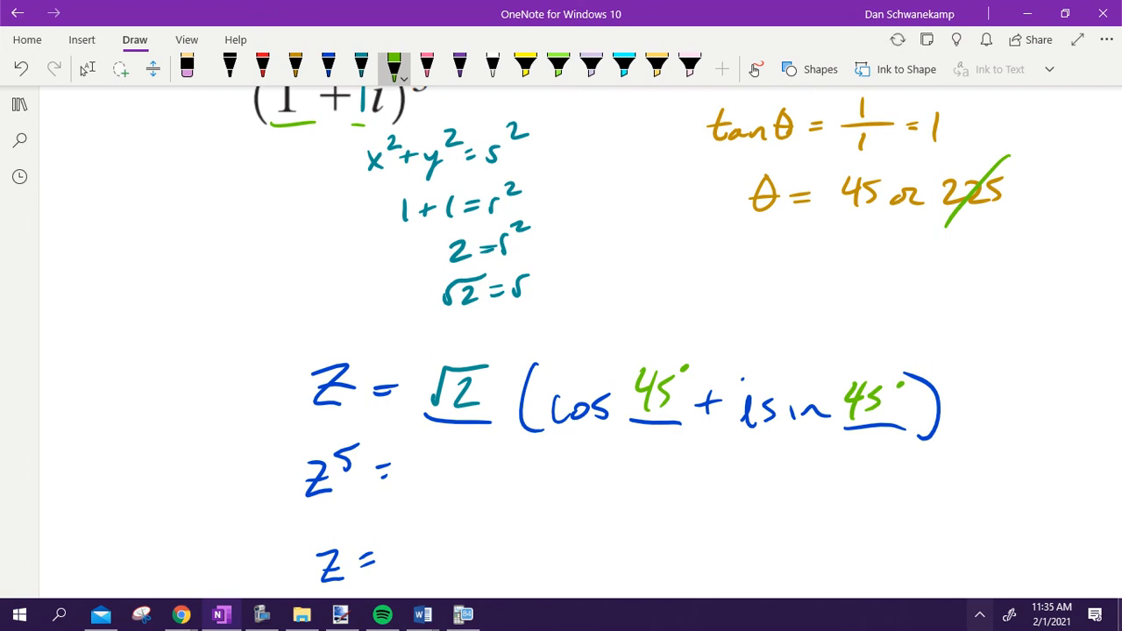
scroll(down, 3)
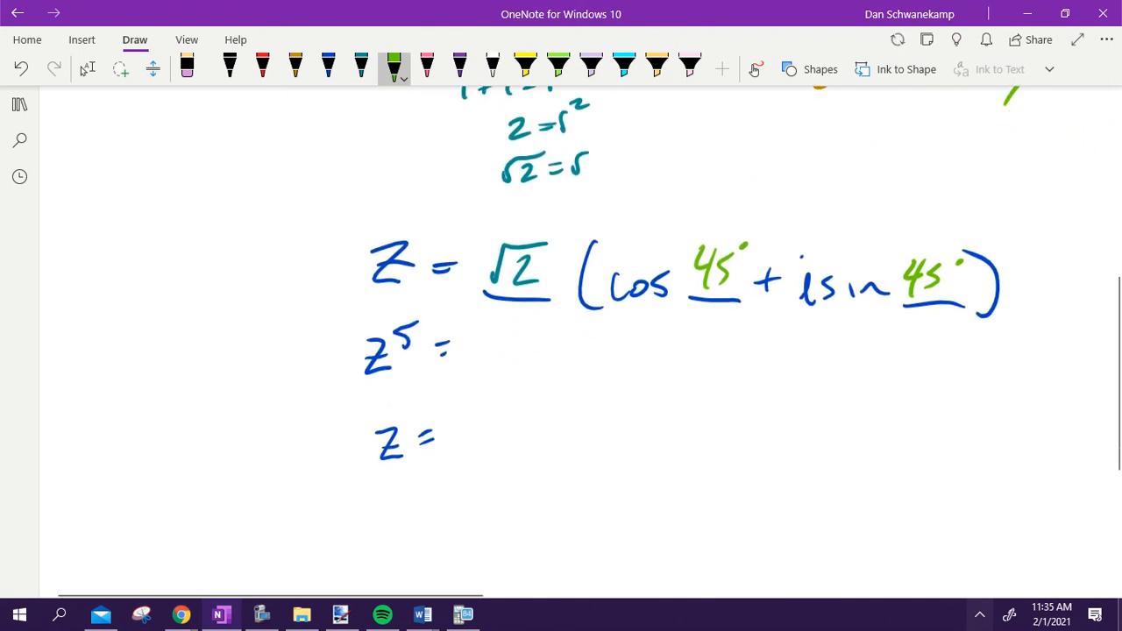
drag(69, 350, 100, 340)
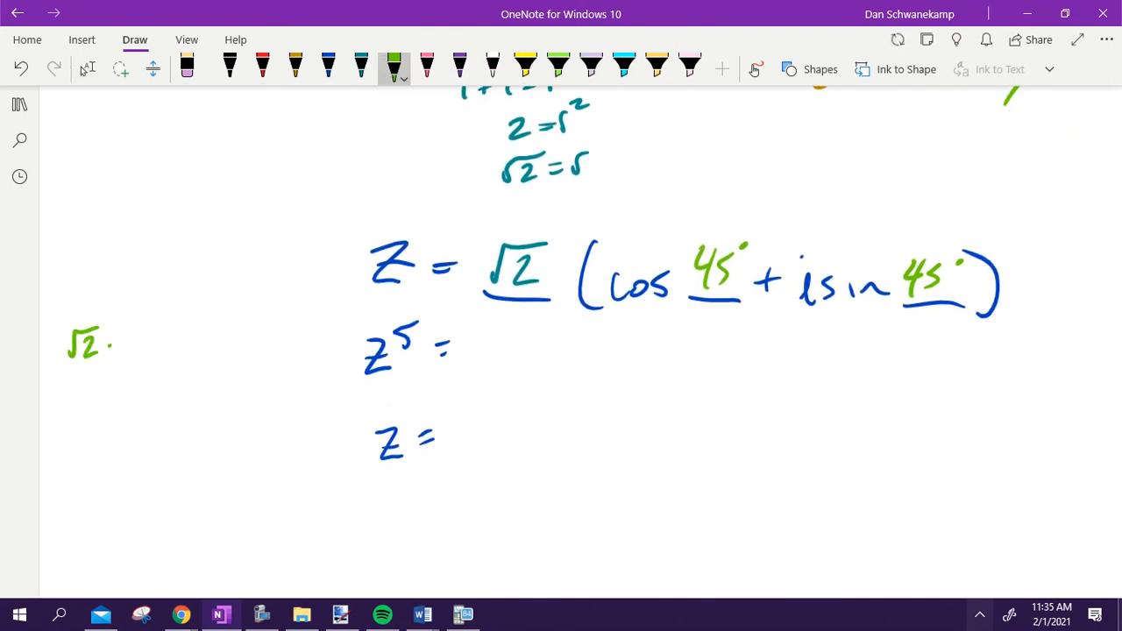
drag(105, 342, 197, 342)
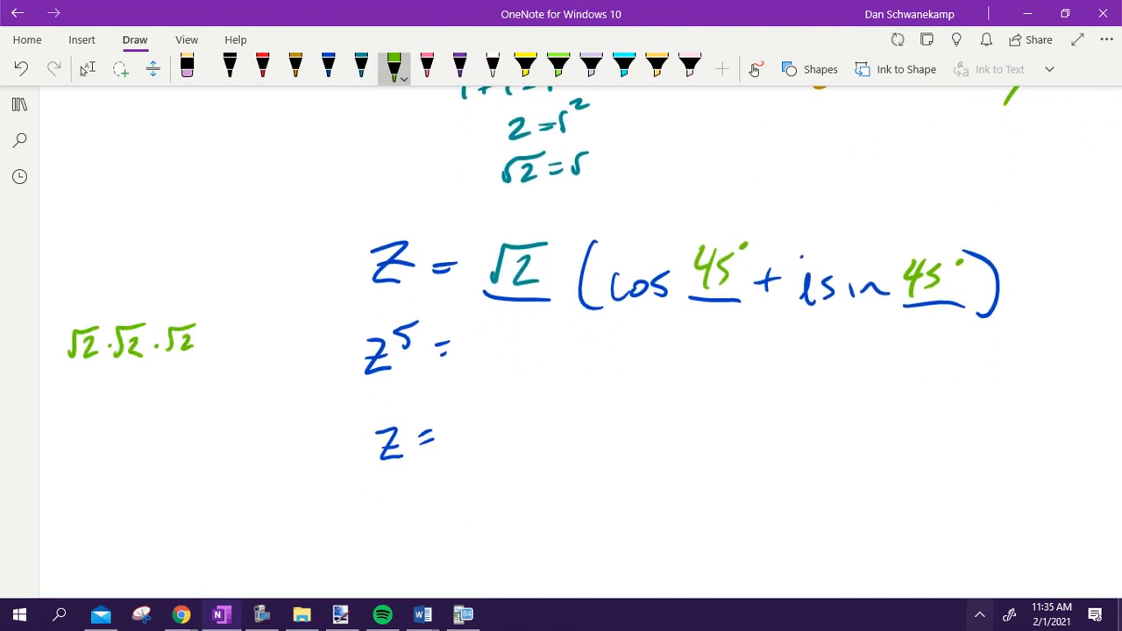
drag(201, 342, 298, 333)
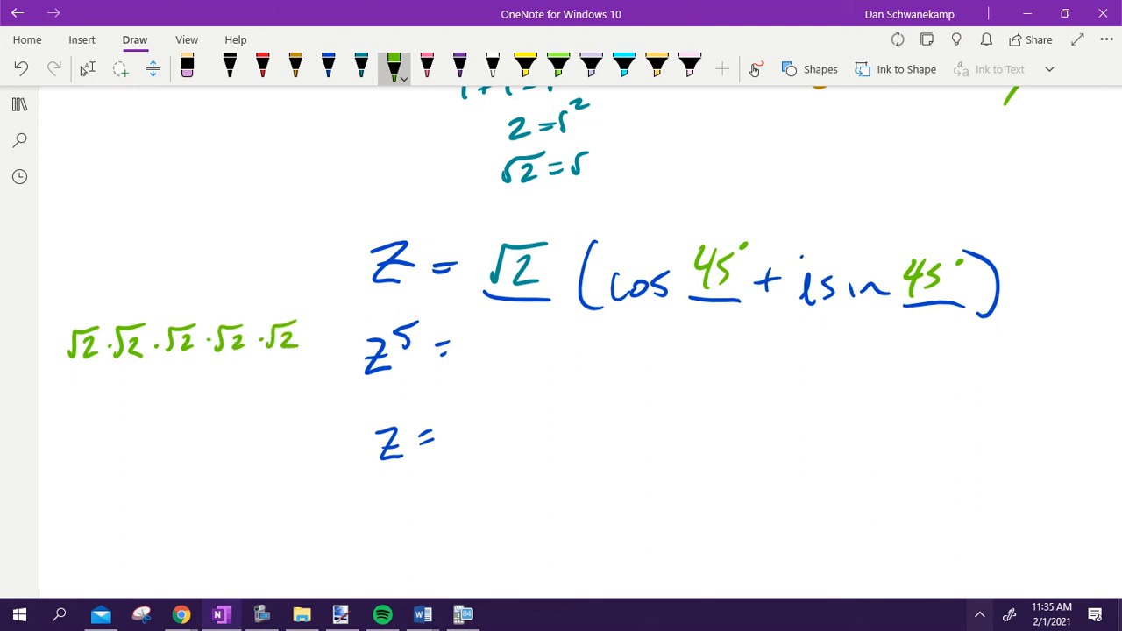
Step: Group the factors into 2·2 in blue and begin Z⁵ = 4√2(cos
click(328, 65)
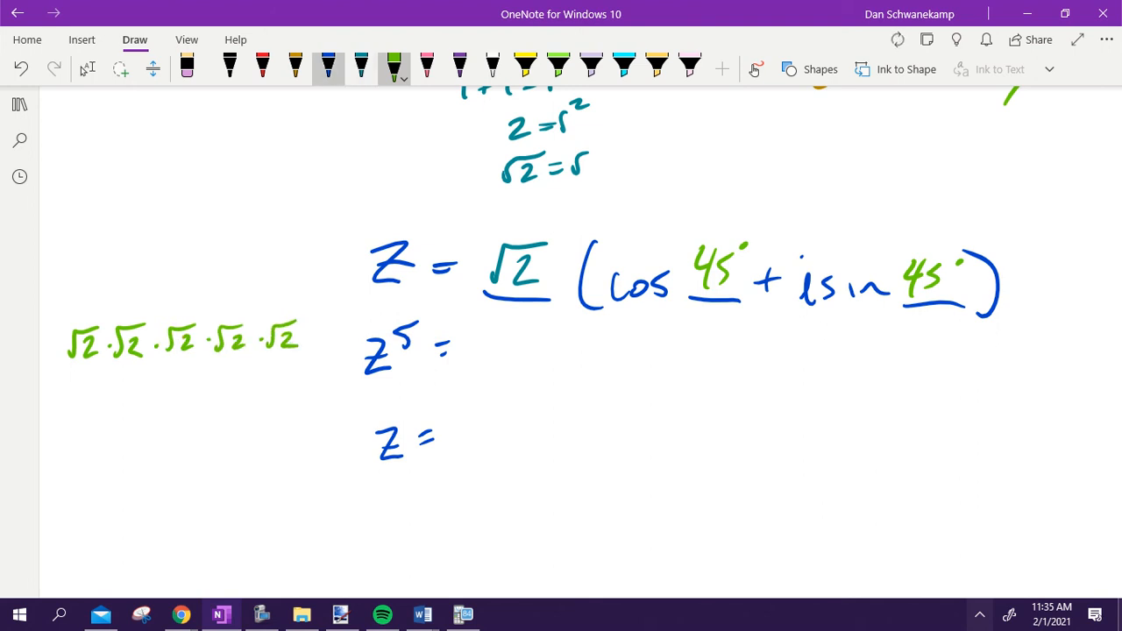
drag(215, 364, 311, 362)
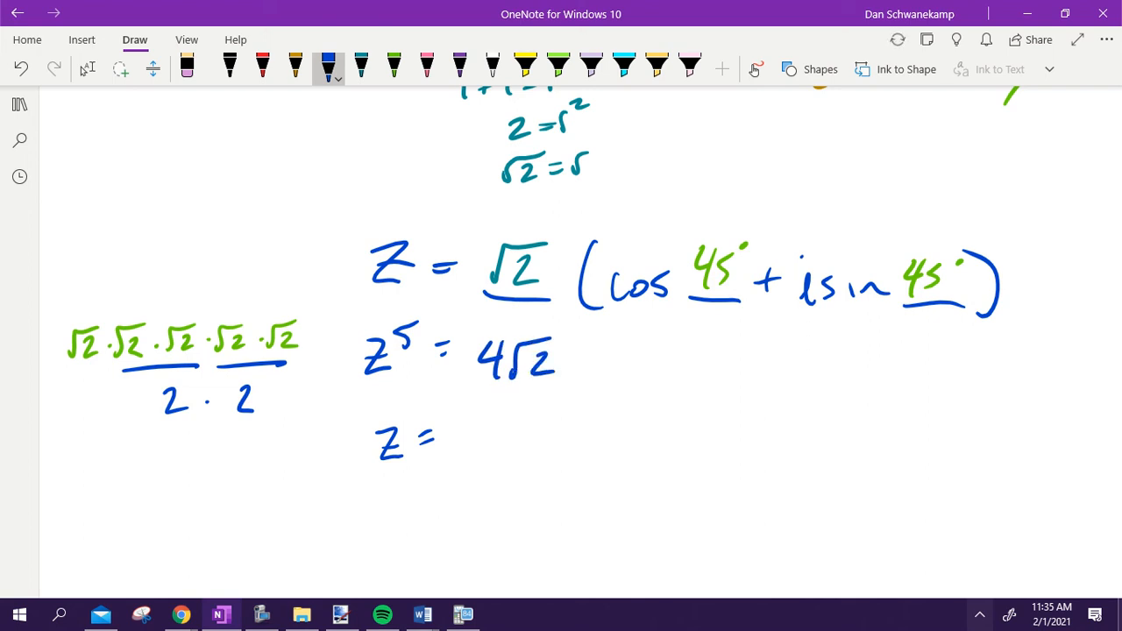
drag(574, 368, 666, 351)
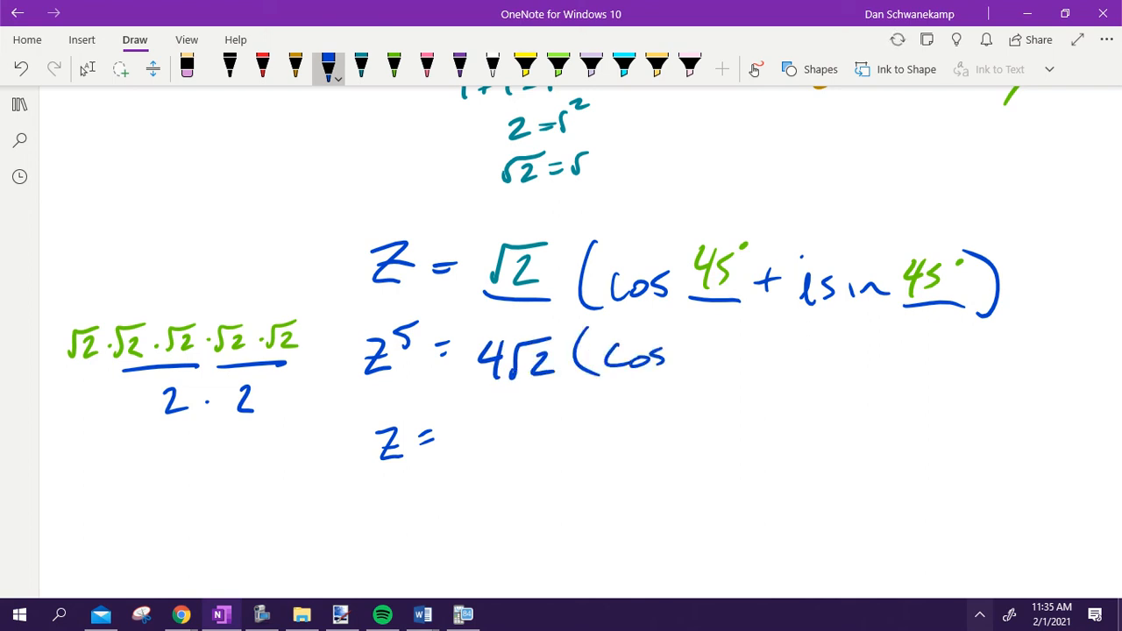
click(426, 68)
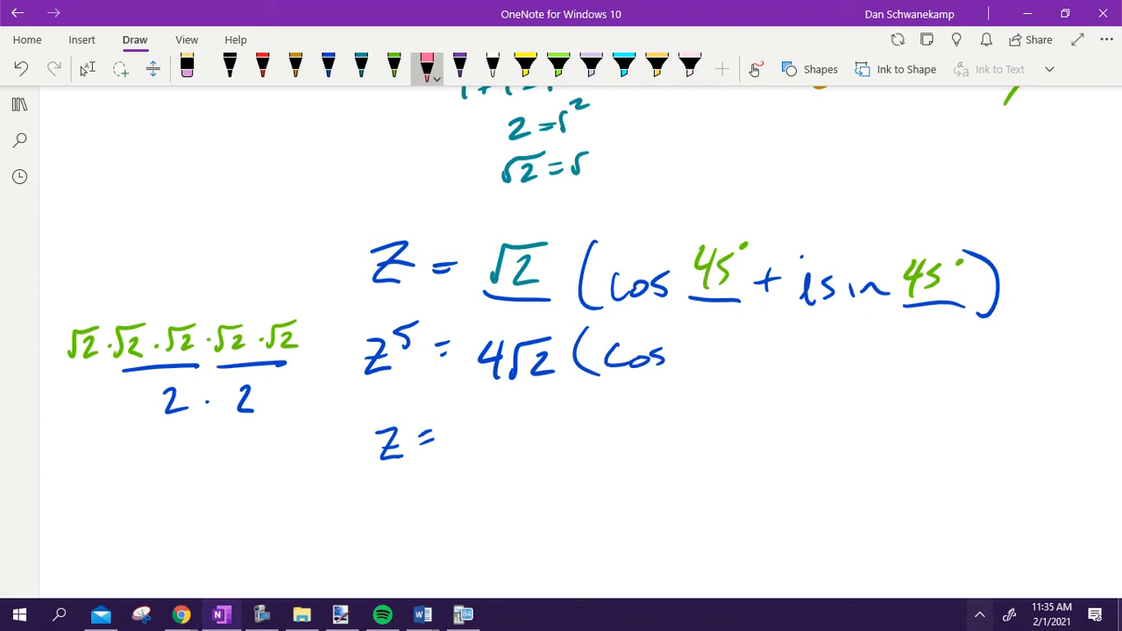
Step: Note 45·5 in pink and finish Z⁵ = 4√2(cos 225° + i sin 225)
drag(697, 219, 732, 202)
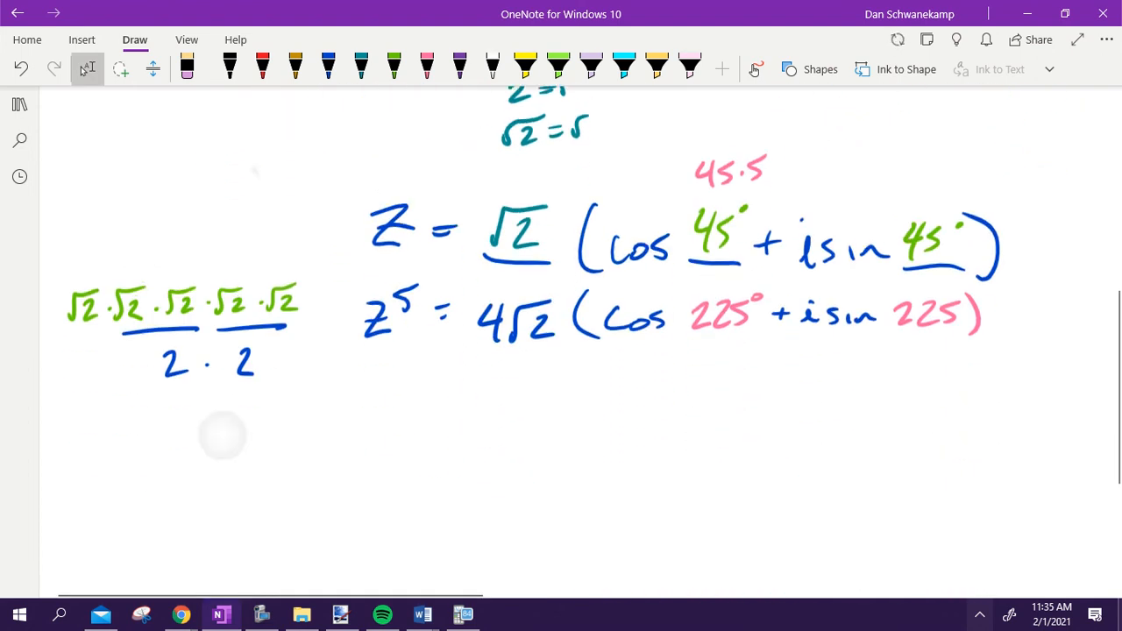
Step: Write x = r cosθ and y = r sinθ, linking 4√2 to cos and starting 4√2 under x
scroll(down, 3)
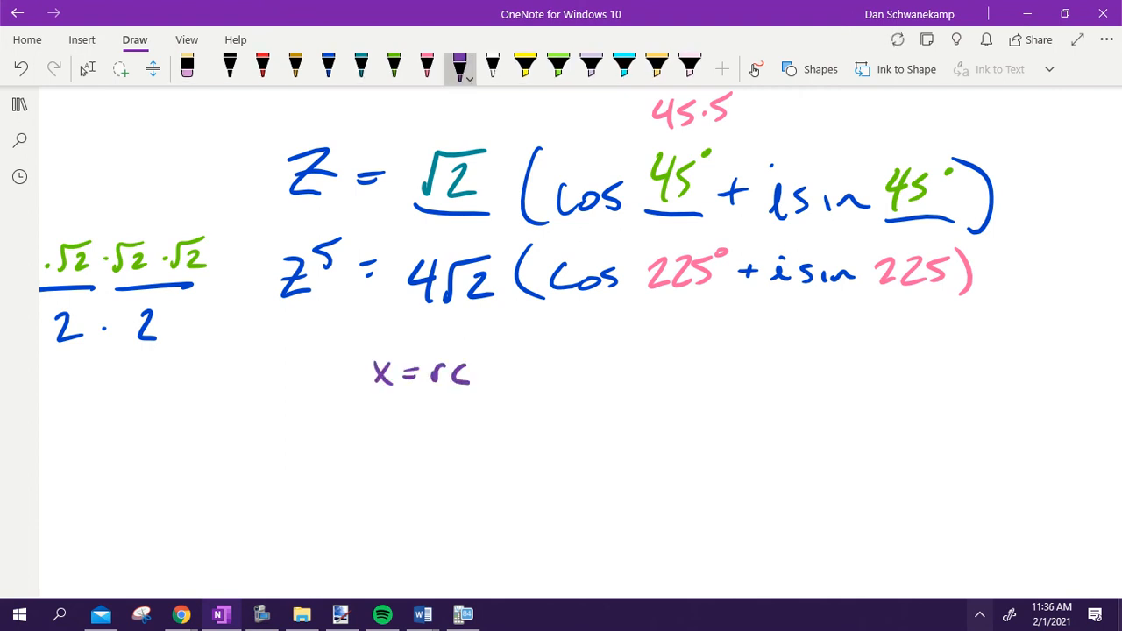
drag(473, 372, 789, 377)
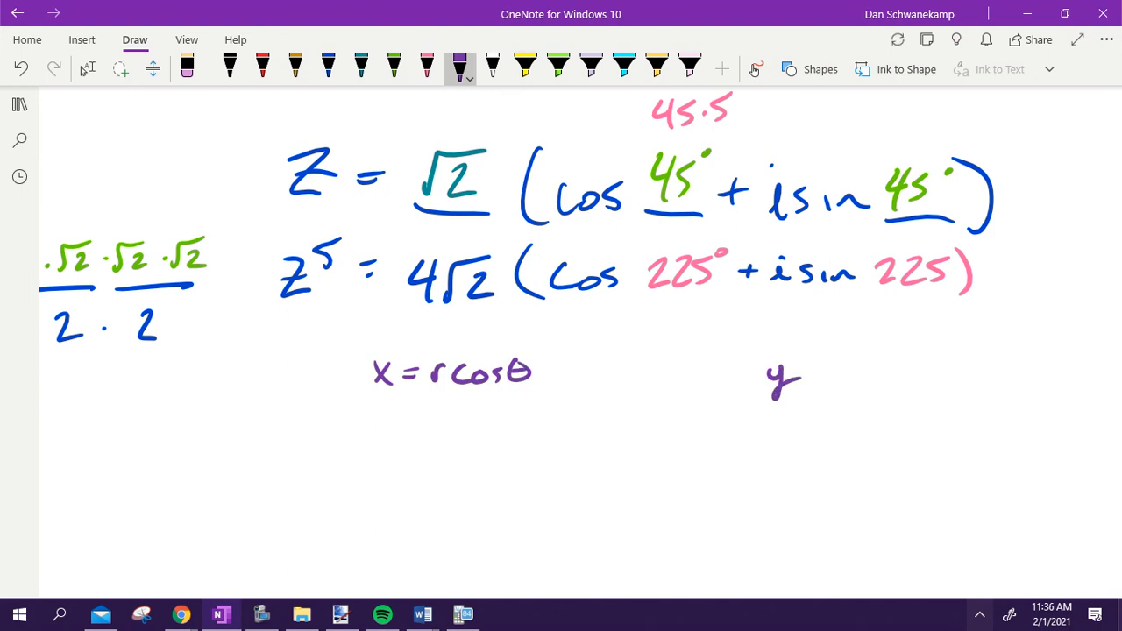
drag(807, 368, 938, 368)
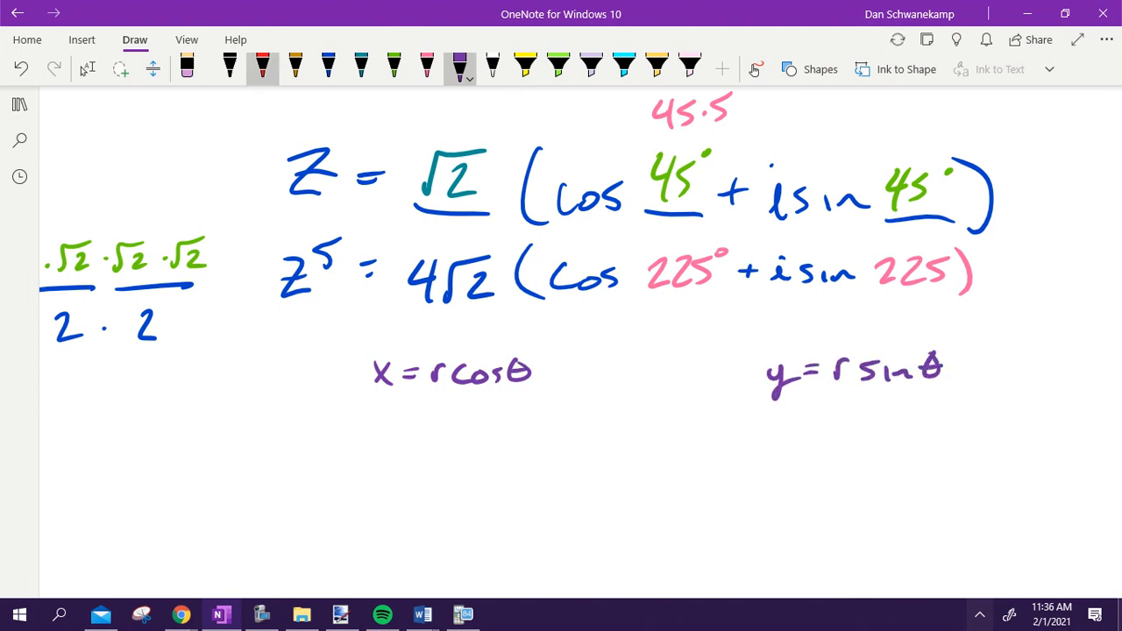
drag(464, 255, 596, 258)
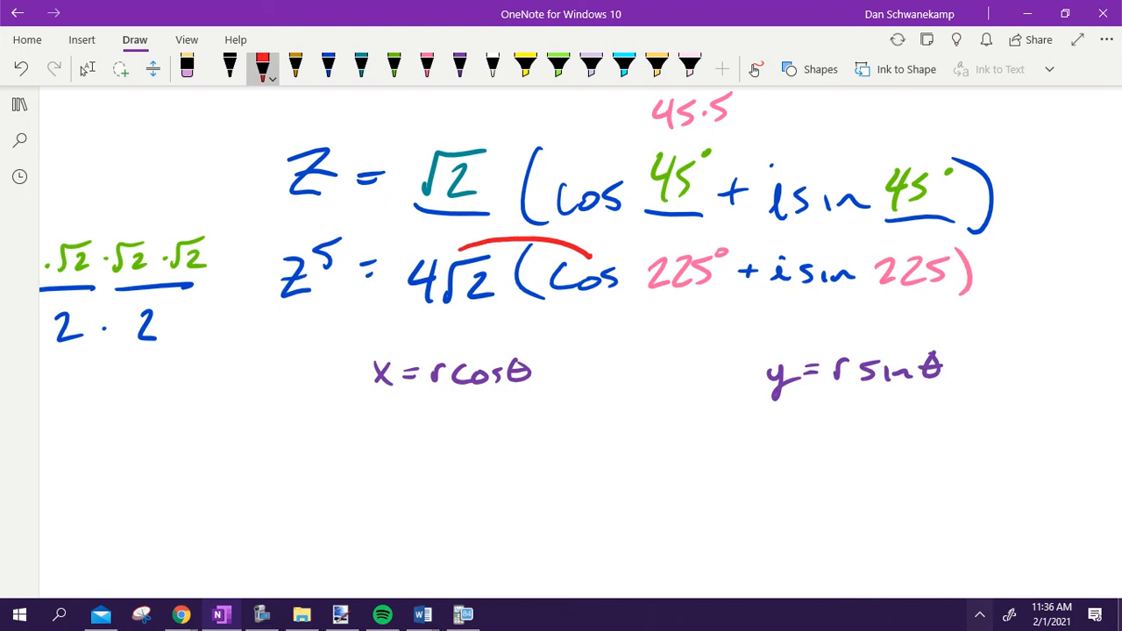
drag(412, 419, 422, 406)
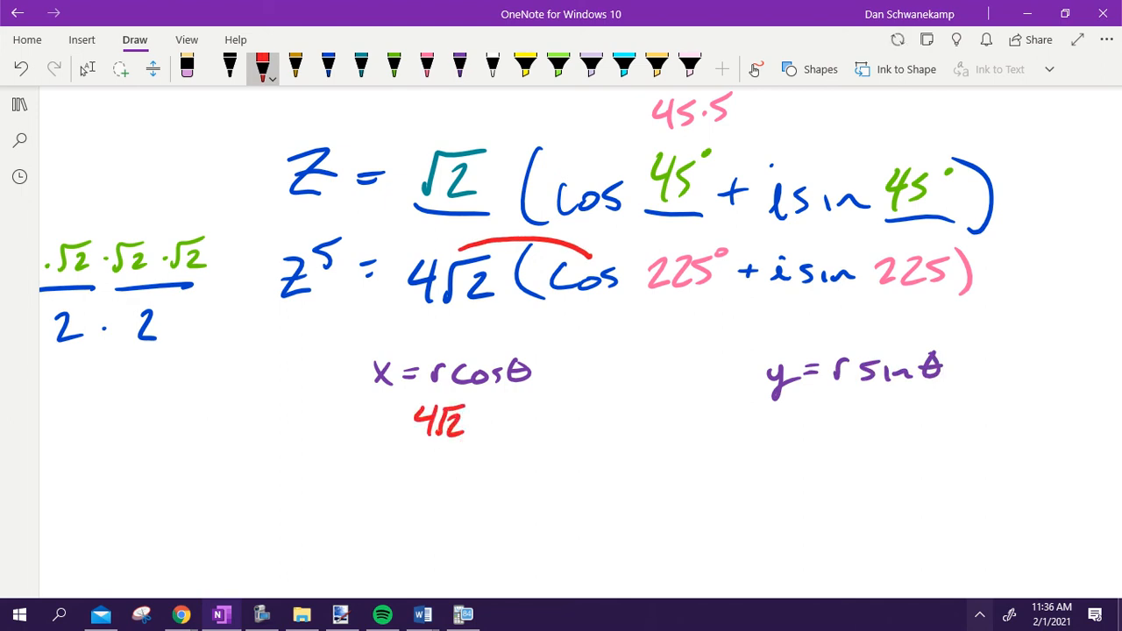
Step: In red, compute x and y as 4√2·(−√2/2) = −4 and circle z⁵ = −4 − 4i
click(483, 418)
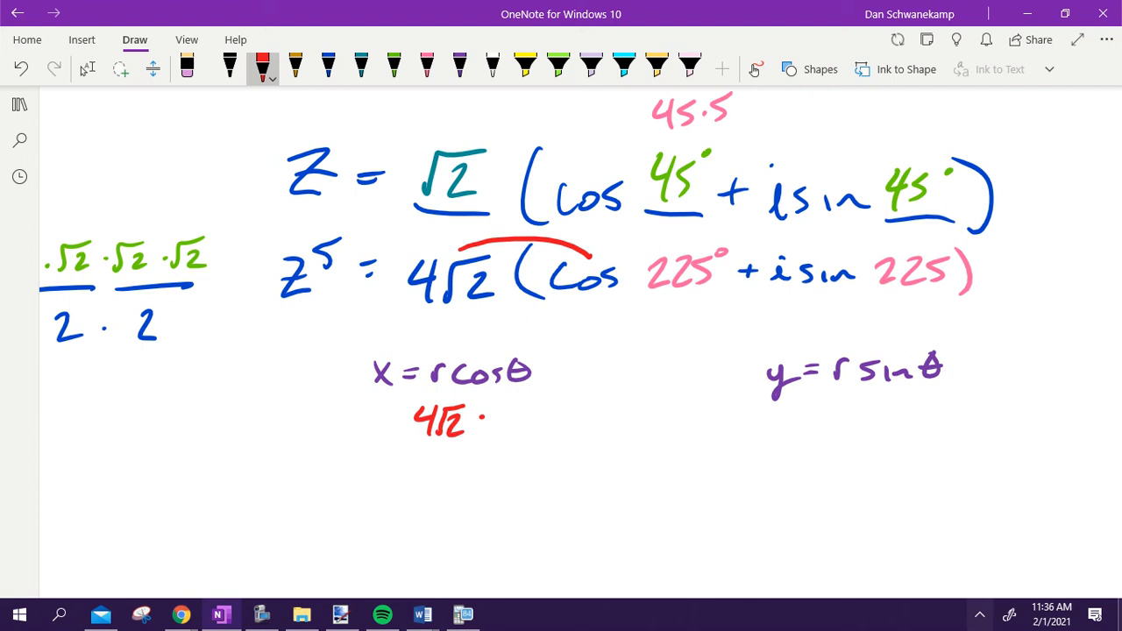
drag(504, 420, 552, 429)
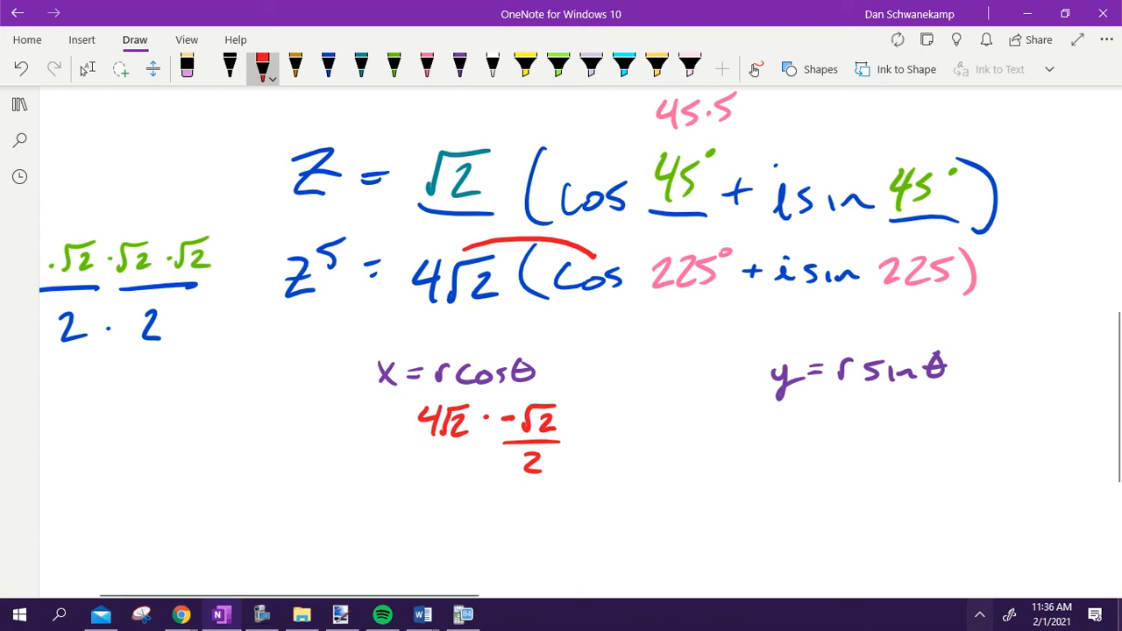
drag(469, 526, 539, 513)
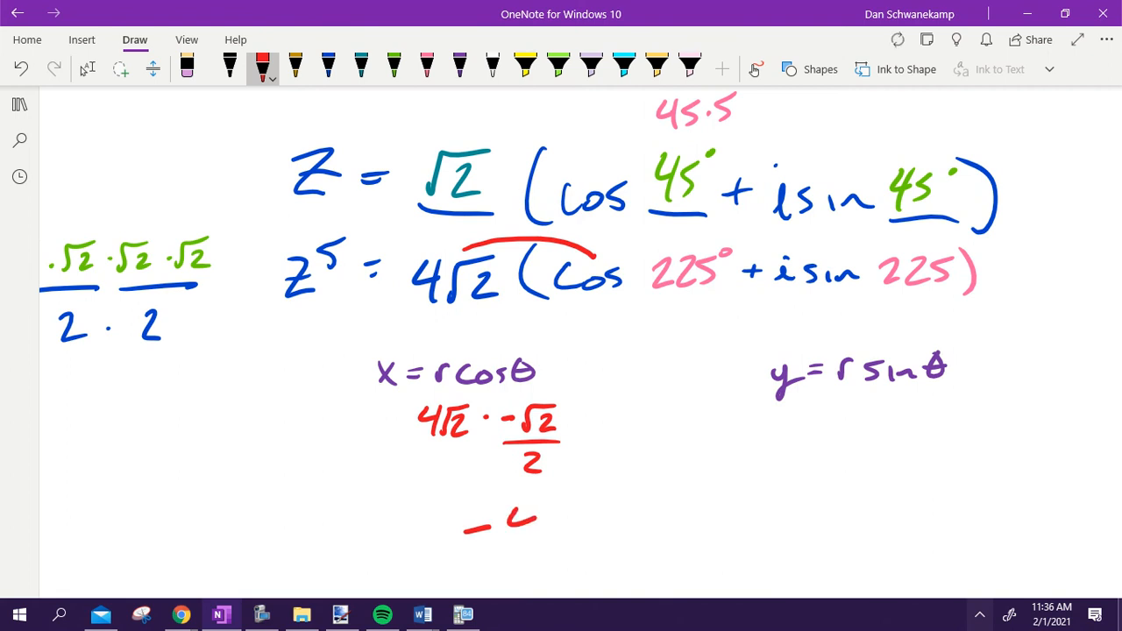
drag(508, 509, 526, 539)
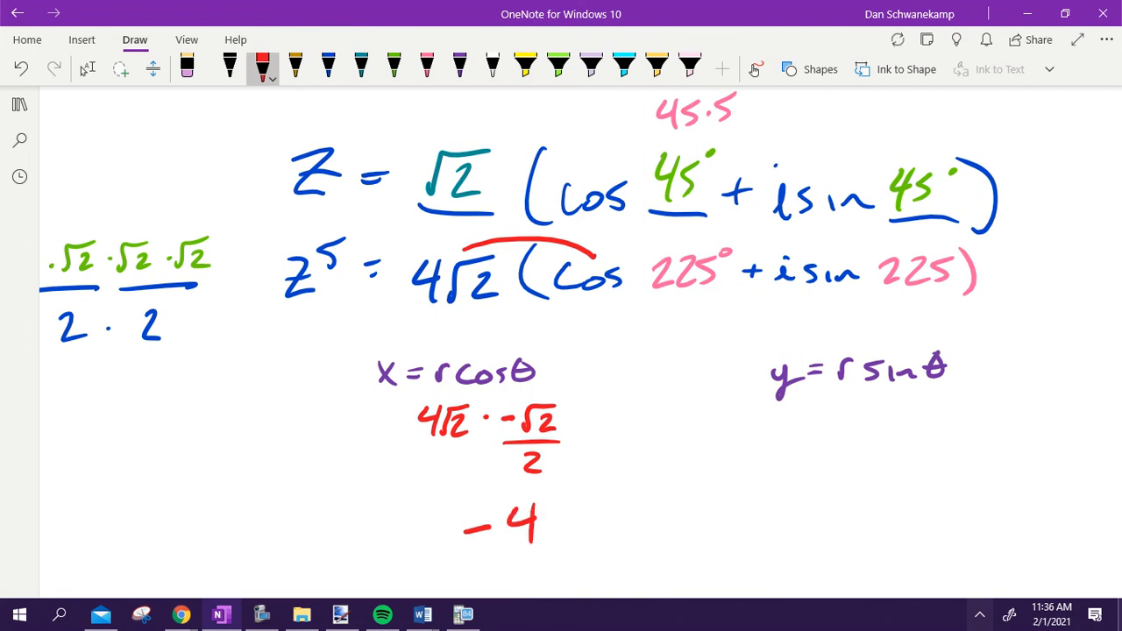
mouse_move(894, 42)
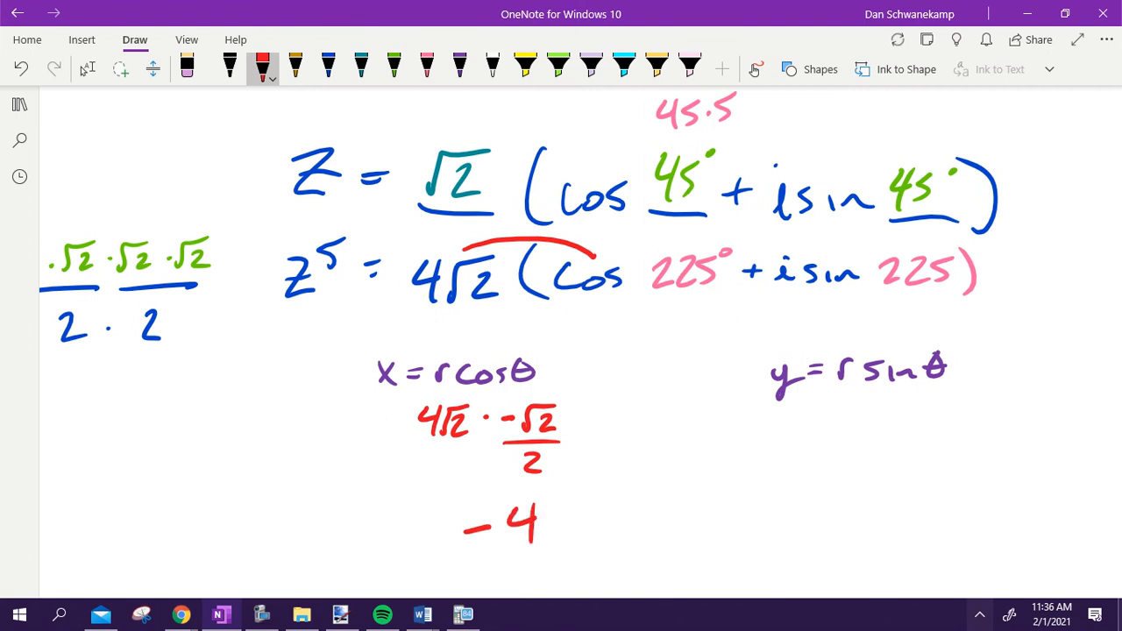
drag(491, 241, 763, 237)
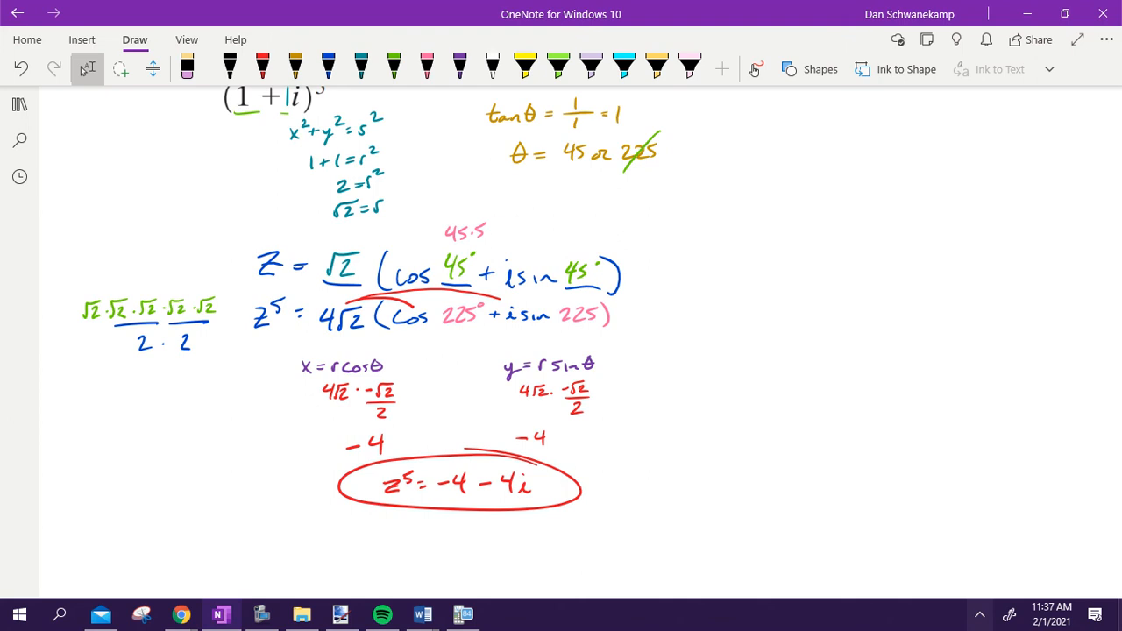
Step: Return to the Evaluate problem and show the PreCalculus notebook's sections and pages
scroll(down, 3)
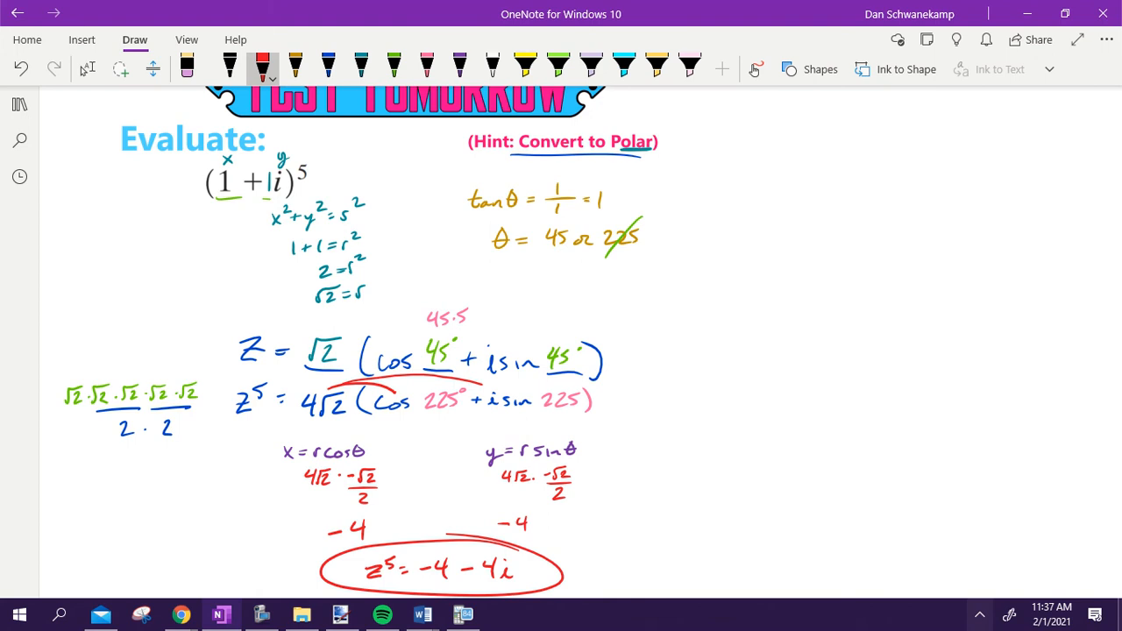
click(19, 105)
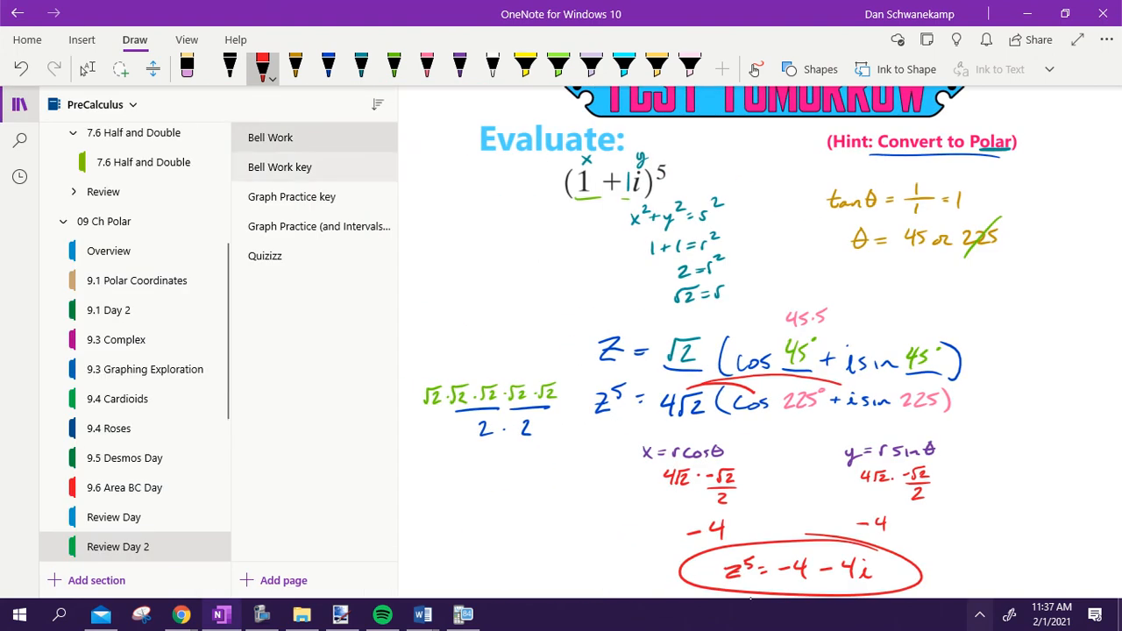
Step: Open the 10 sin 4θ polar graphing practice page and scroll through its tables and grids
click(291, 196)
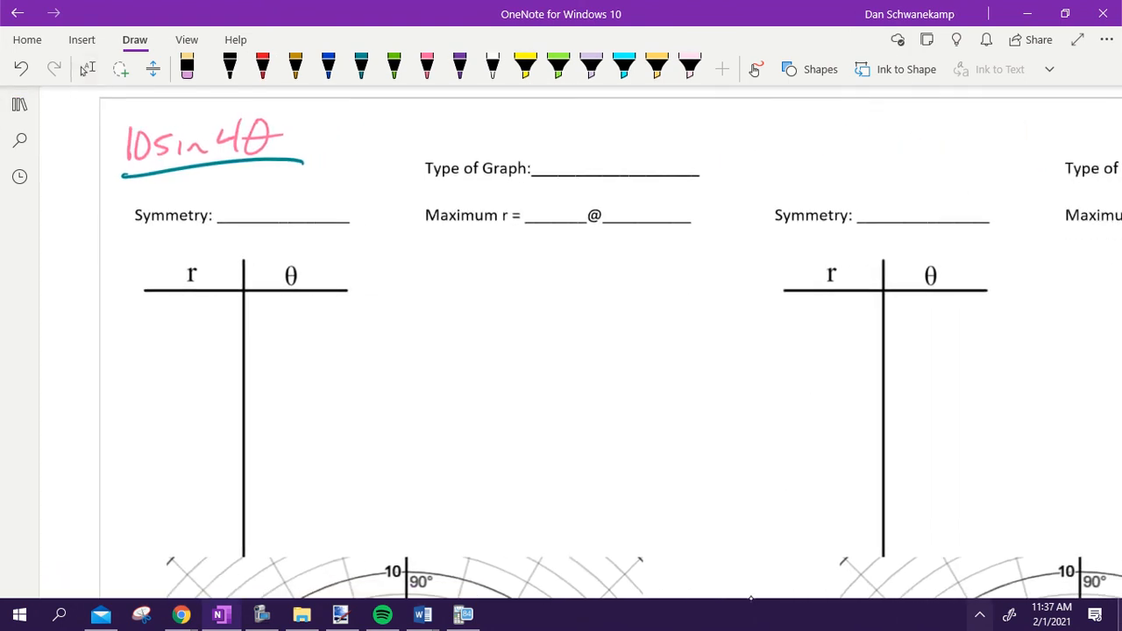
scroll(down, 3)
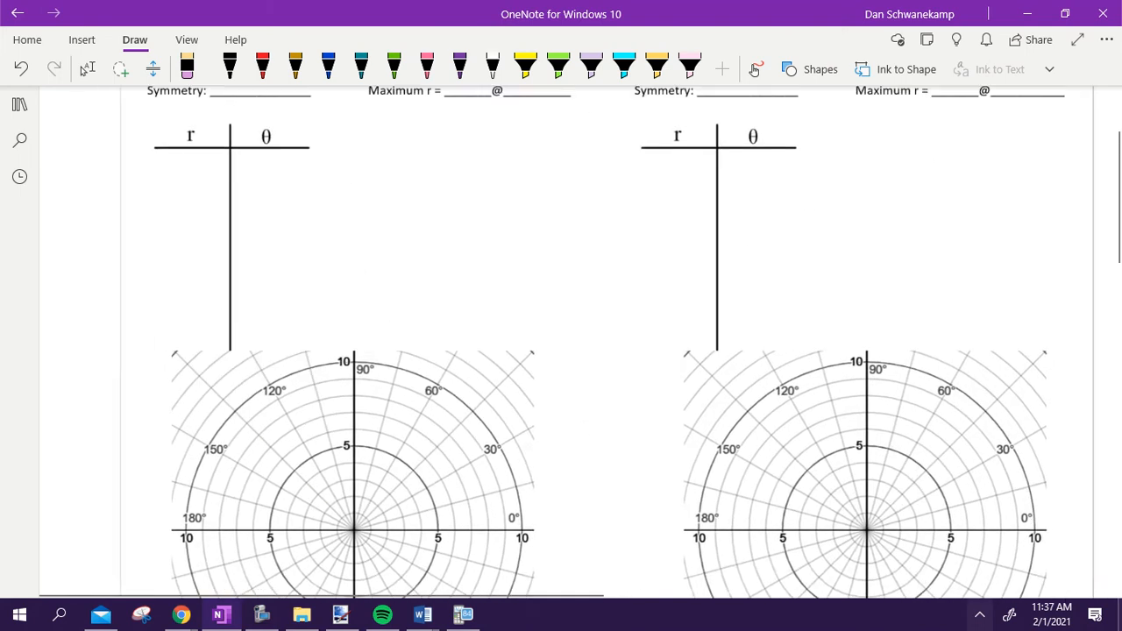
scroll(down, 3)
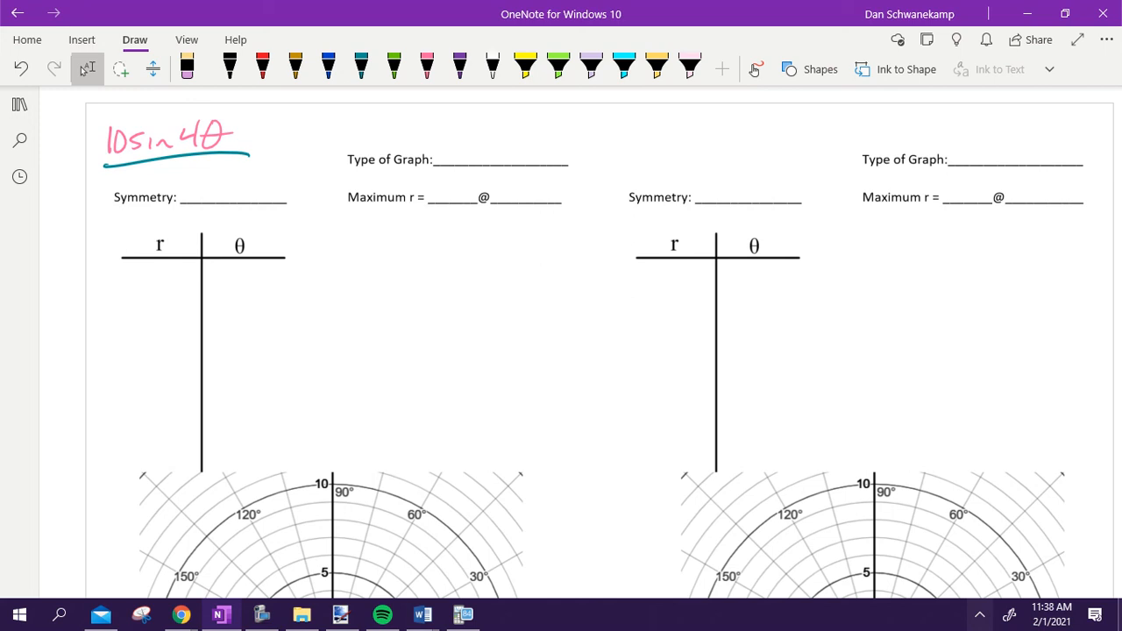
Step: In blue, classify 10sin4θ as a rose with 8 petals and y-axis symmetry
click(525, 69)
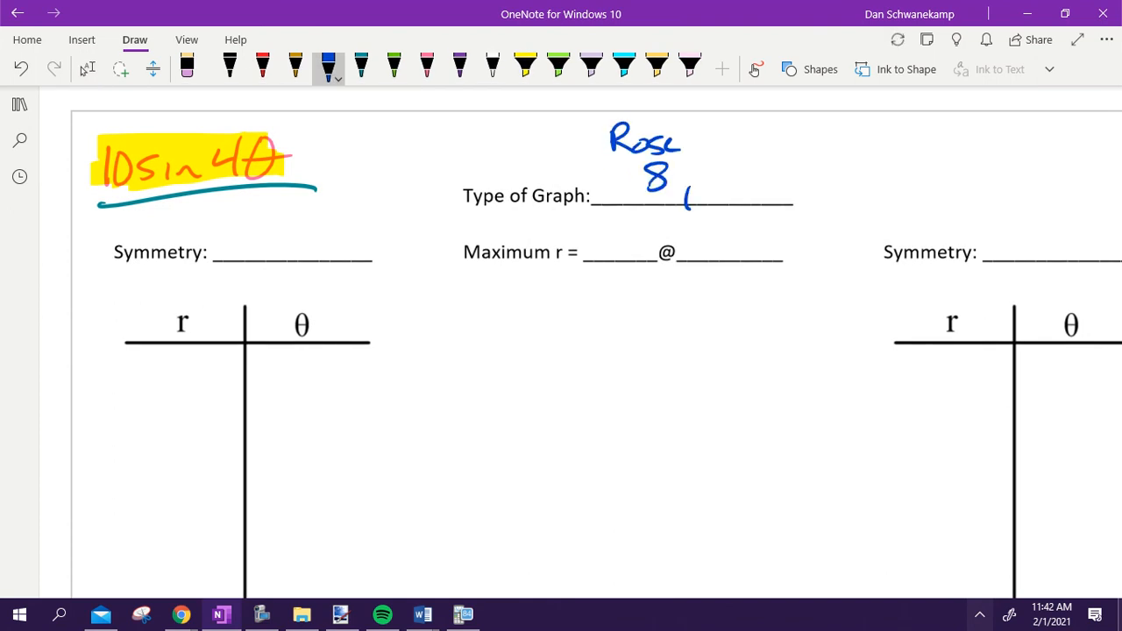
drag(684, 188, 798, 189)
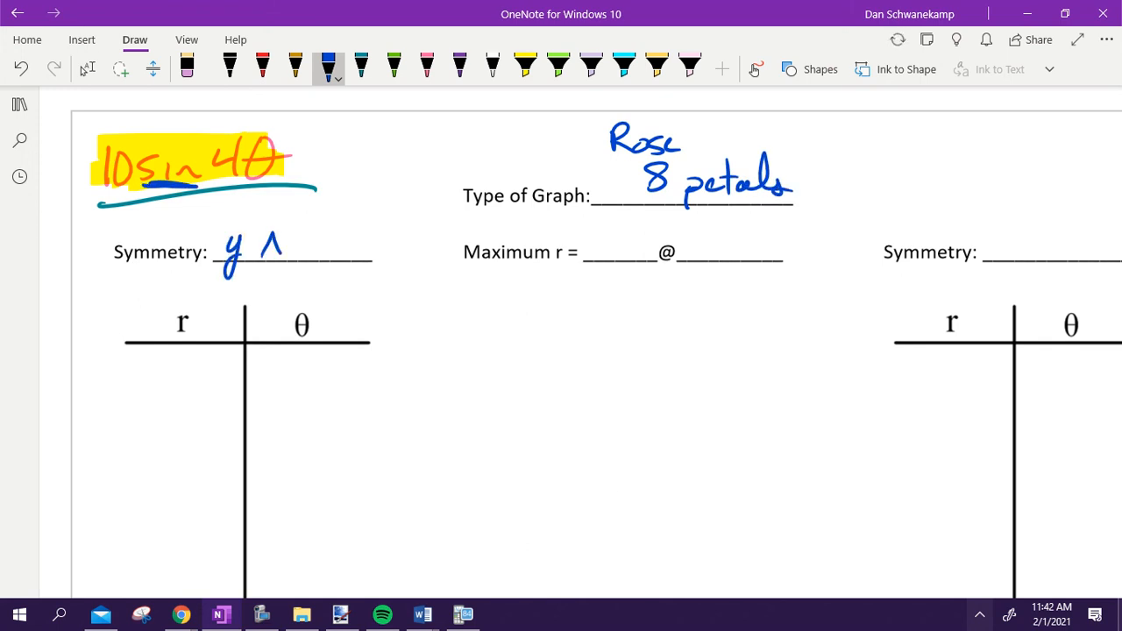
drag(271, 246, 333, 249)
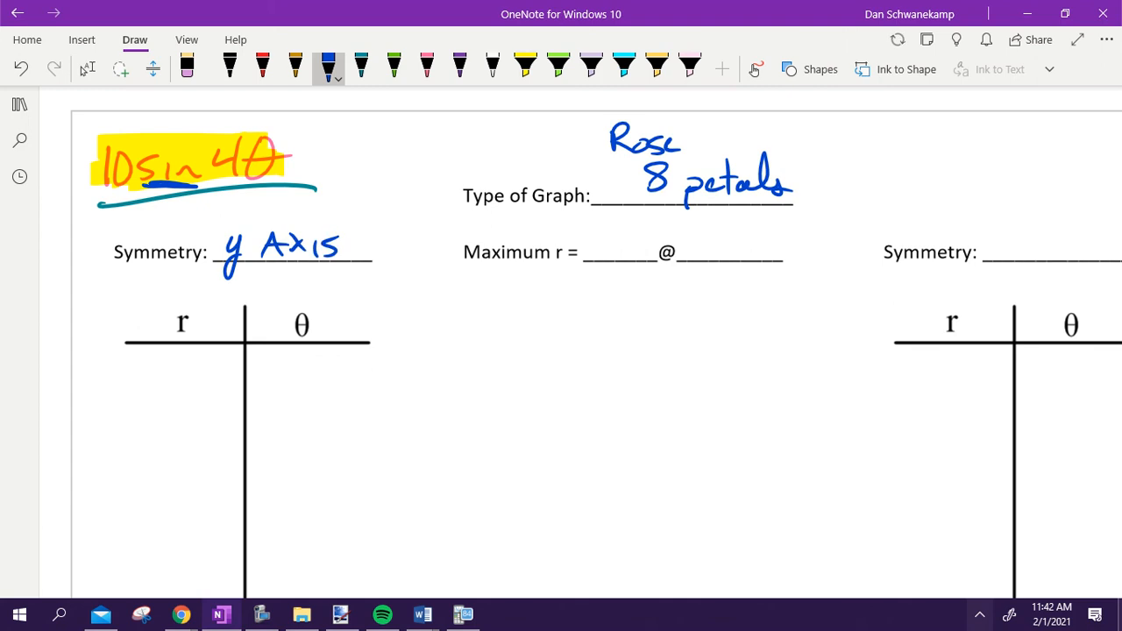
drag(566, 311, 719, 311)
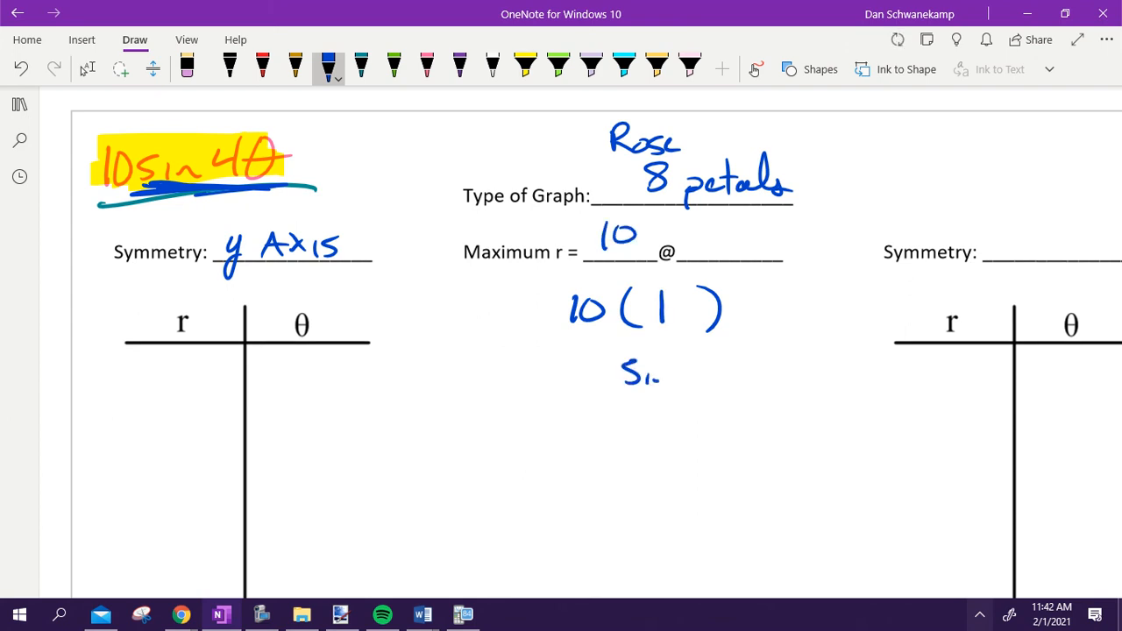
Step: Solve sin4θ = 1 to get maximum r of 10 at 22.5°
drag(623, 372, 719, 372)
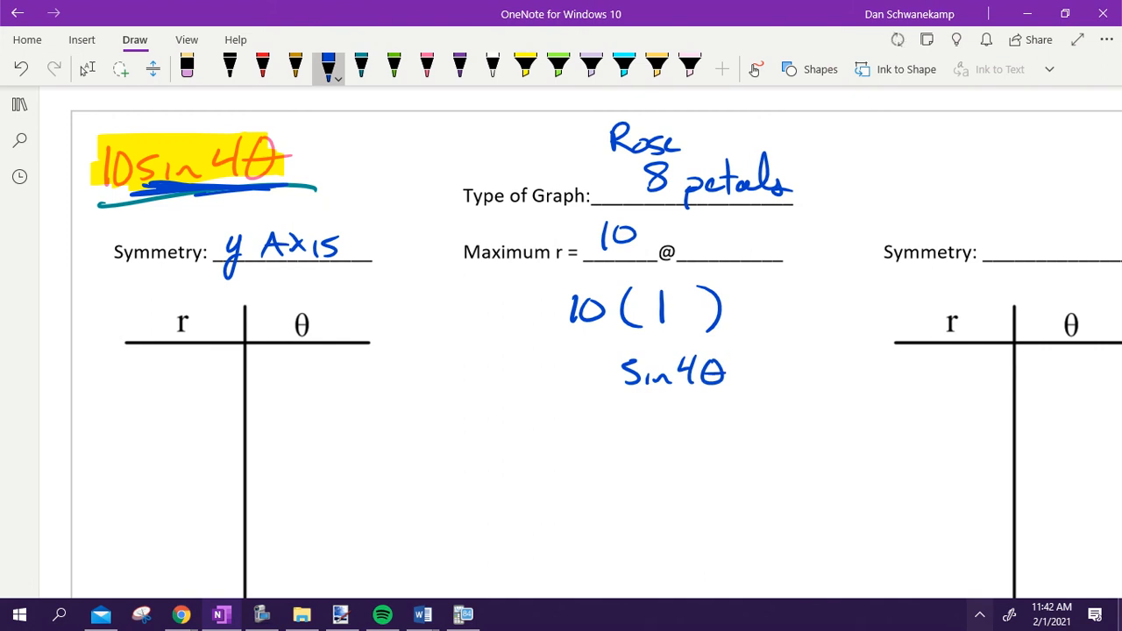
drag(732, 368, 701, 430)
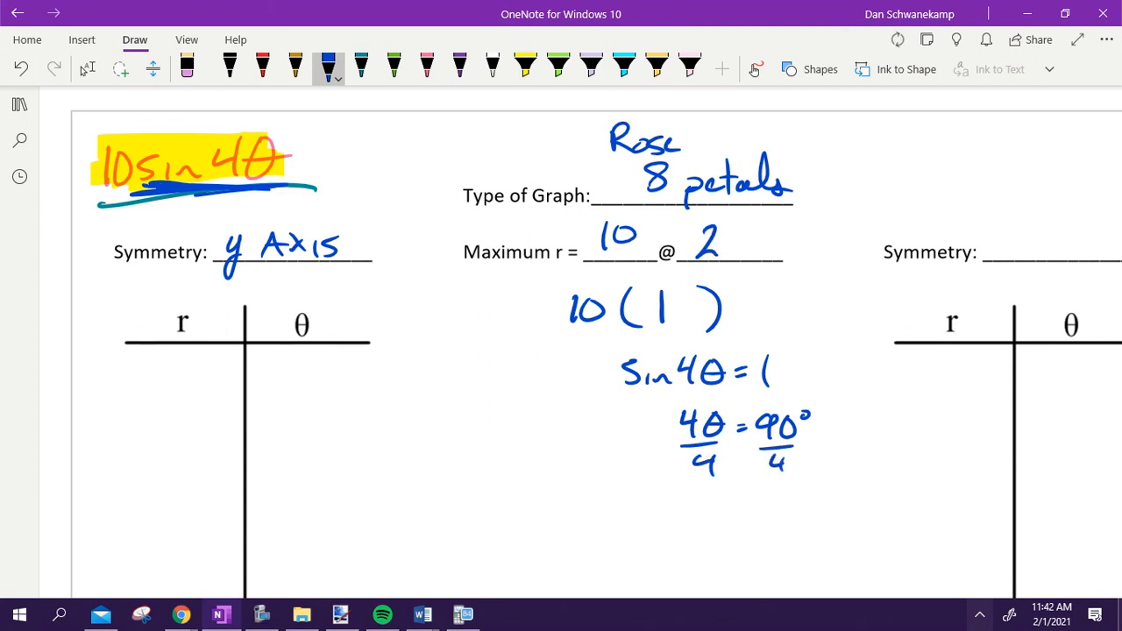
text(2.5°)
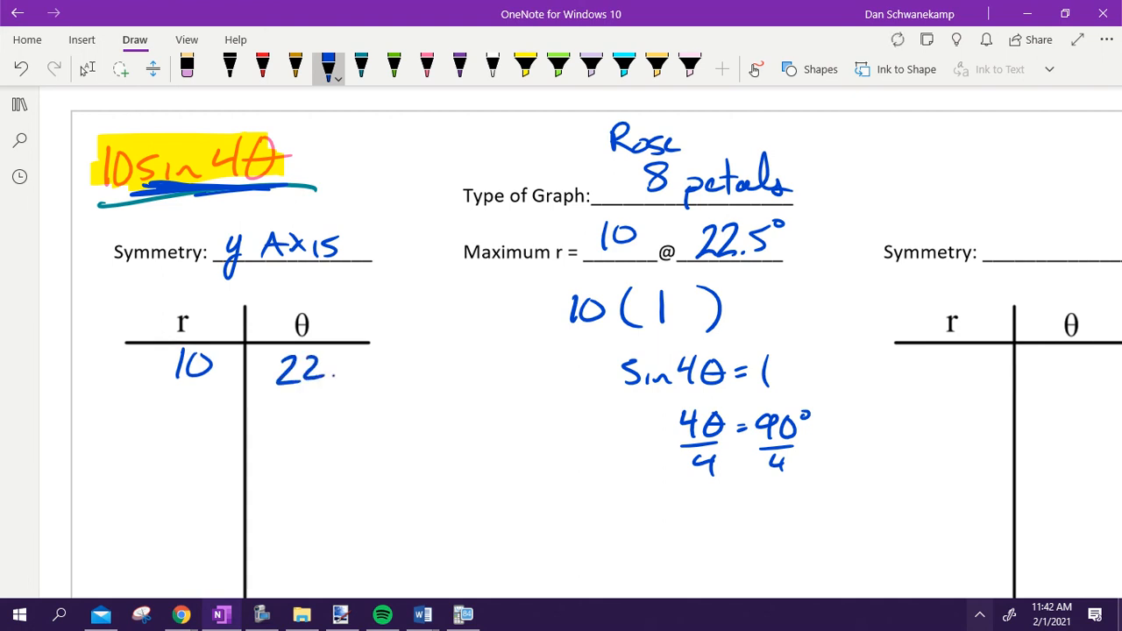
scroll(down, 3)
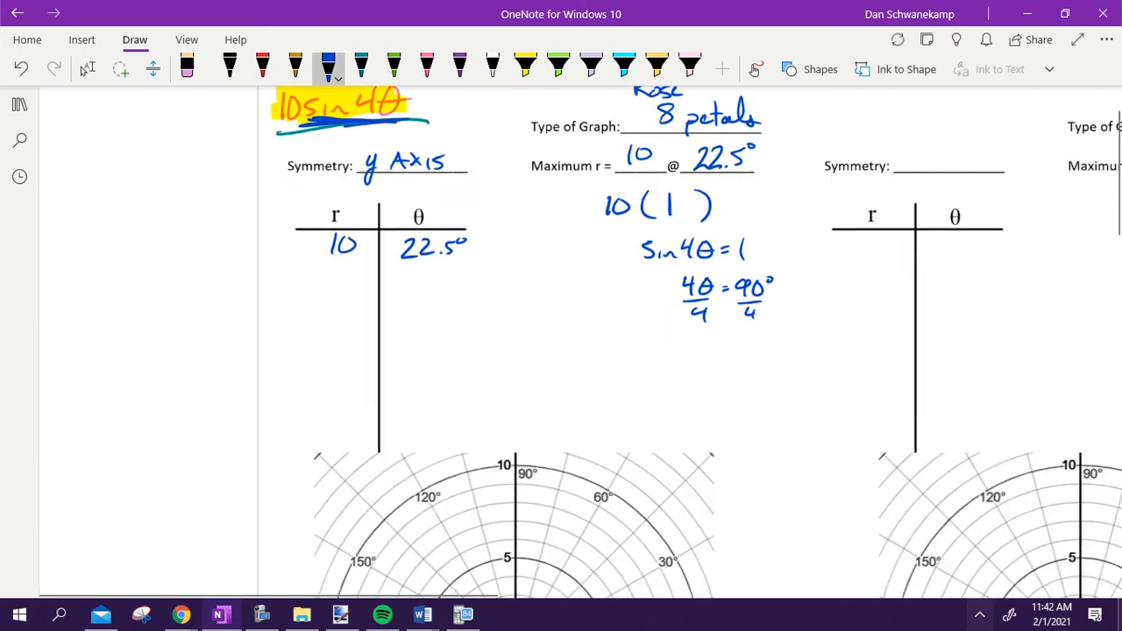
scroll(down, 3)
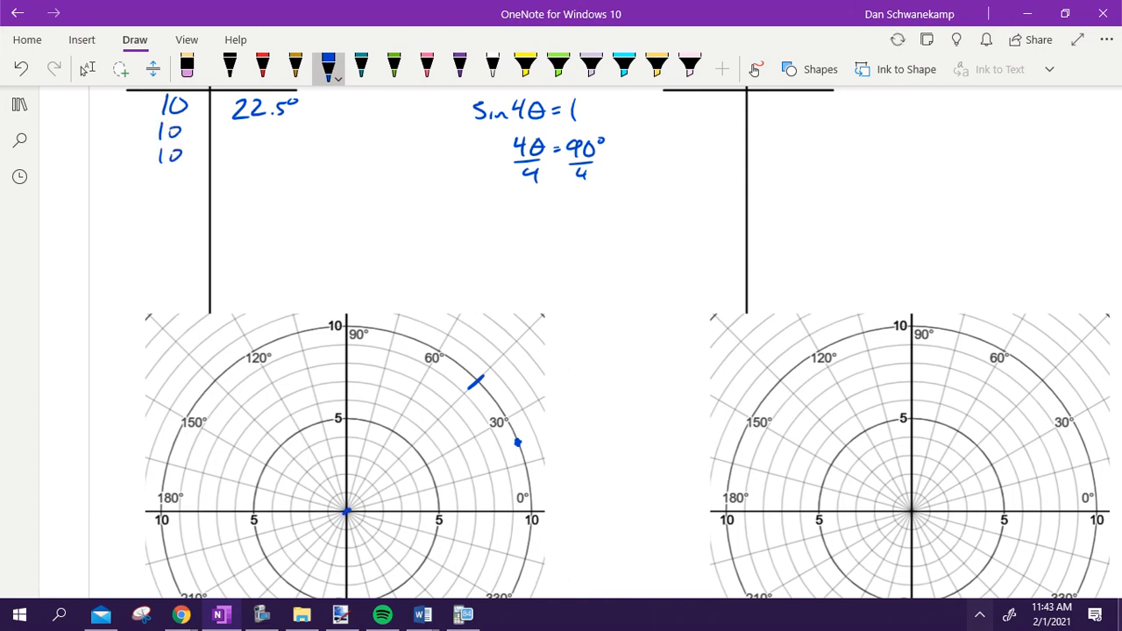
text(10)
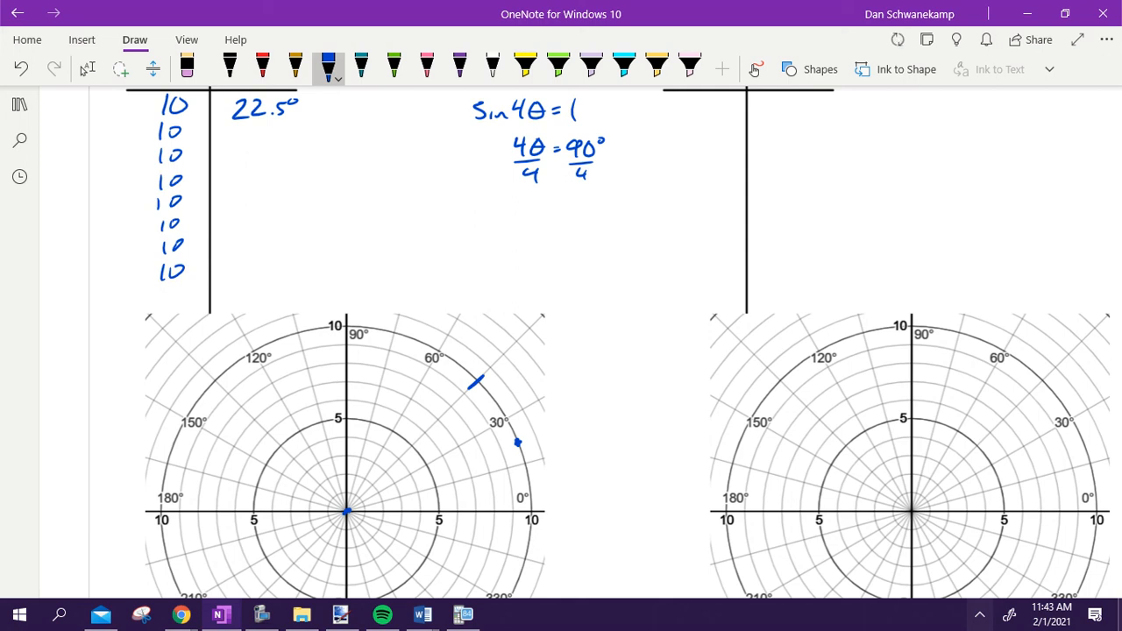
Step: Write 360°/8 = 45° petal spacing in pink and add 67.5 to the θ column
click(427, 66)
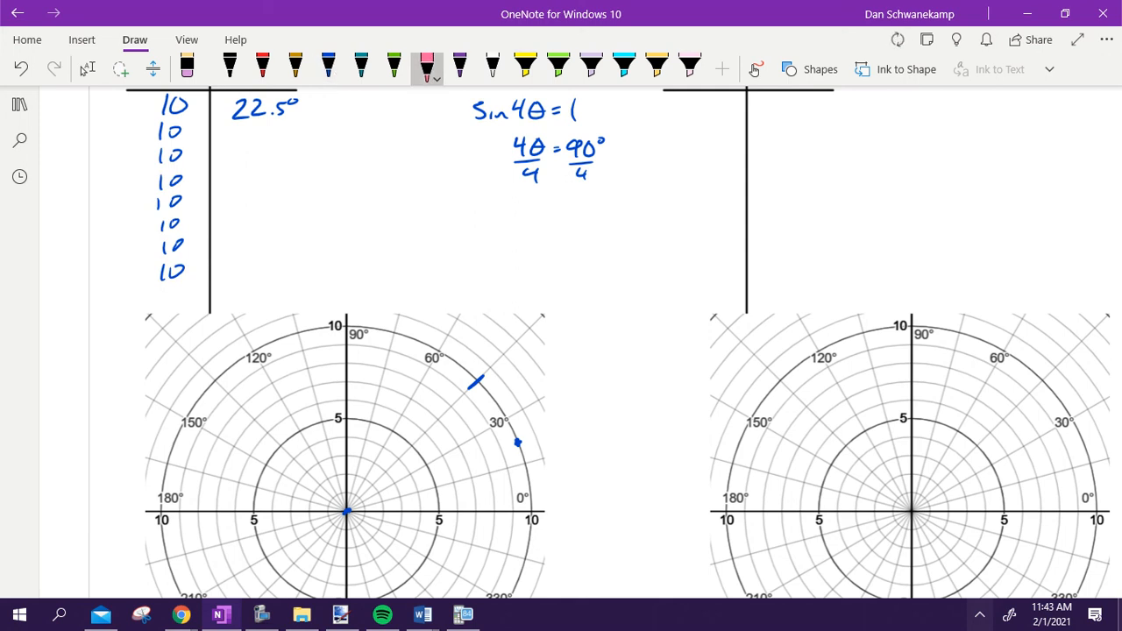
drag(408, 228, 469, 219)
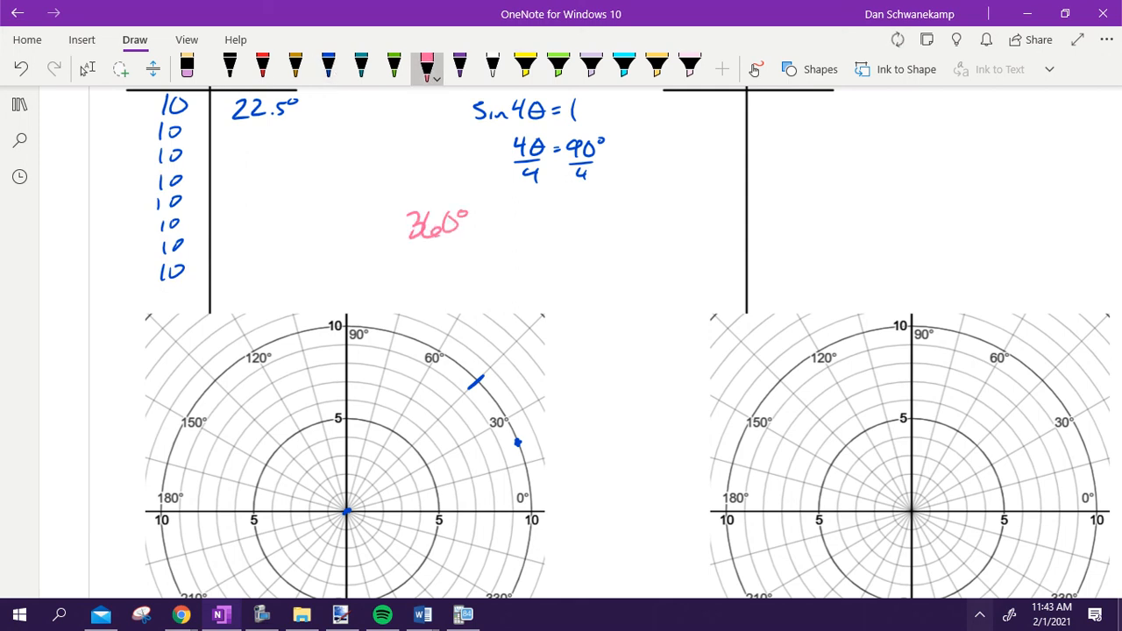
drag(417, 250, 460, 267)
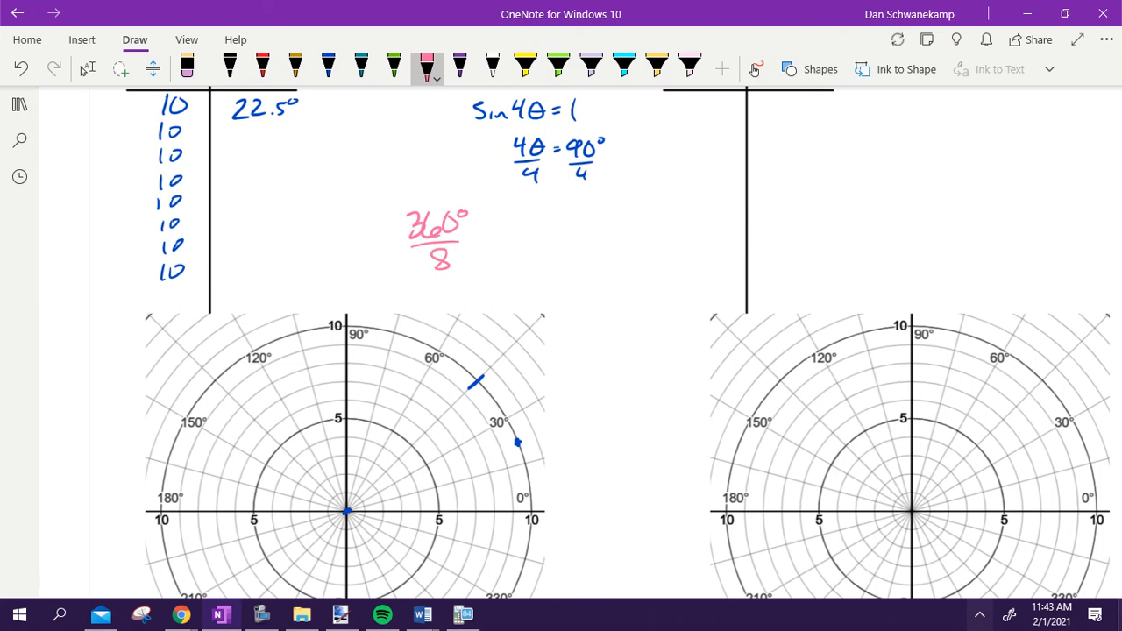
drag(477, 234, 522, 233)
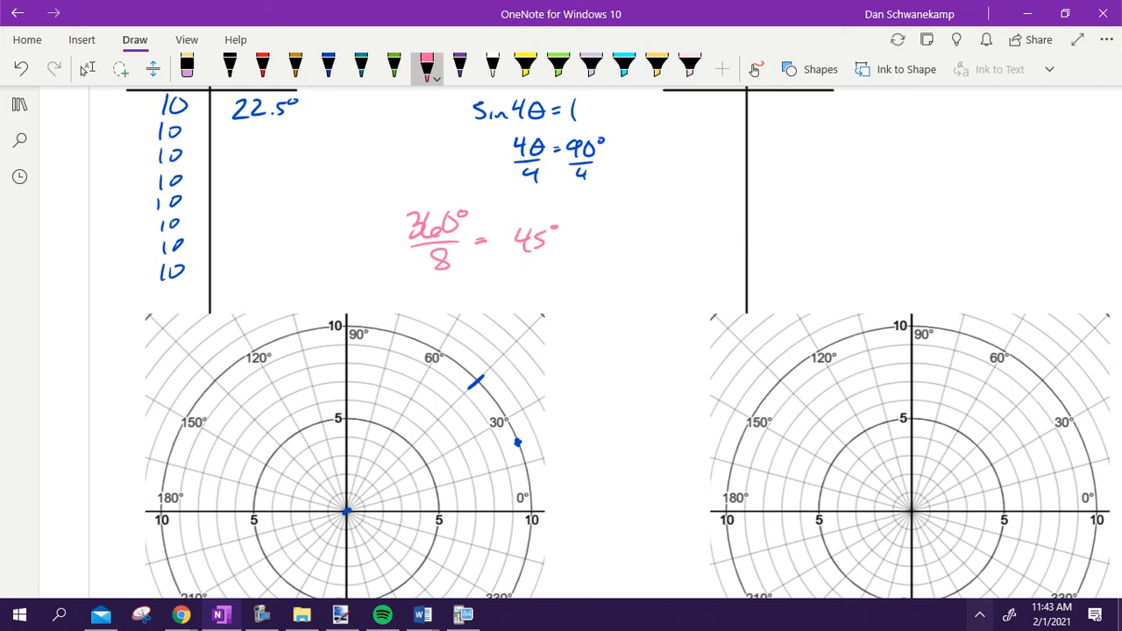
drag(233, 135, 281, 136)
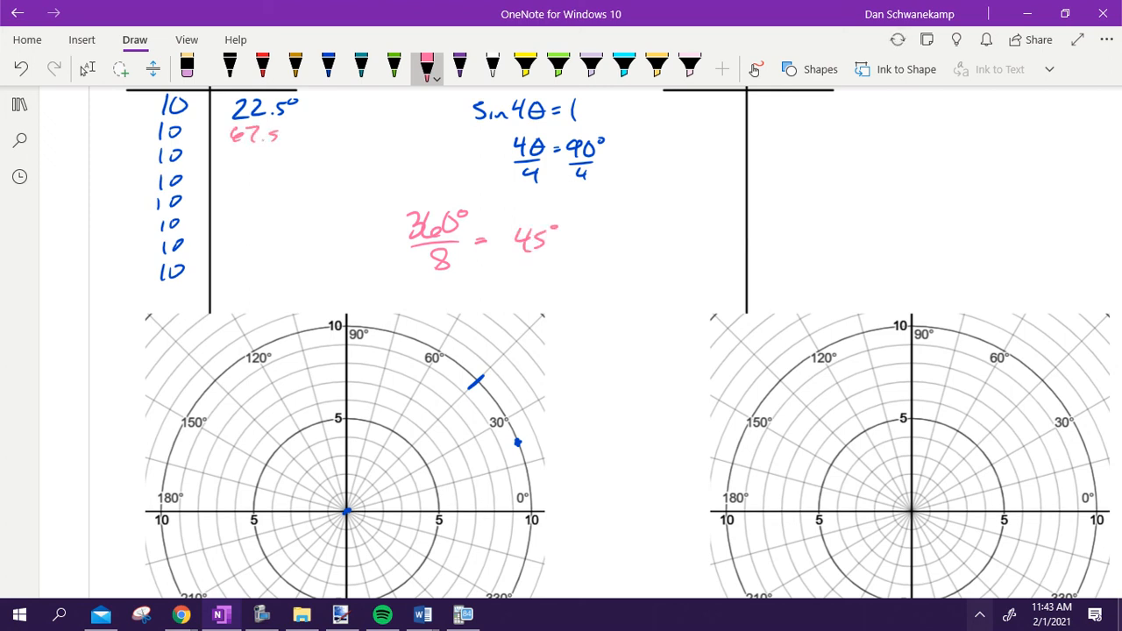
Step: Mark the rose's petal tips in pink on the left polar grid, including near 67.5°
scroll(down, 3)
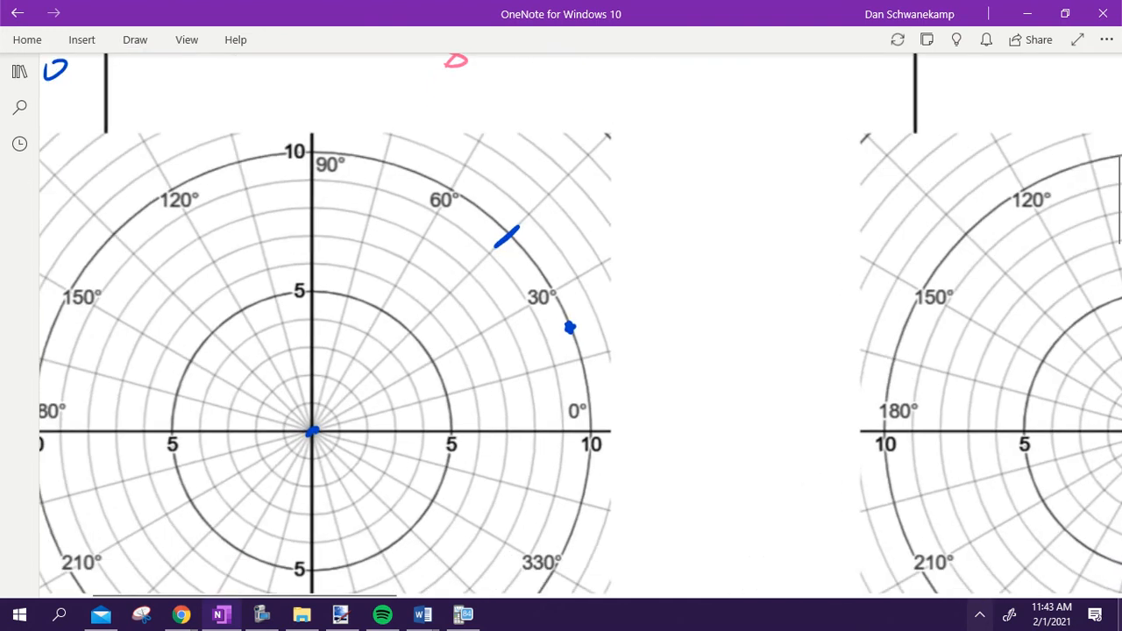
click(419, 175)
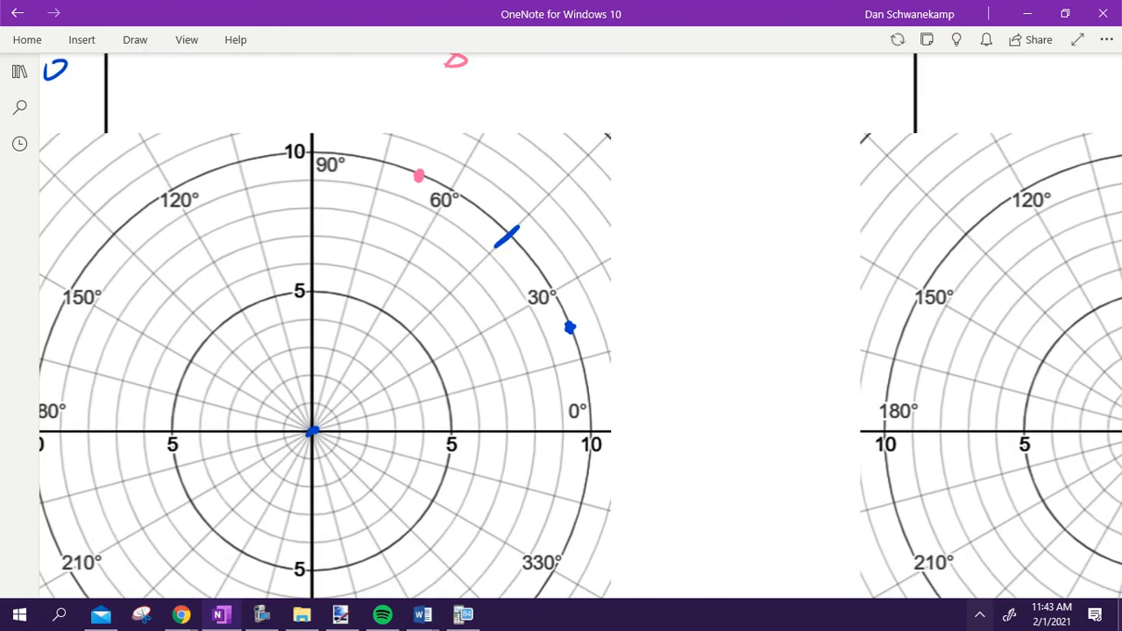
drag(101, 221, 123, 246)
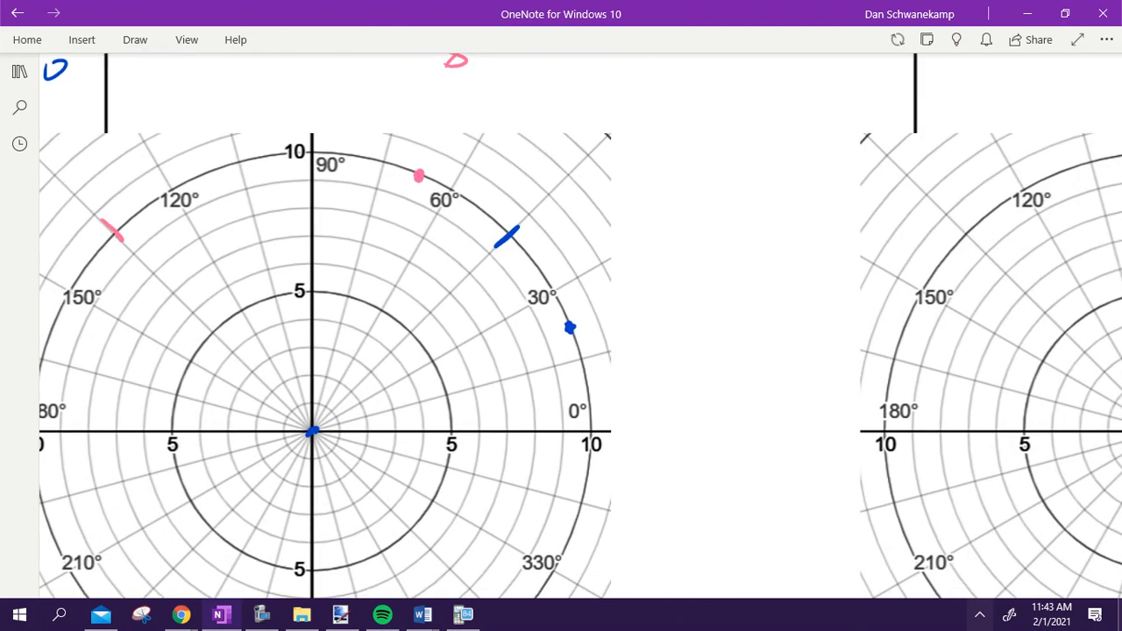
scroll(down, 3)
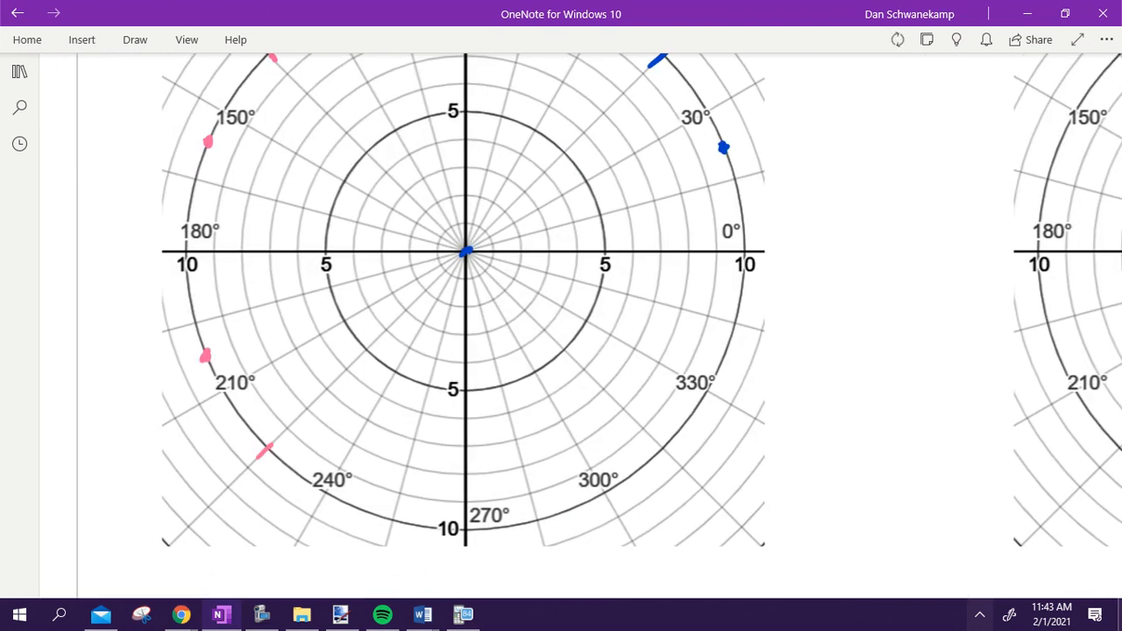
click(358, 511)
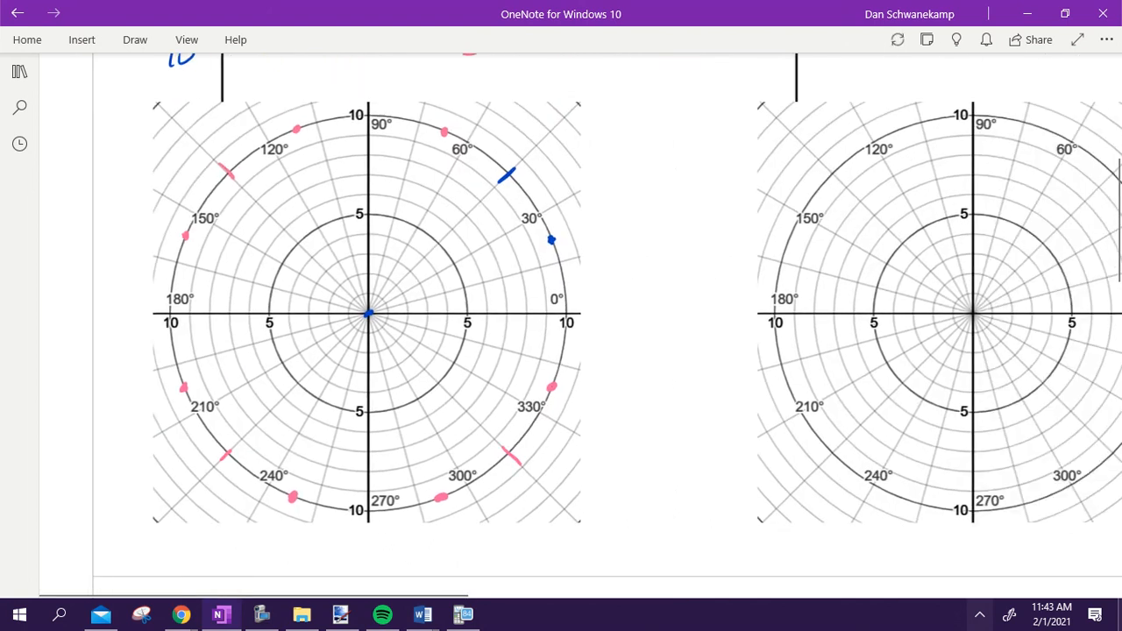
Step: Sketch all eight petals from the origin out to their marked tips
drag(368, 312, 447, 307)
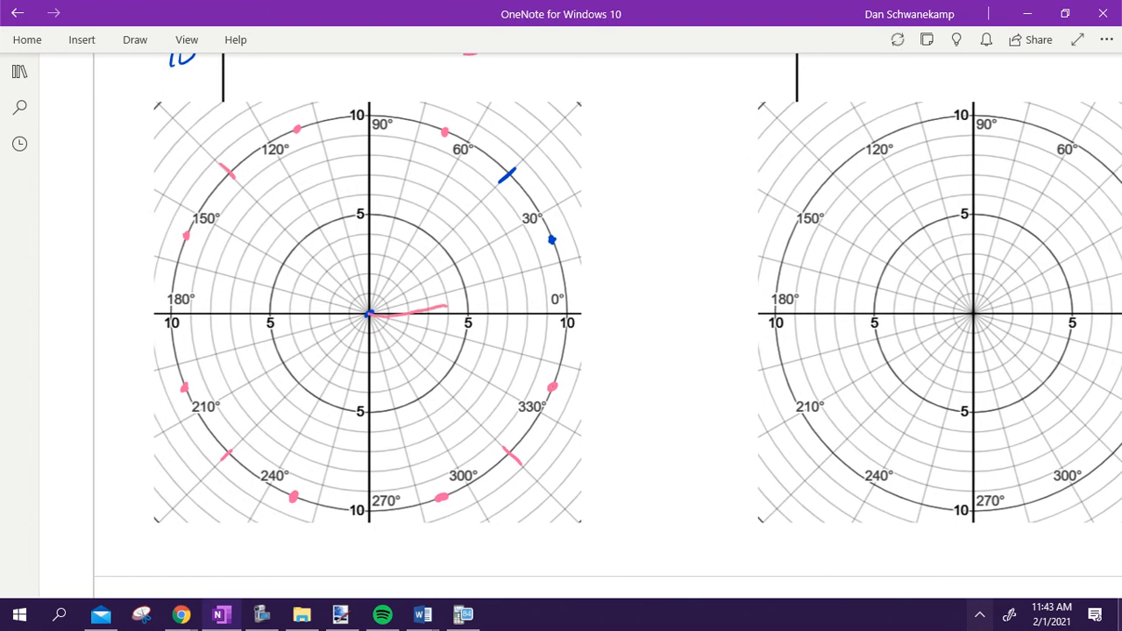
drag(369, 312, 553, 238)
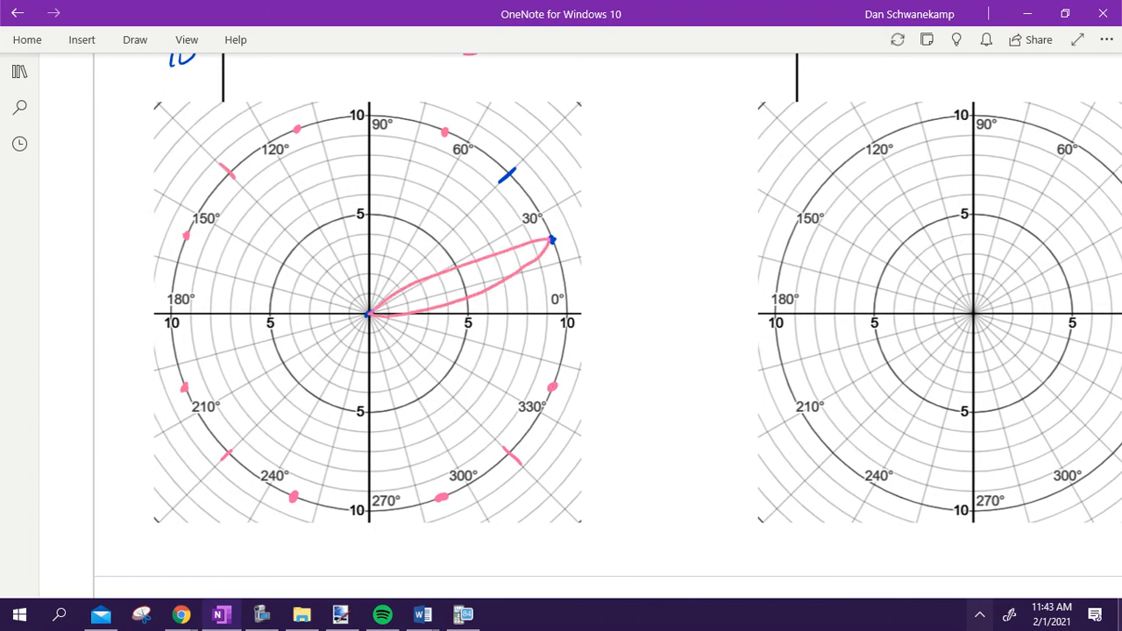
drag(369, 311, 443, 134)
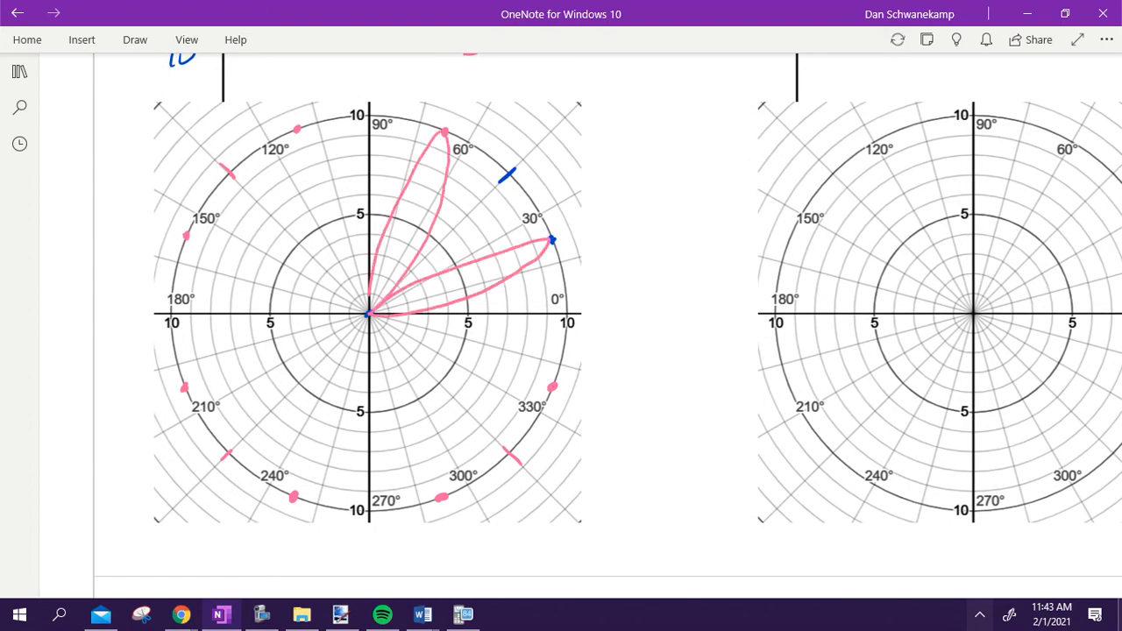
drag(368, 311, 302, 132)
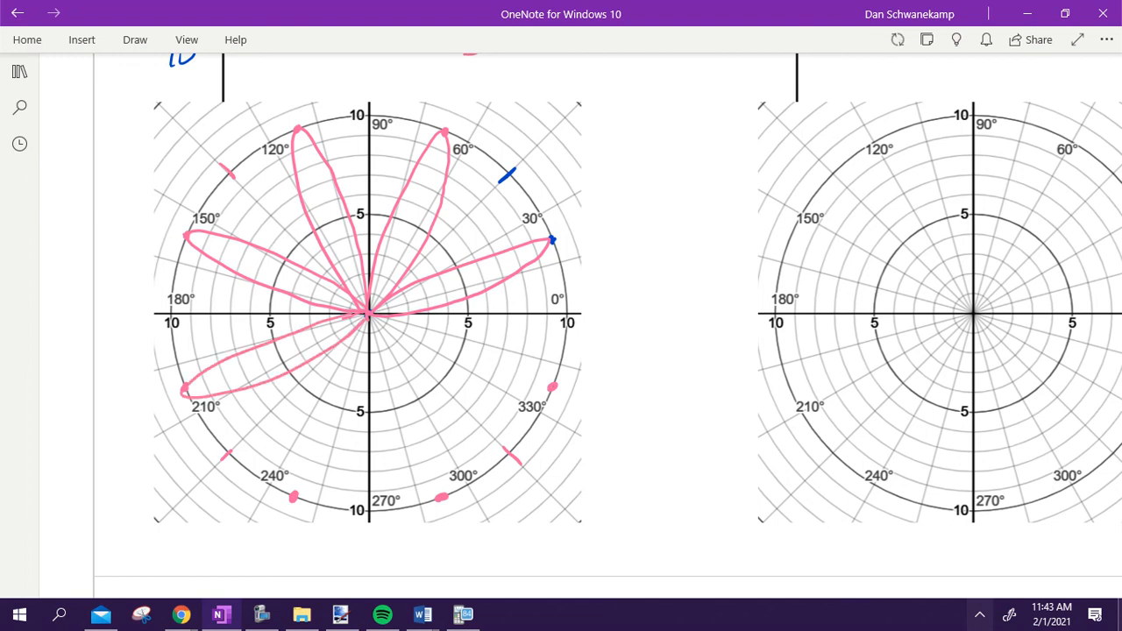
drag(363, 316, 294, 496)
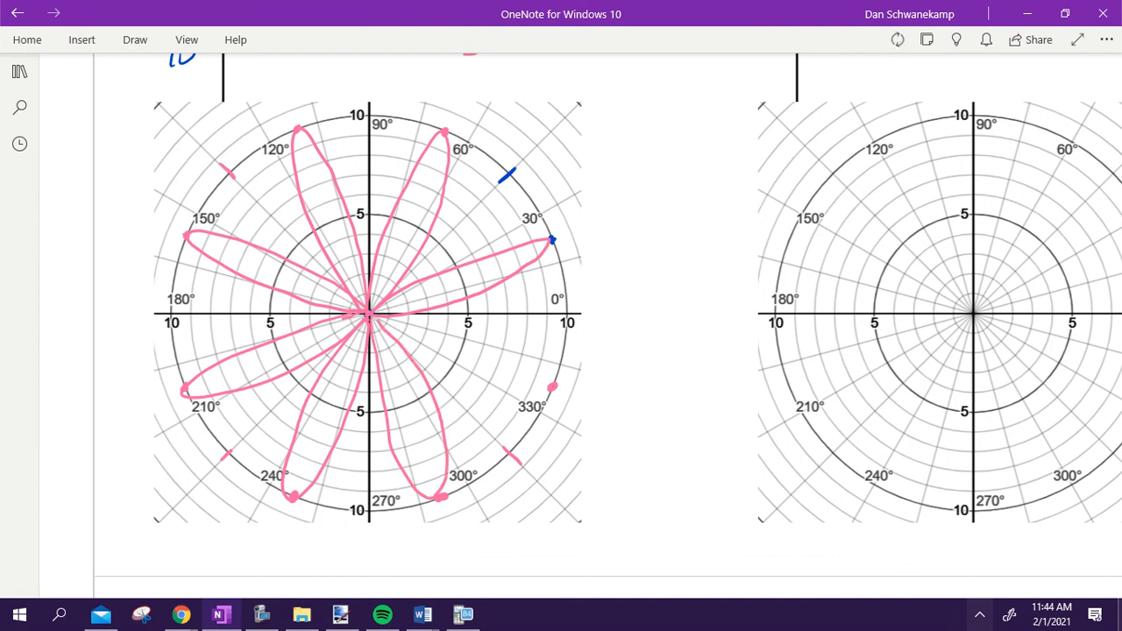
drag(369, 311, 550, 387)
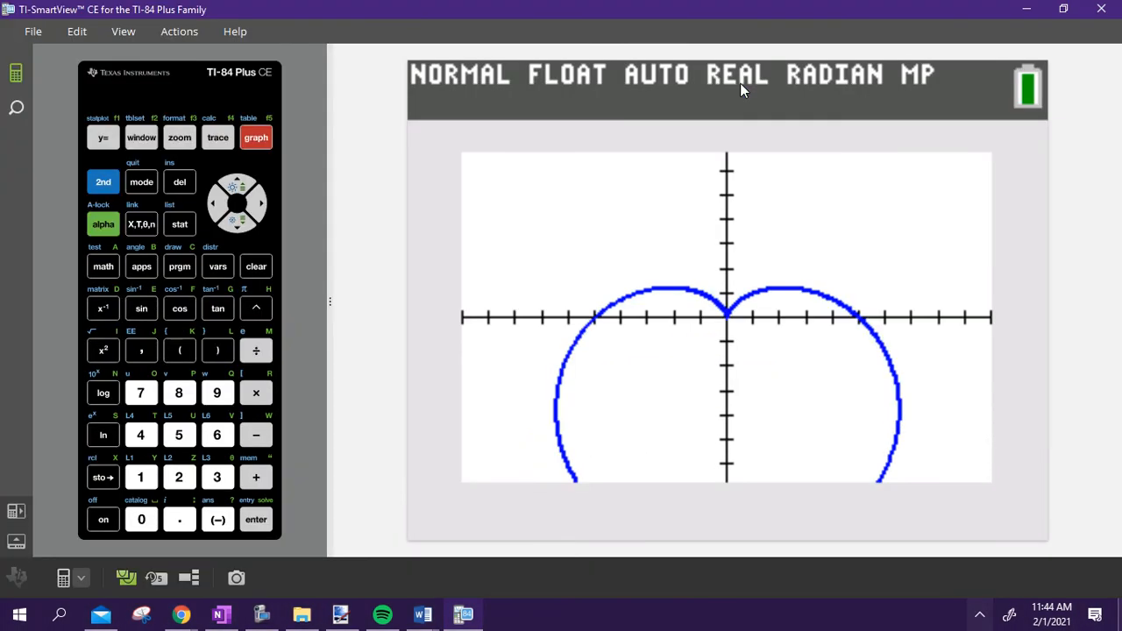
Step: Replace the r1 polar equation with 10sin(4θ) in TI-SmartView CE
click(103, 138)
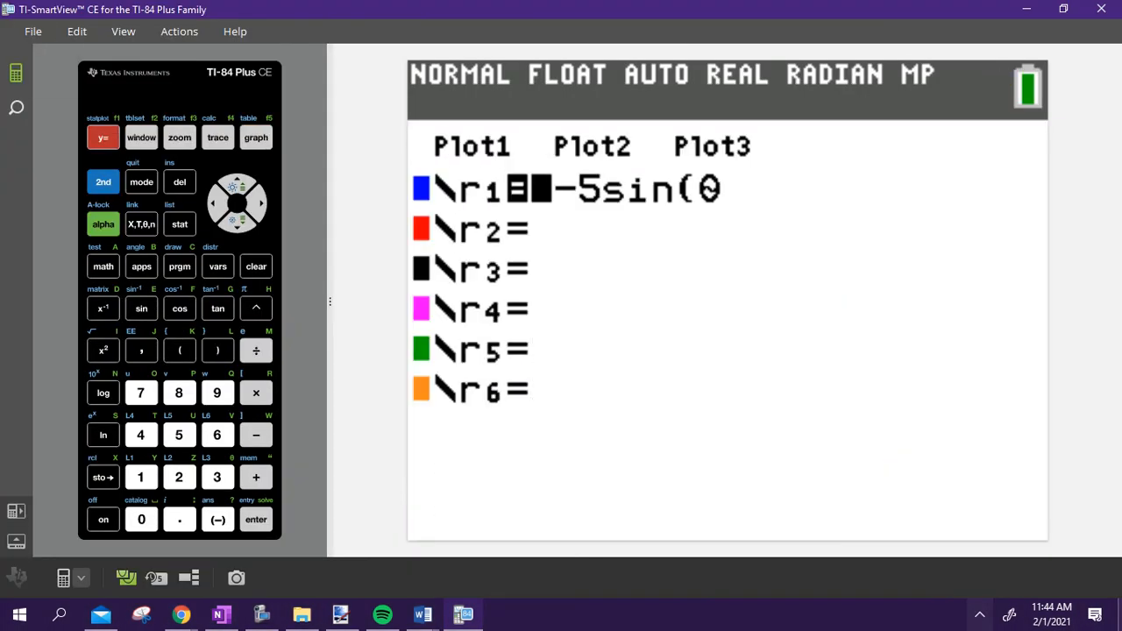
click(140, 519)
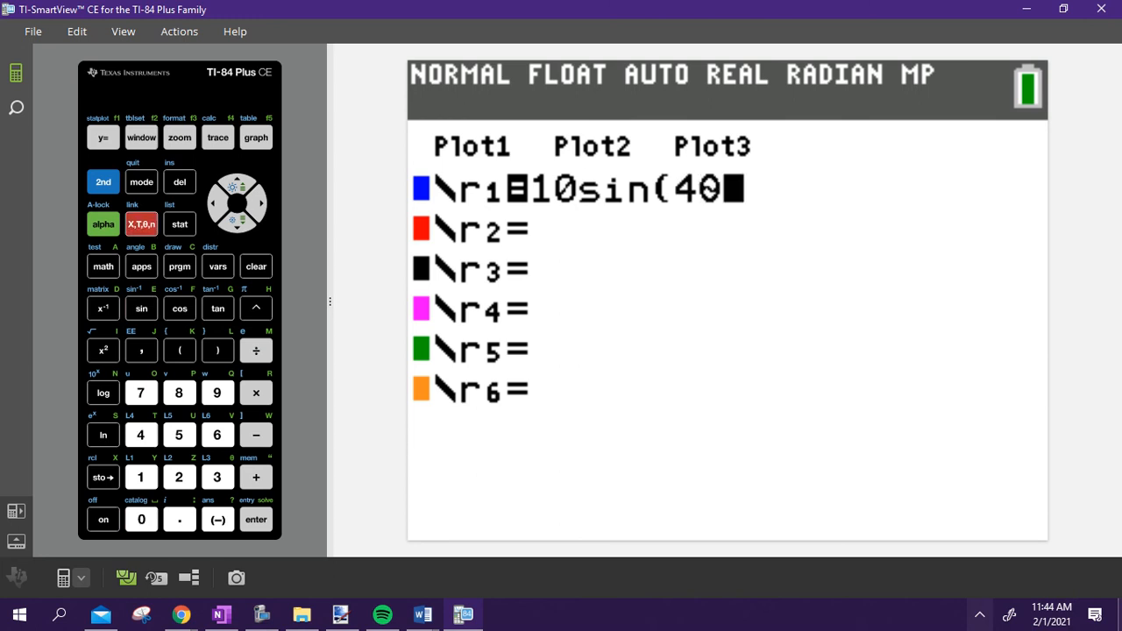
click(255, 136)
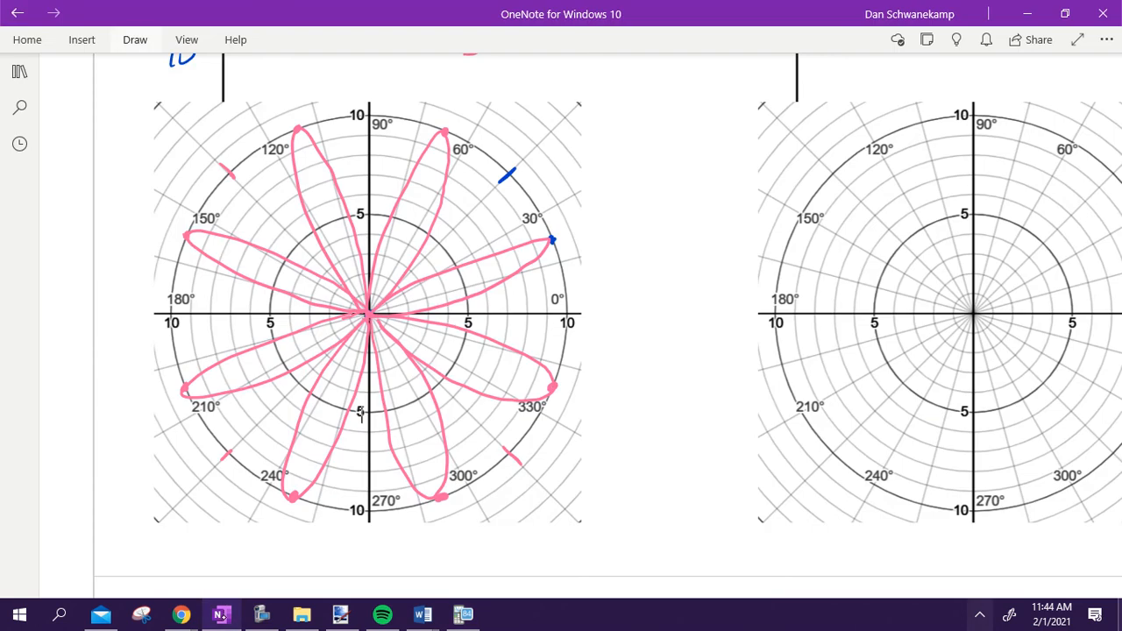
Step: Shade two opposite rose petals yellow and write π/4 ≤ θ ≤ 3π/4 in blue
click(134, 39)
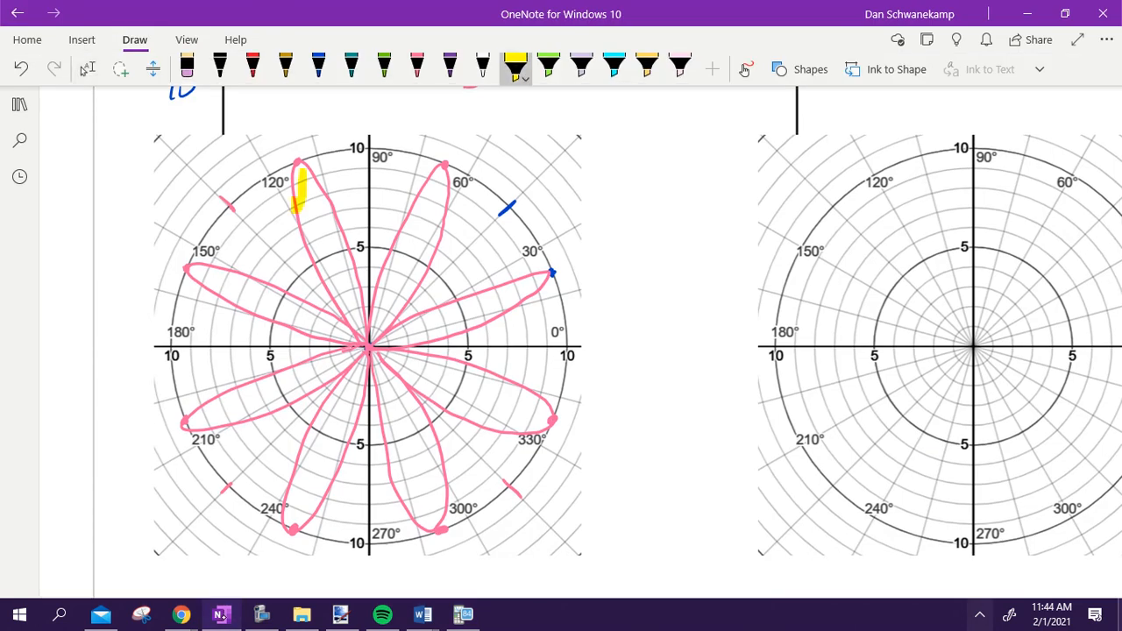
drag(302, 175, 351, 342)
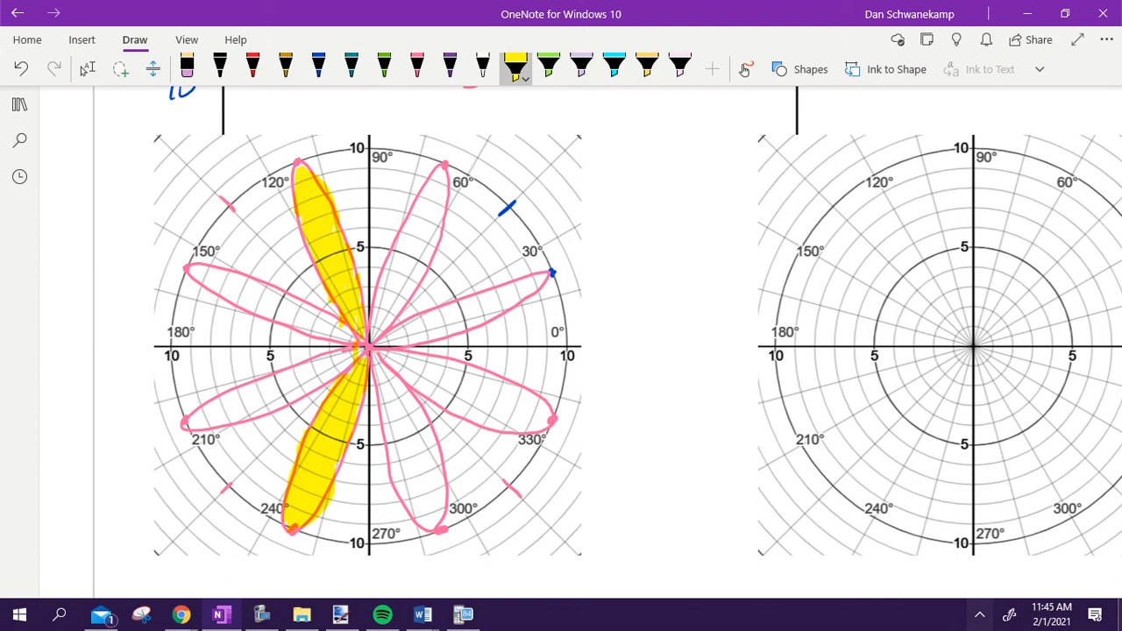
click(87, 68)
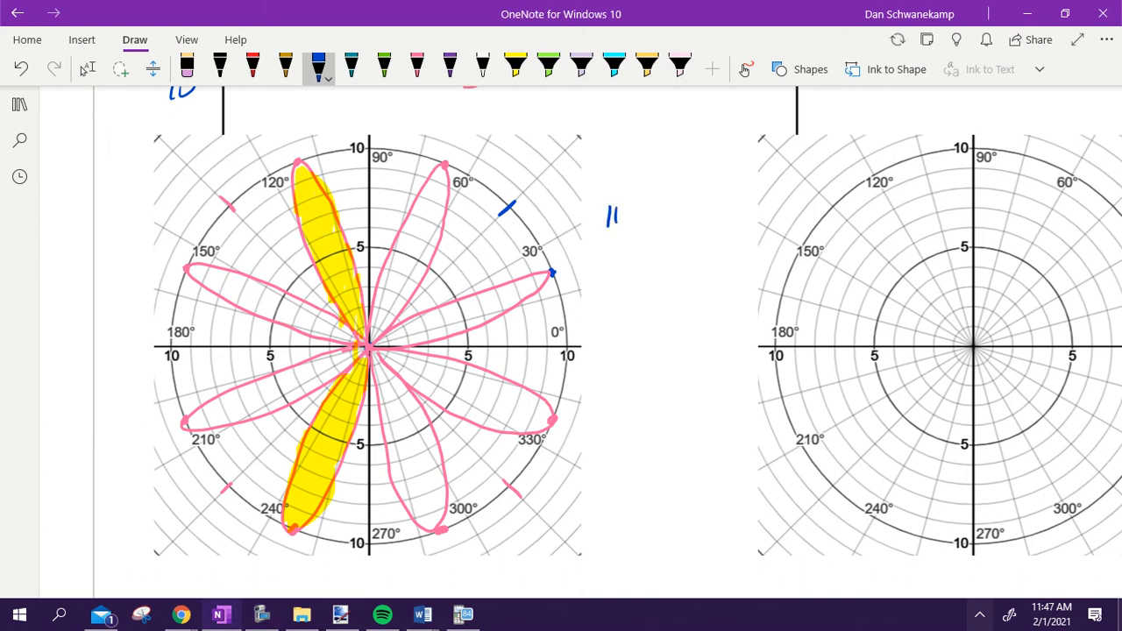
drag(605, 210, 653, 246)
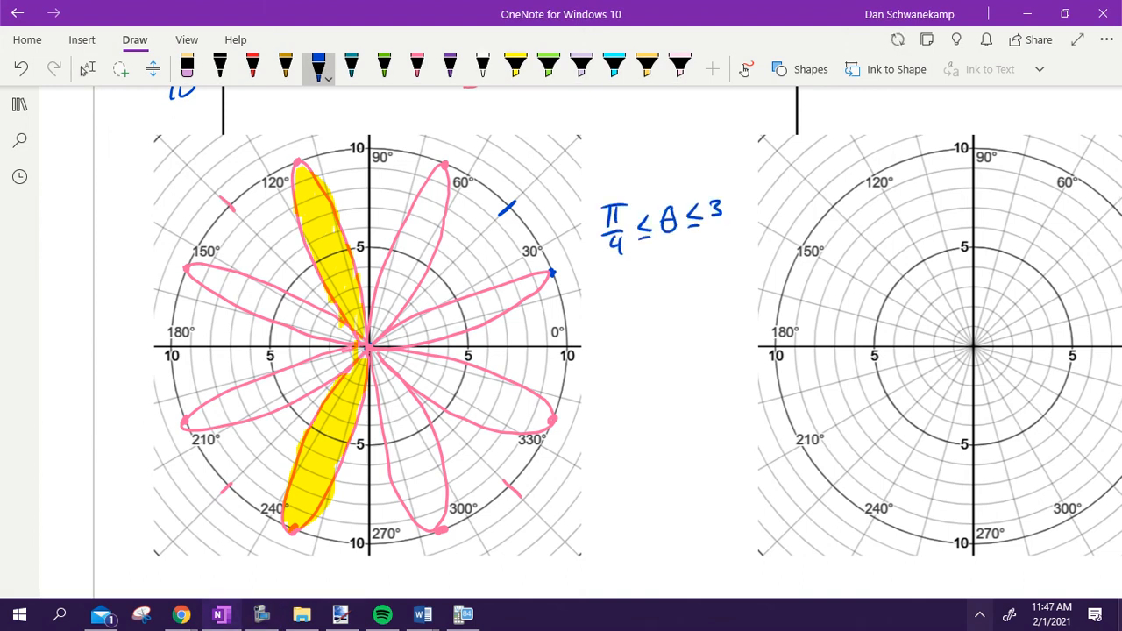
text(3π/4)
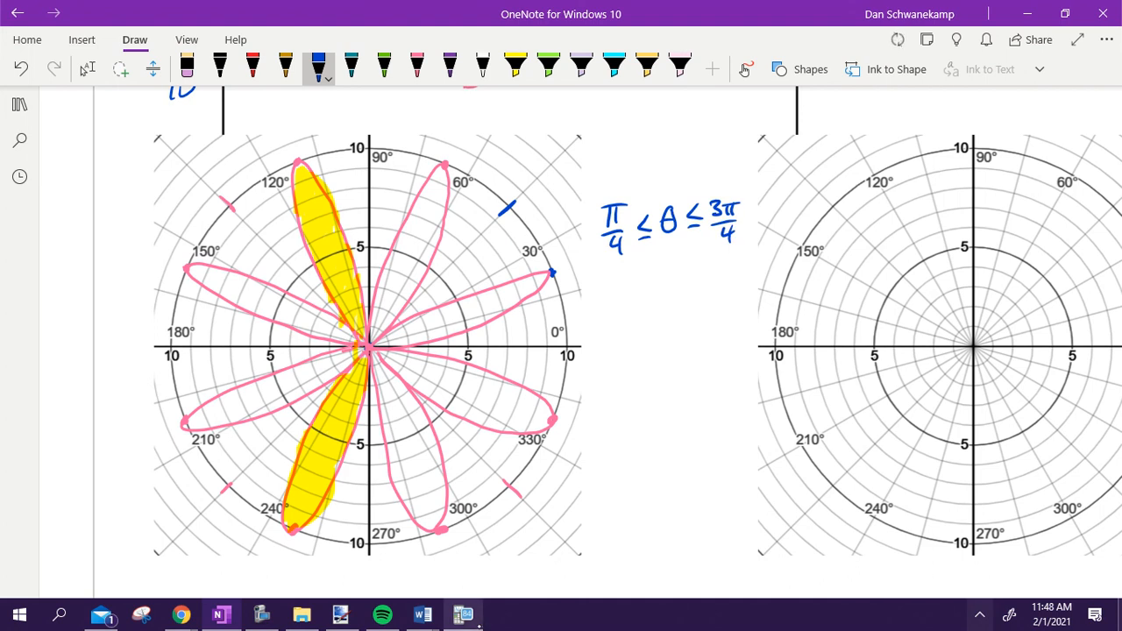
click(463, 614)
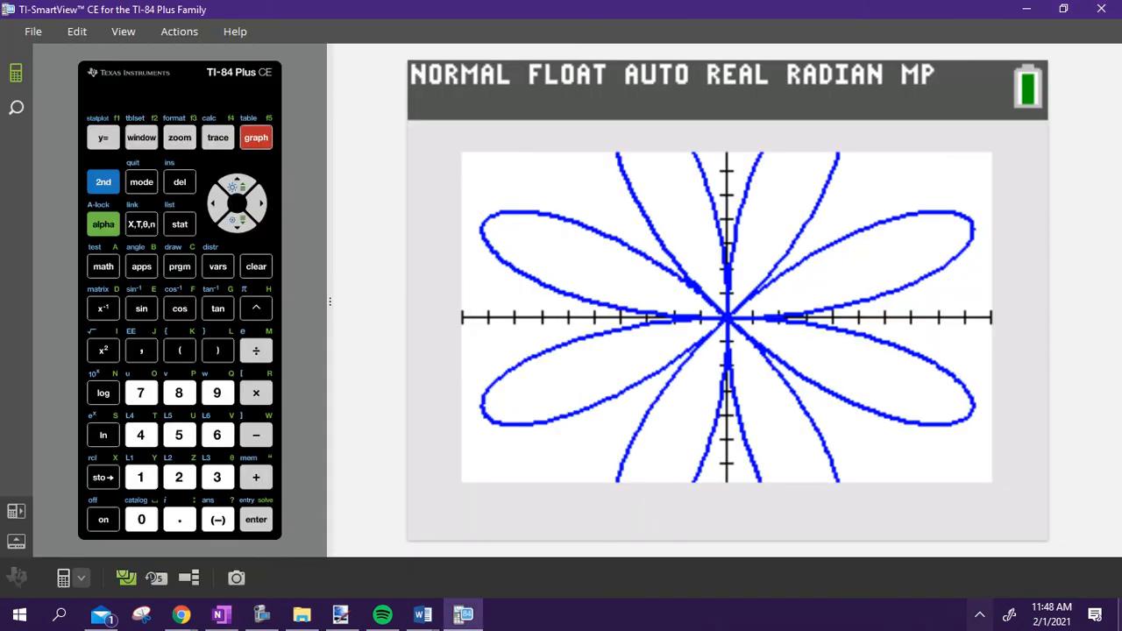
Step: Trace r1 = 10sin(4θ), stepping the trace point around the rose
click(217, 137)
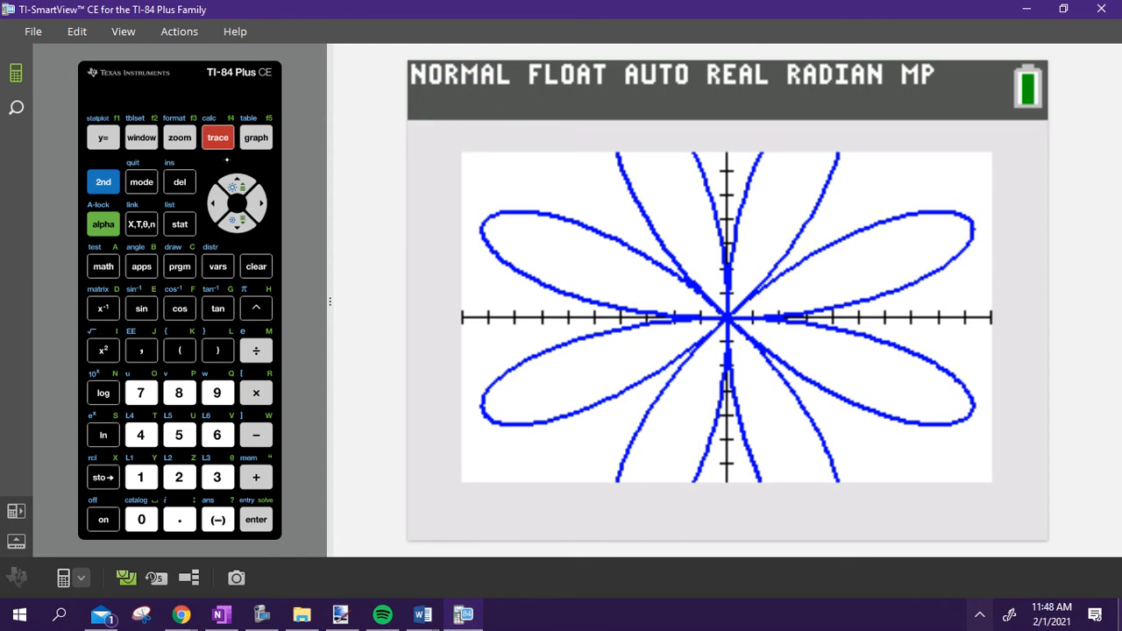
click(218, 136)
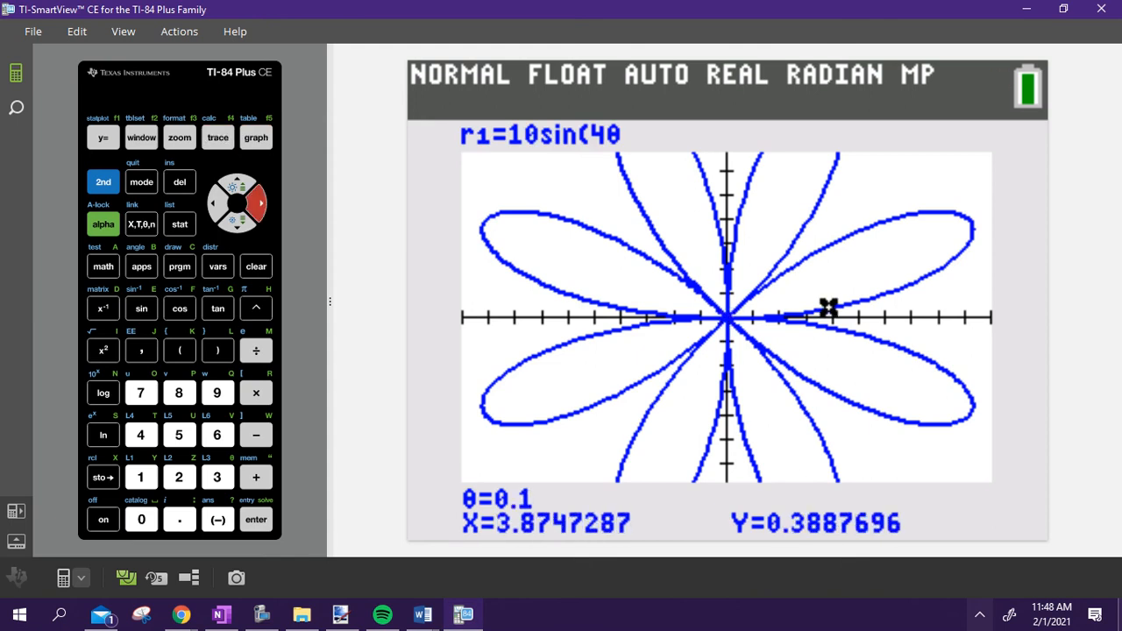
key(Right)
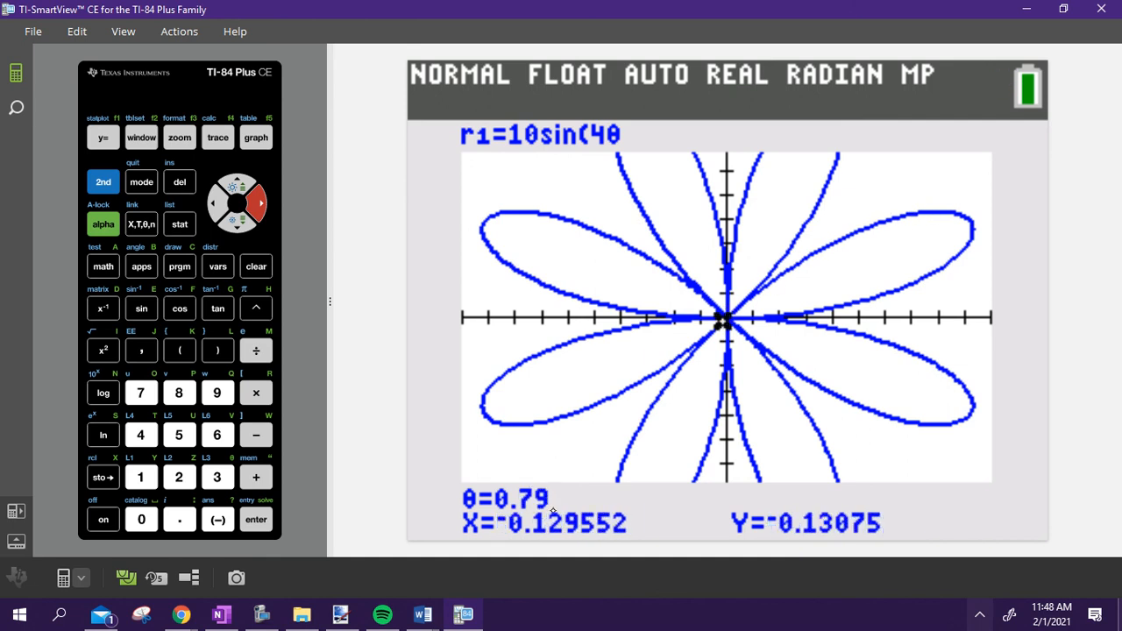
mouse_move(552, 511)
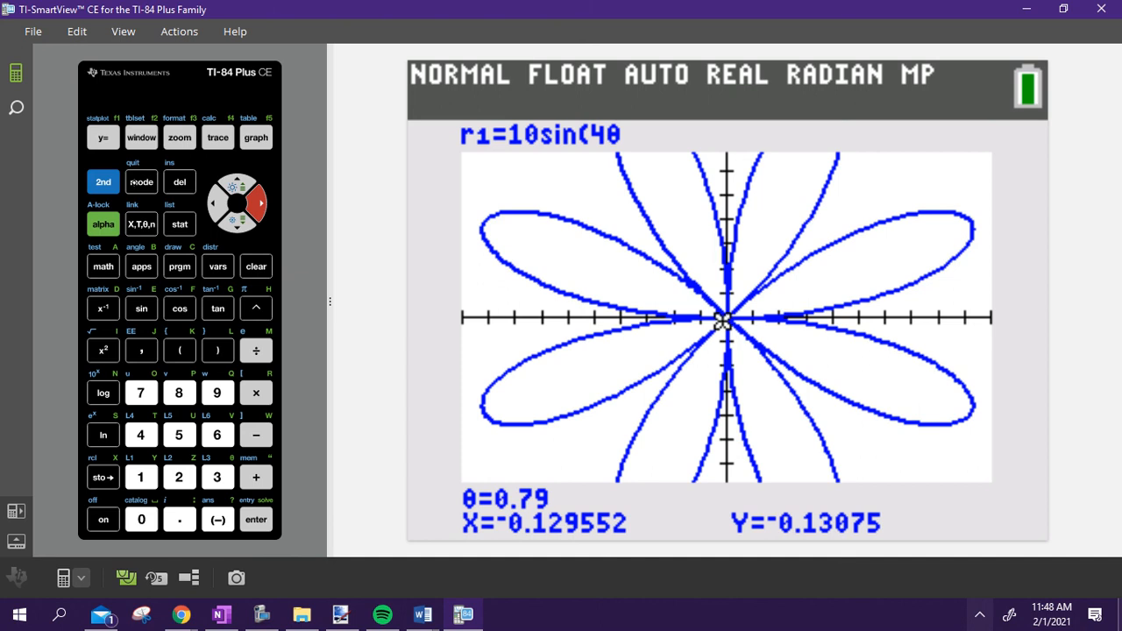
click(217, 137)
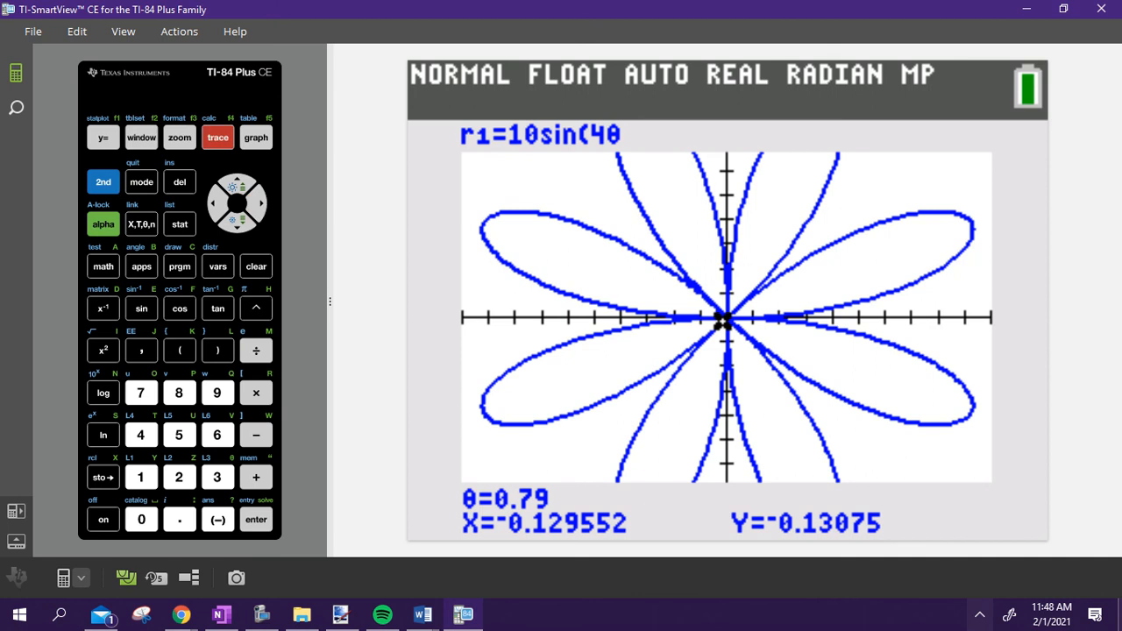
click(256, 308)
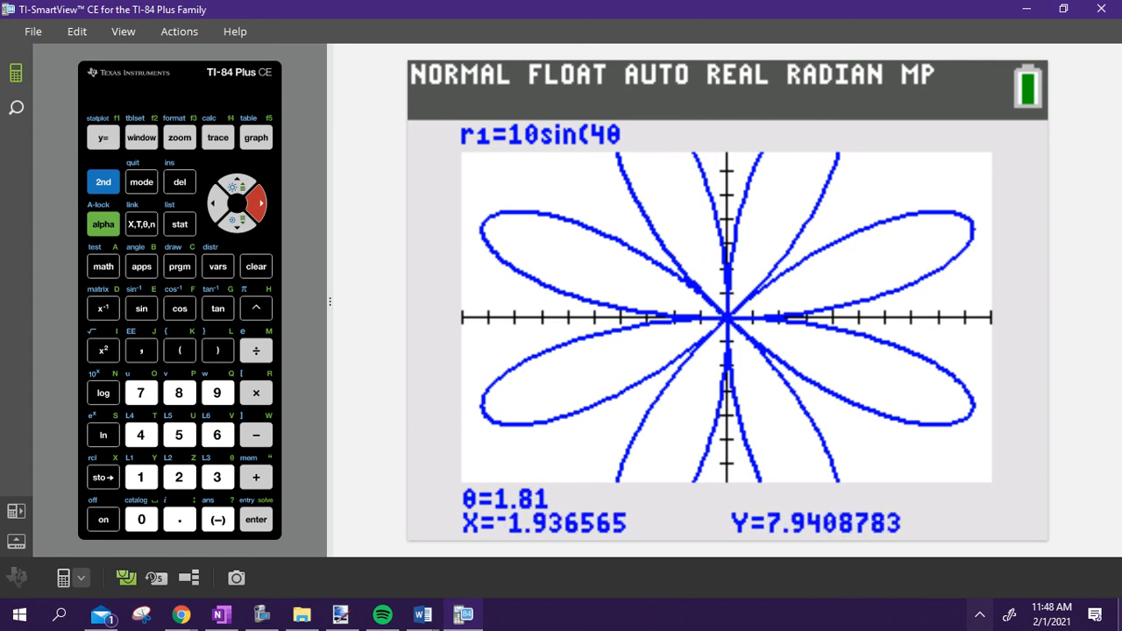
key(right)
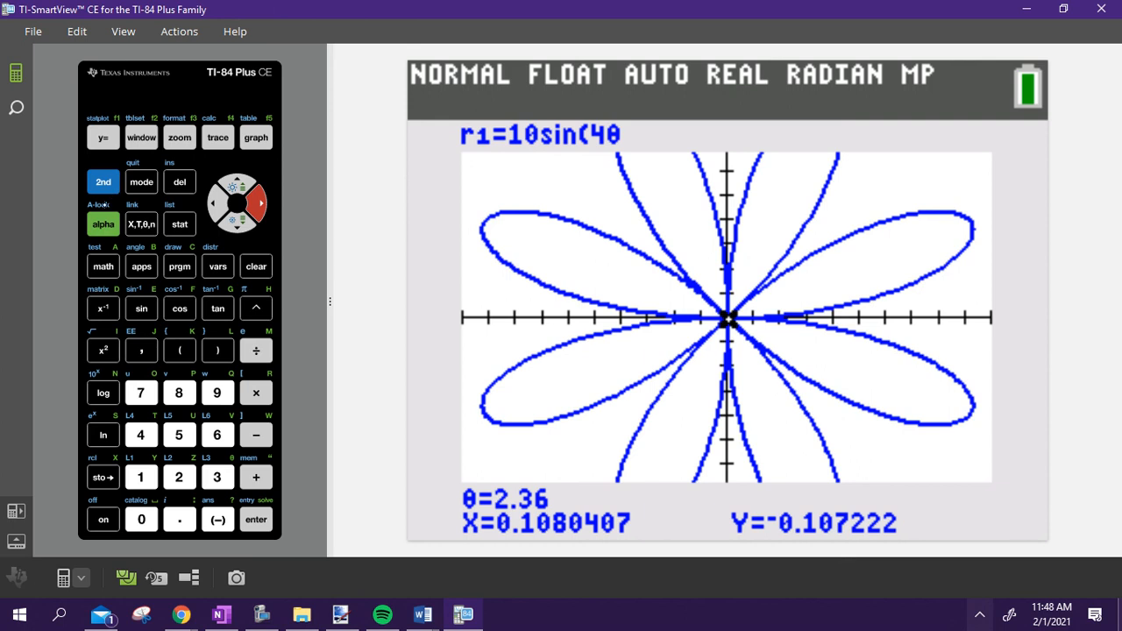
Step: Jump the trace to θ = 3π/4, landing at the origin (θ = 2.3561945)
click(218, 137)
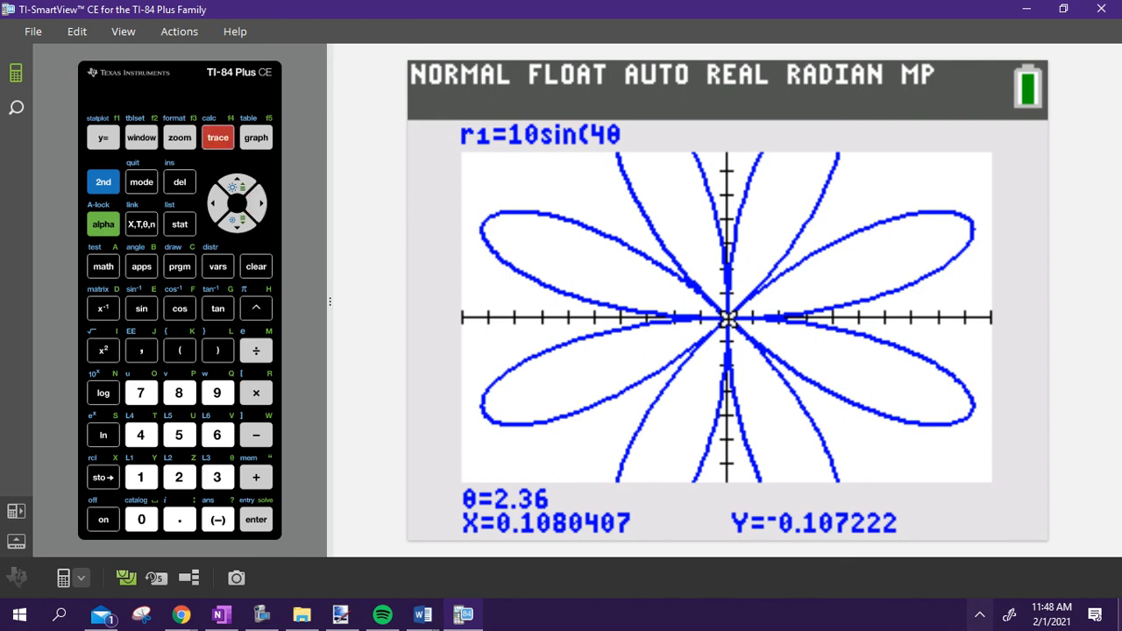
click(103, 182)
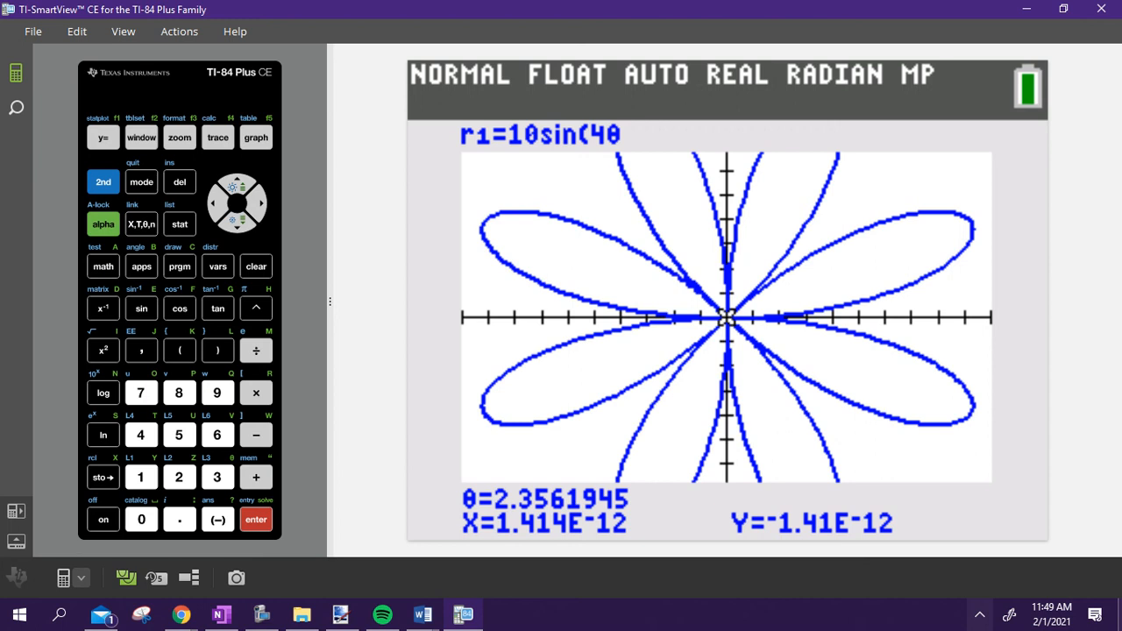
click(220, 614)
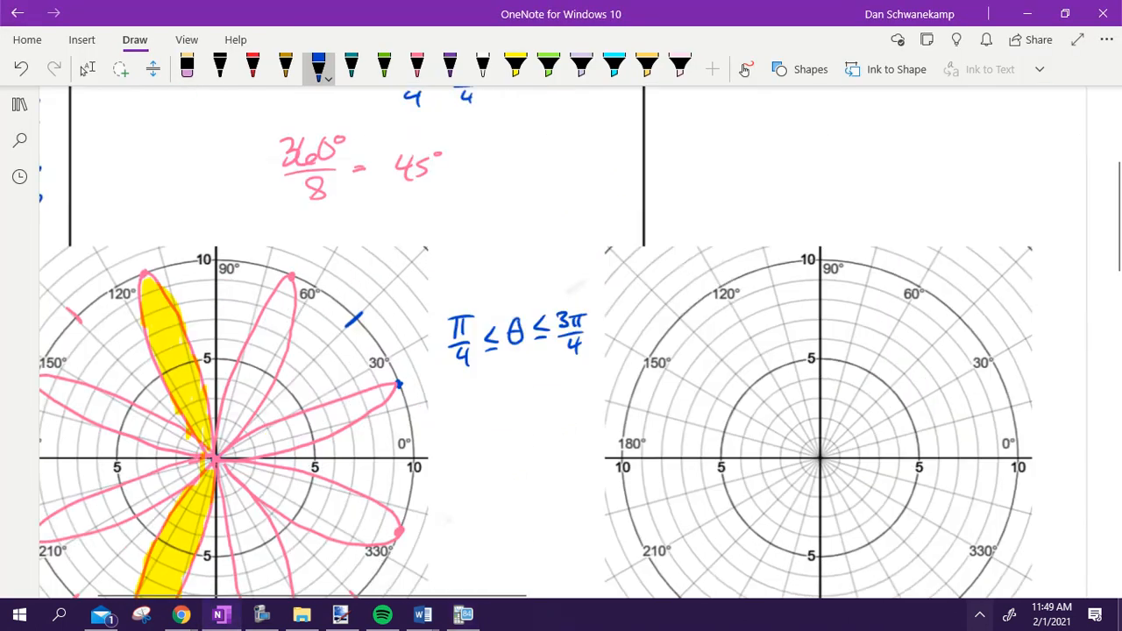
scroll(down, 3)
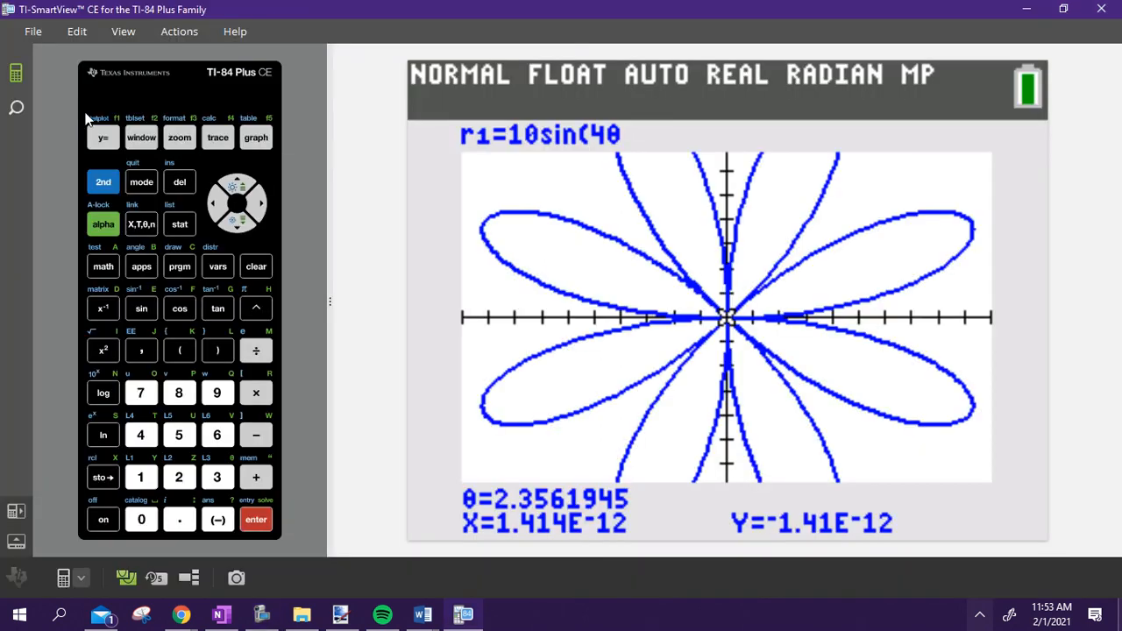
Step: Change r1 to 2-8cos(θ) and graph the limaçon with its inner loop
click(103, 137)
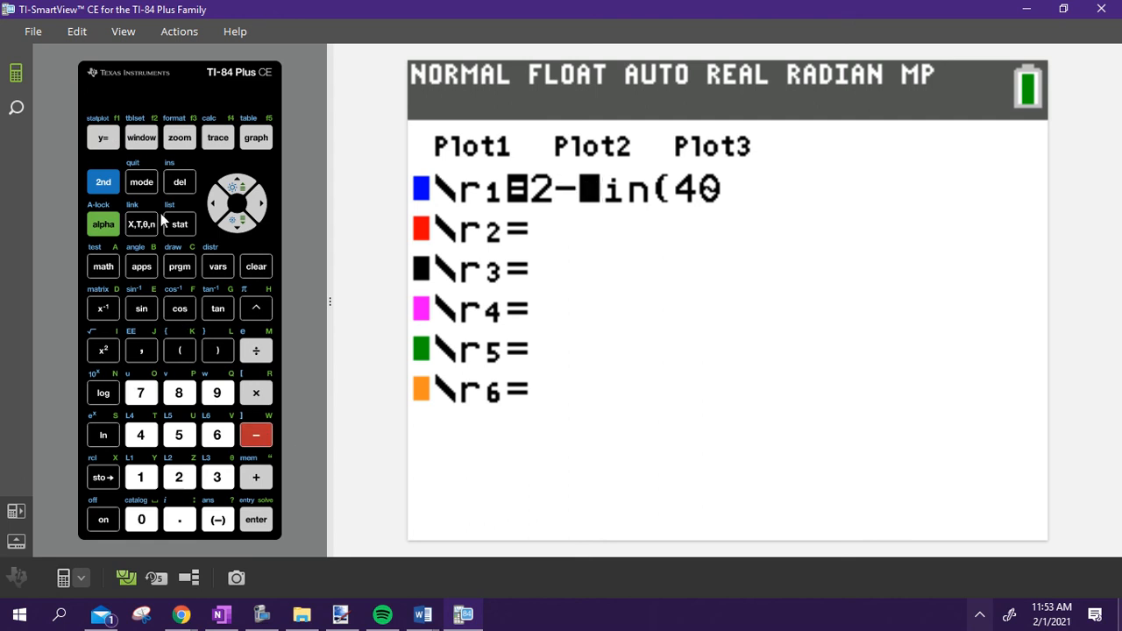
click(141, 224)
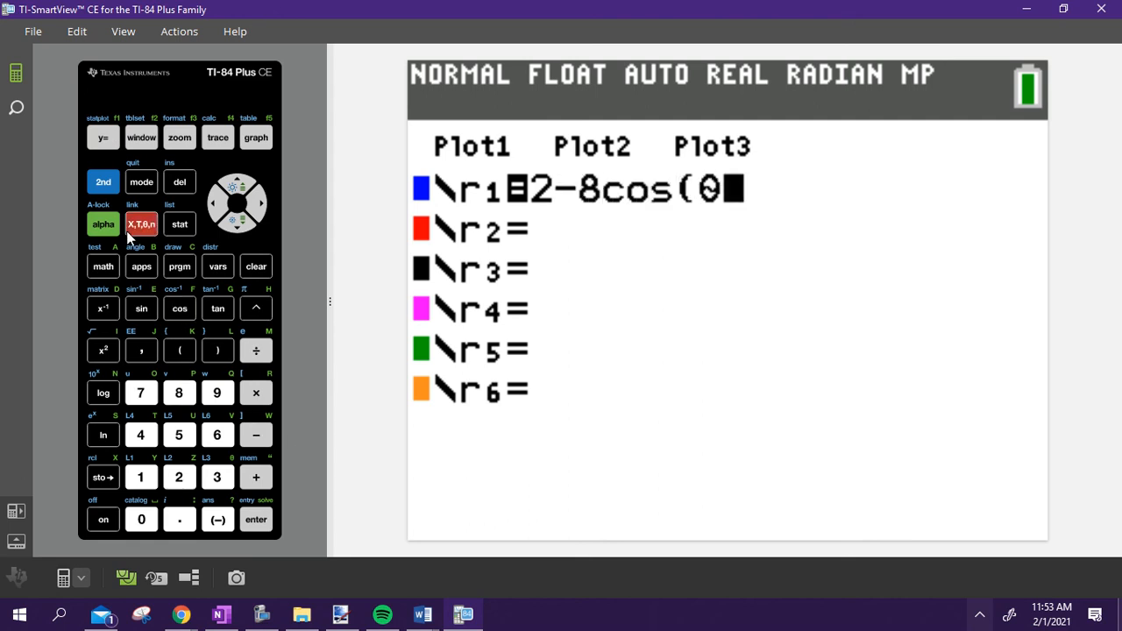
click(255, 137)
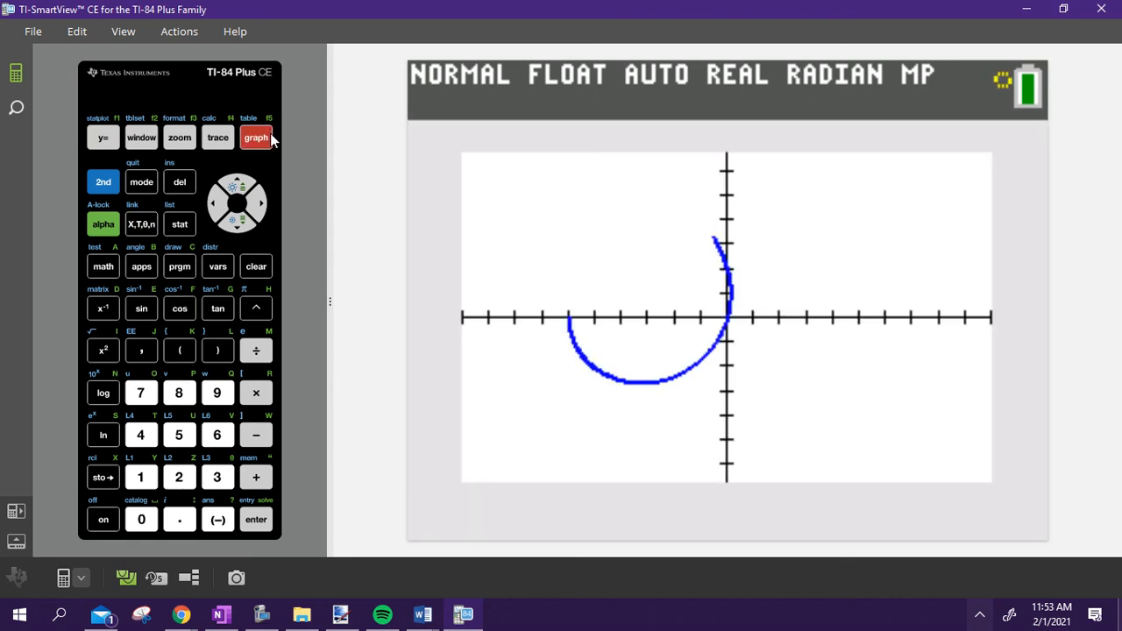
click(255, 137)
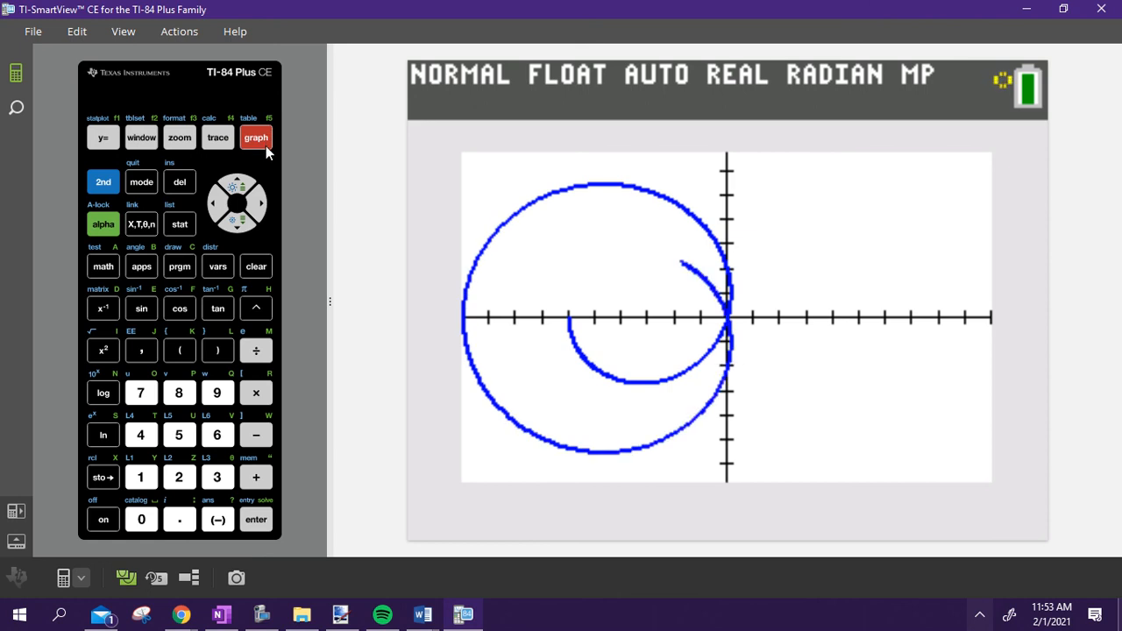
click(221, 613)
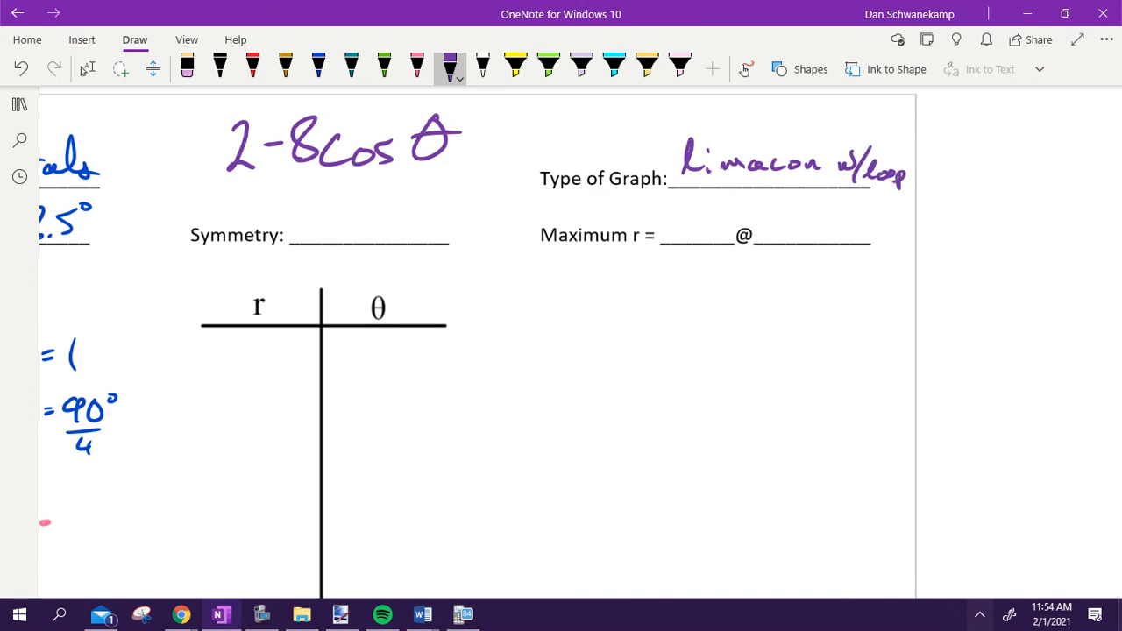
Step: Write x-axis symmetry and the working for maximum r = 10 at 180°
drag(307, 219, 394, 224)
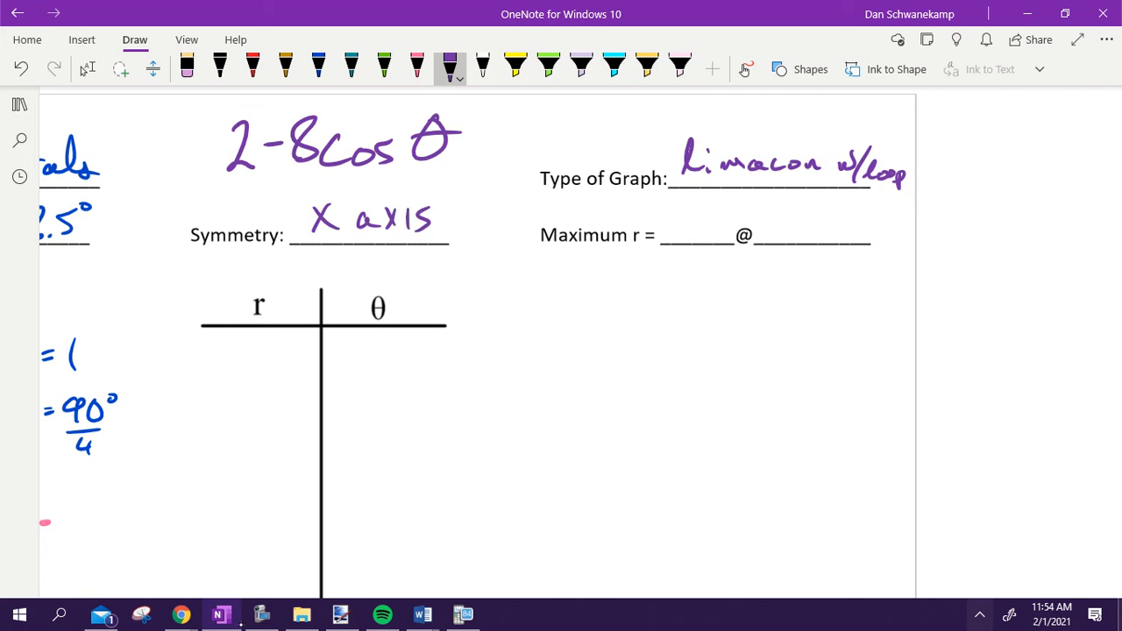
drag(618, 294, 784, 298)
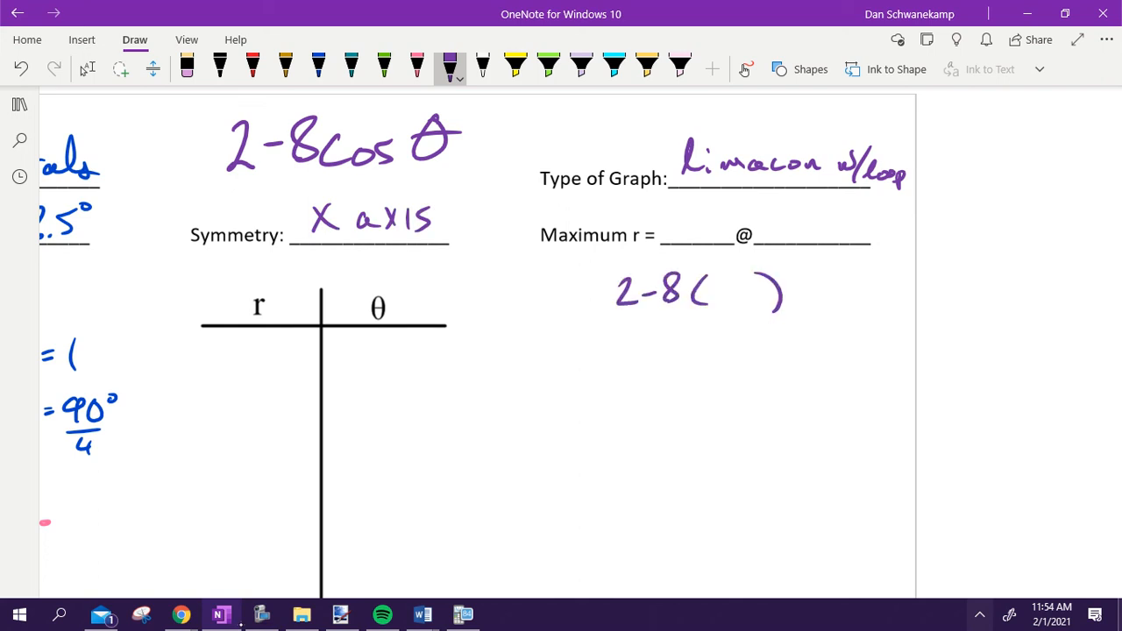
click(384, 63)
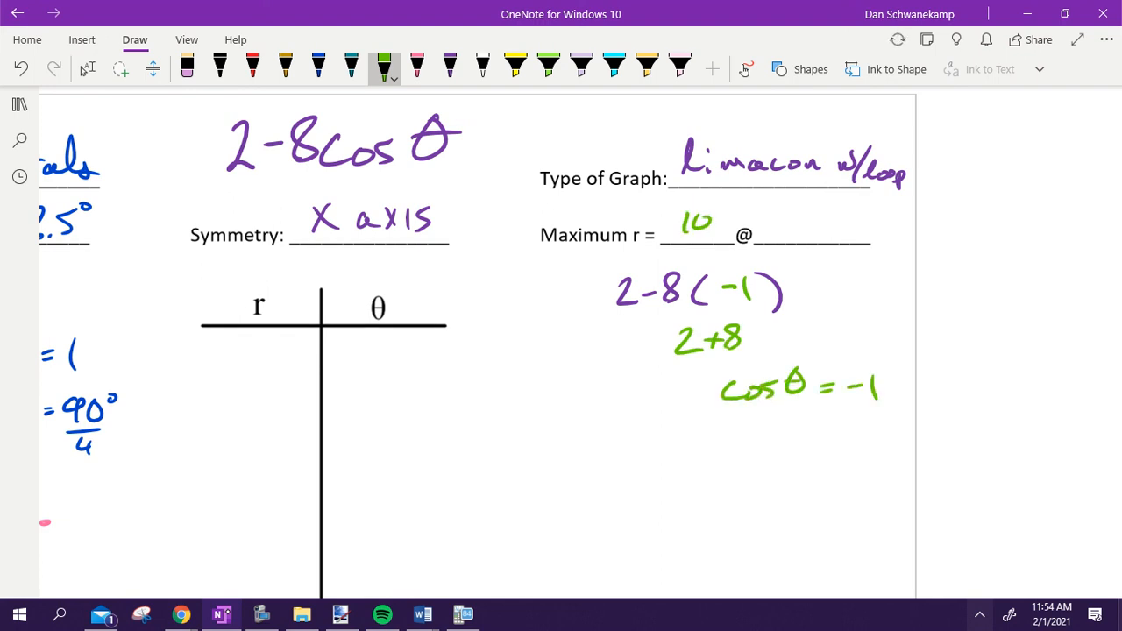
drag(784, 237, 855, 211)
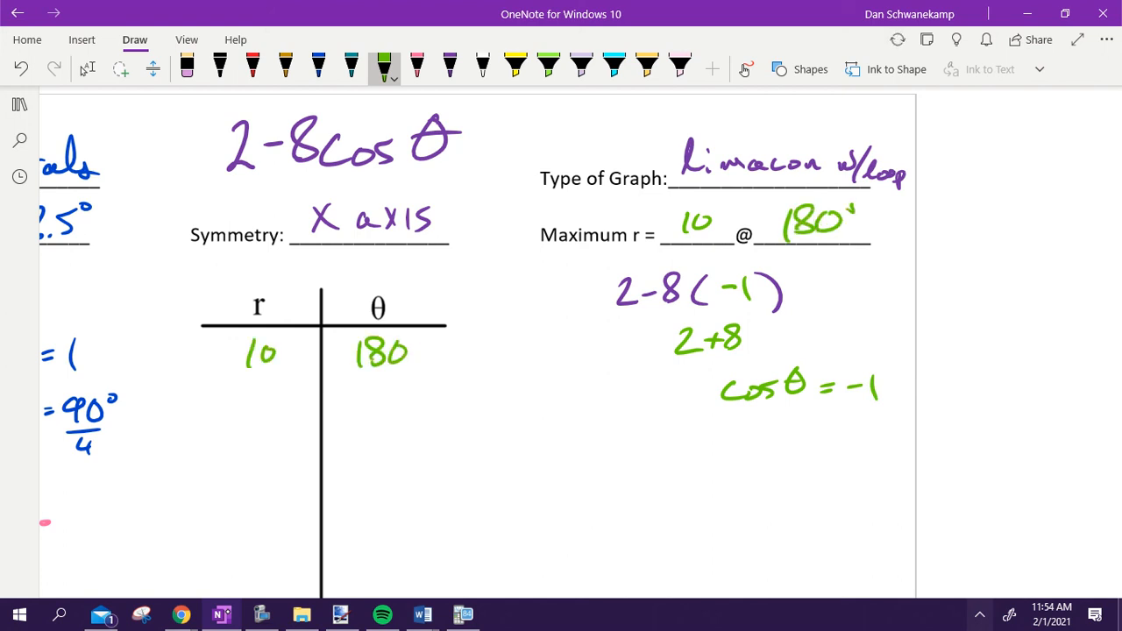
scroll(down, 3)
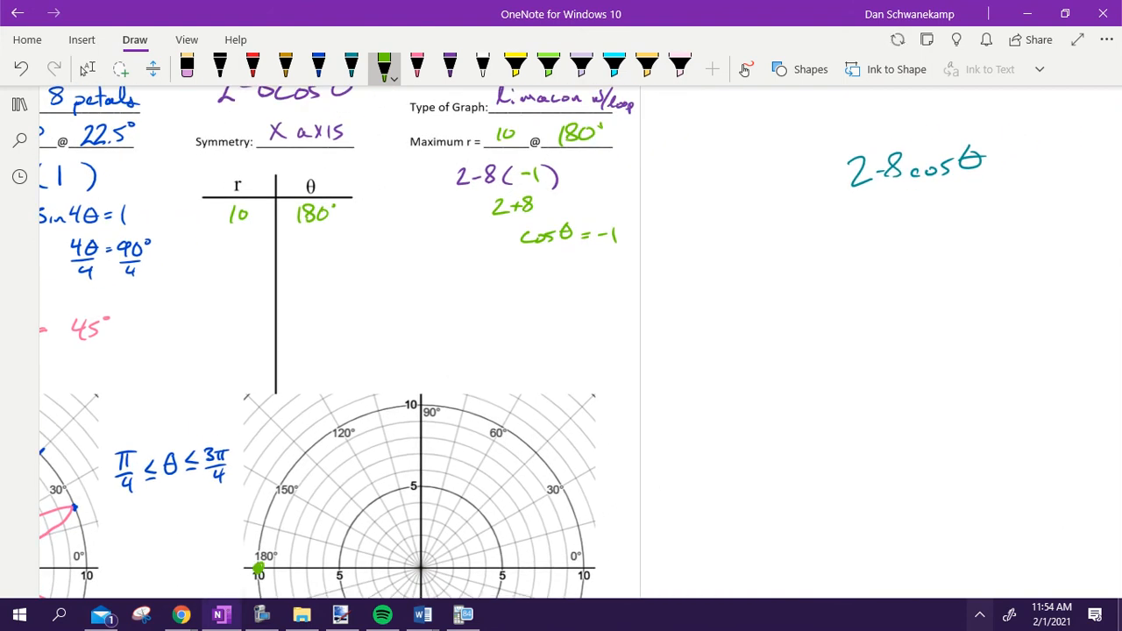
Step: Highlight the grid's upper half and circle key angles such as 120° in red and blue
click(515, 66)
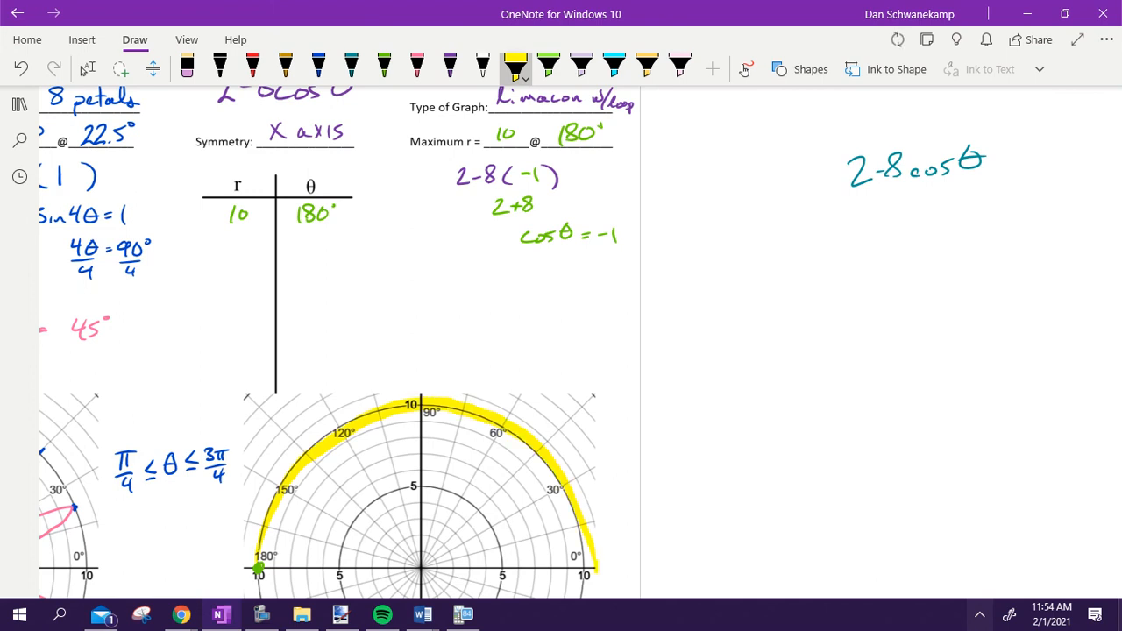
click(252, 63)
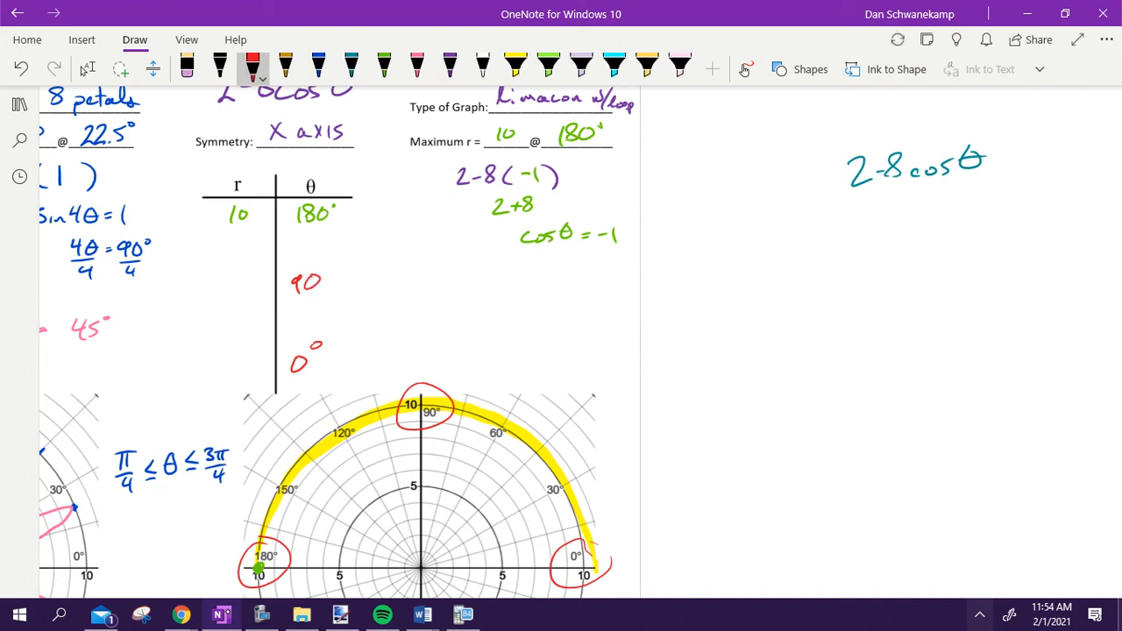
click(318, 66)
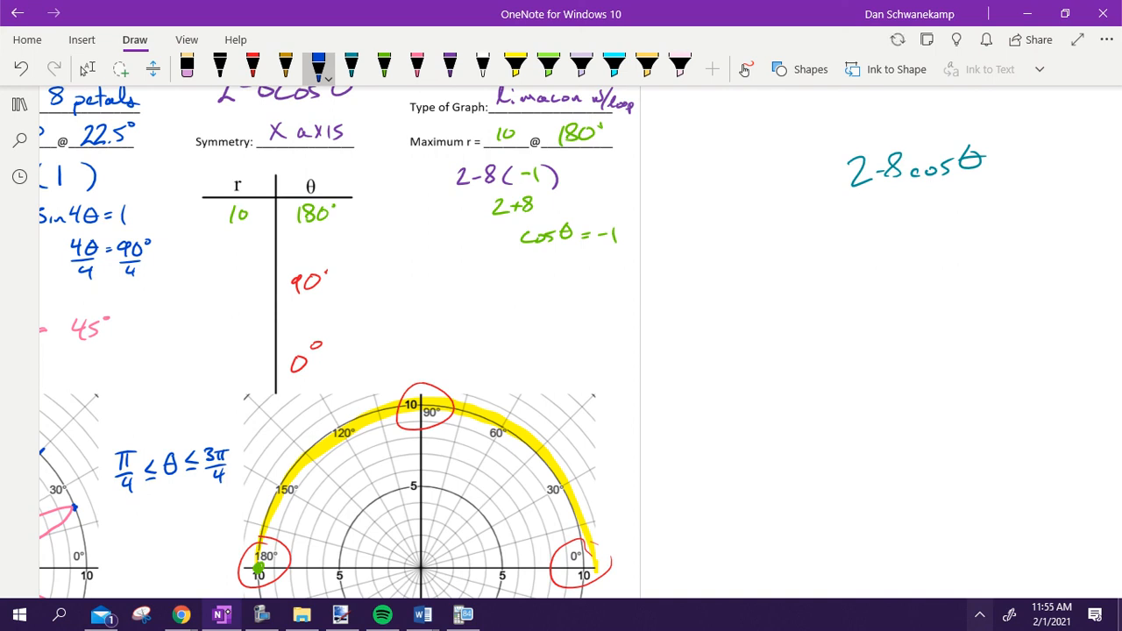
drag(334, 438, 351, 416)
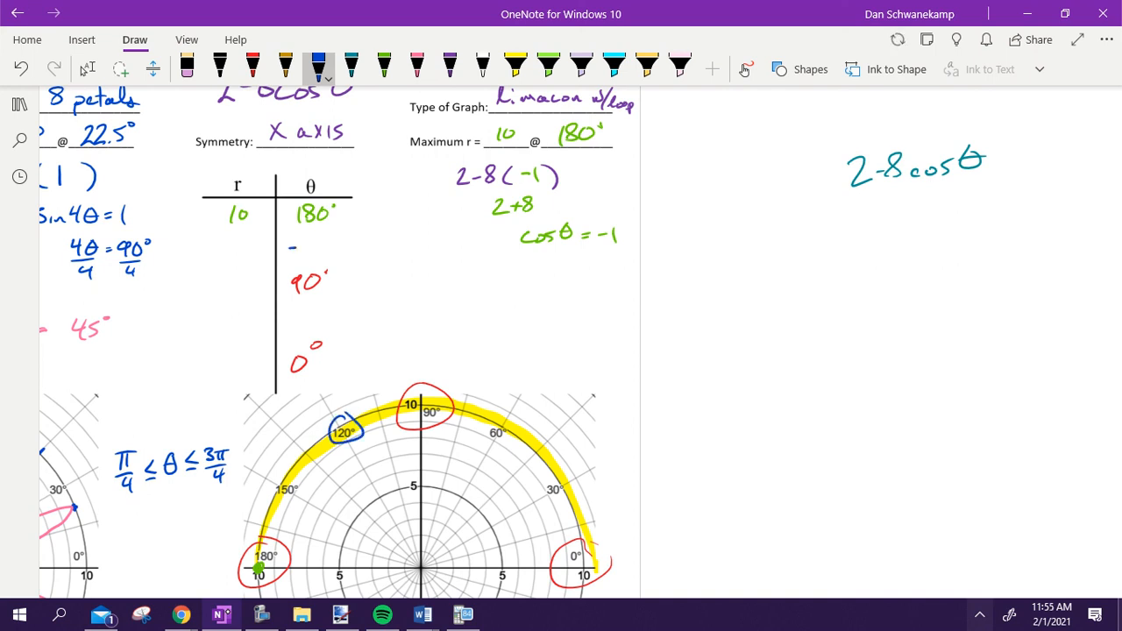
Step: Fill the table with r = 10, 6, 2, −2, −6 for 180°, 120°, 90°, 60°, 0°
text(120)
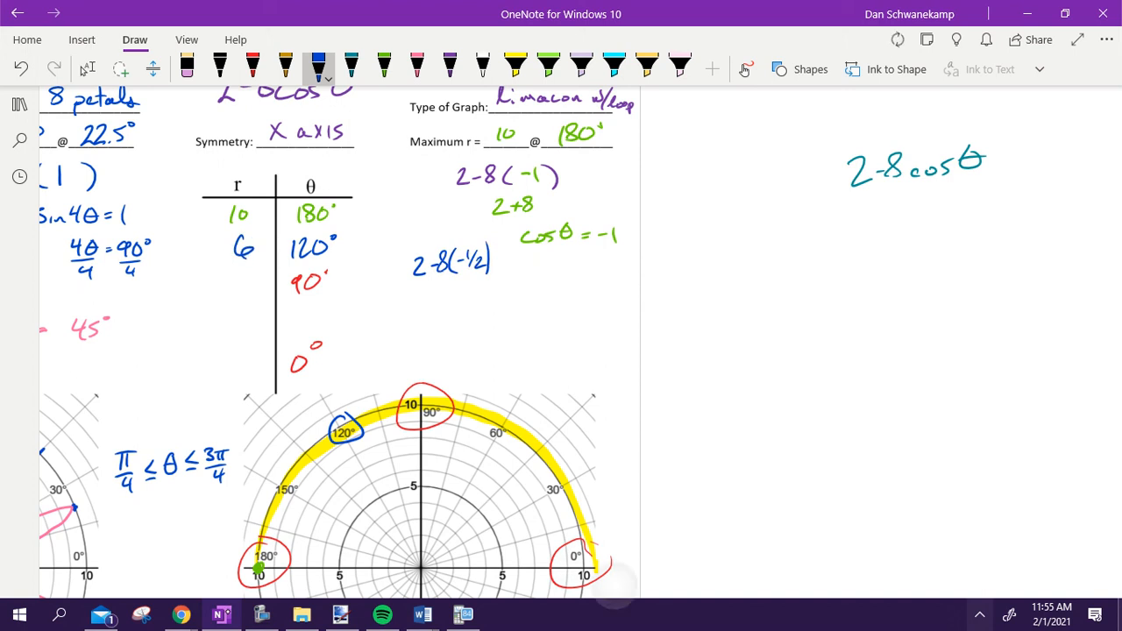
text(2)
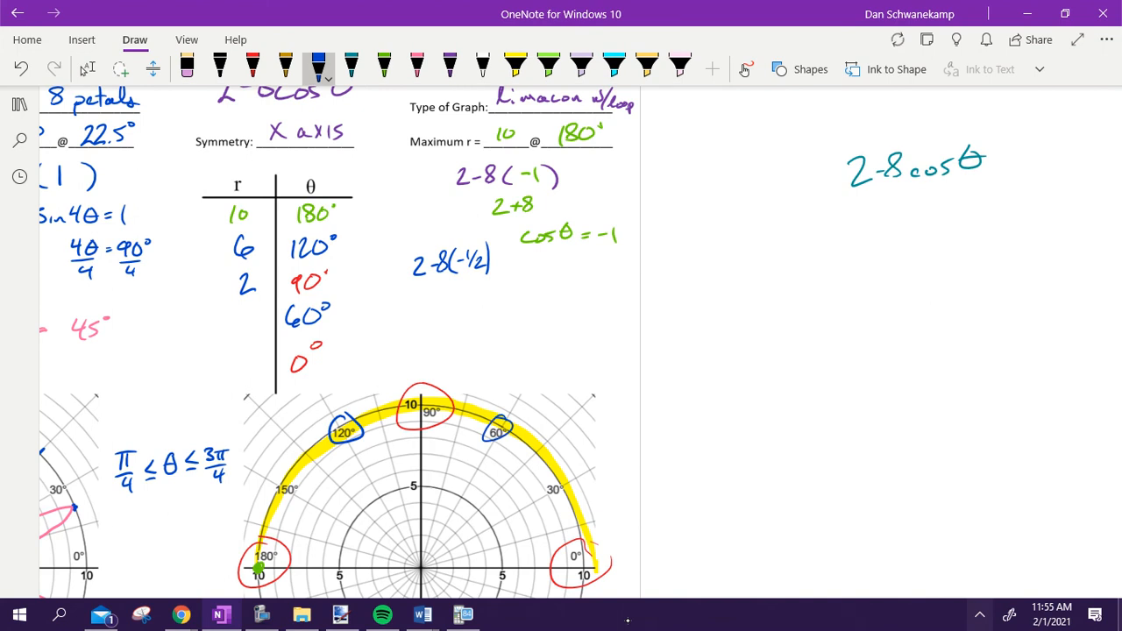
drag(517, 377, 579, 412)
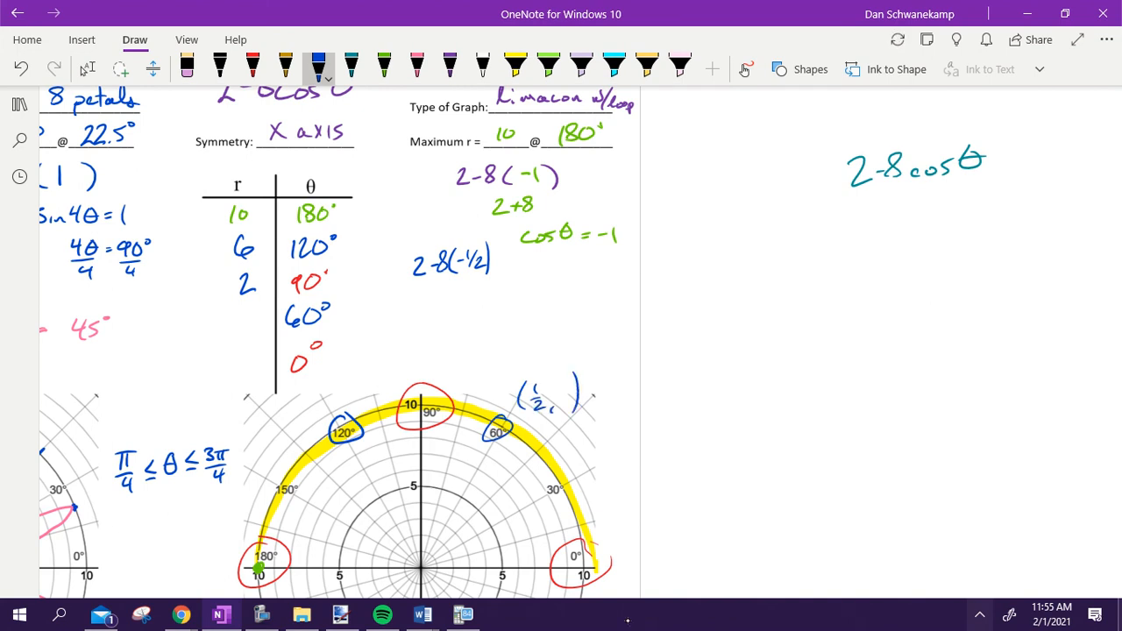
text(-2)
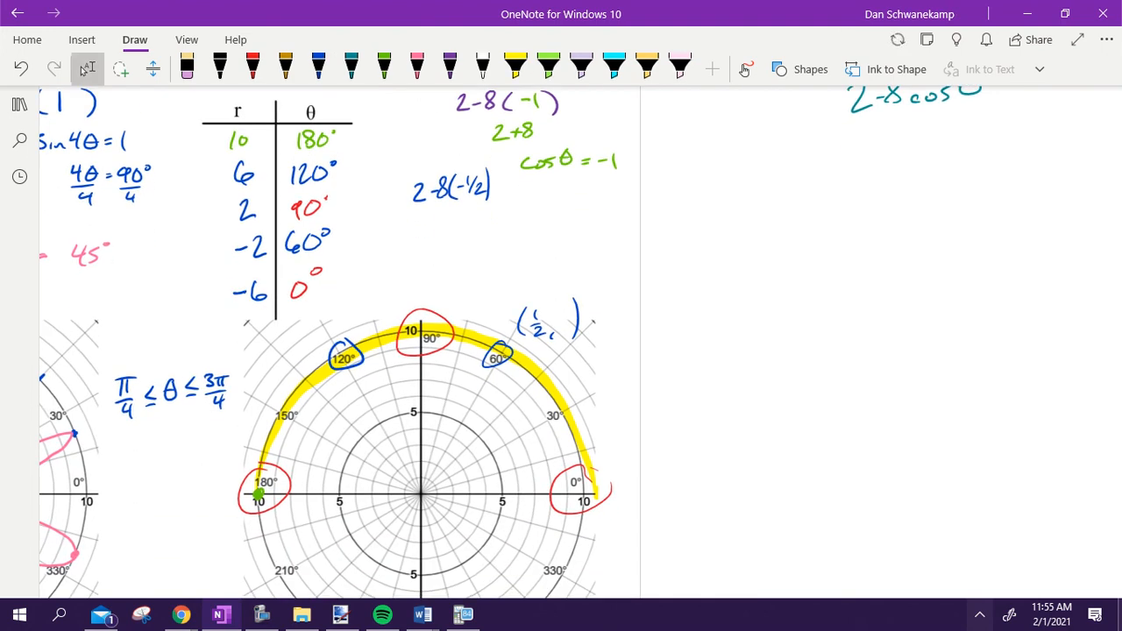
Step: Sketch the limaçon's outer curve in blue and its inner loop in teal
click(318, 66)
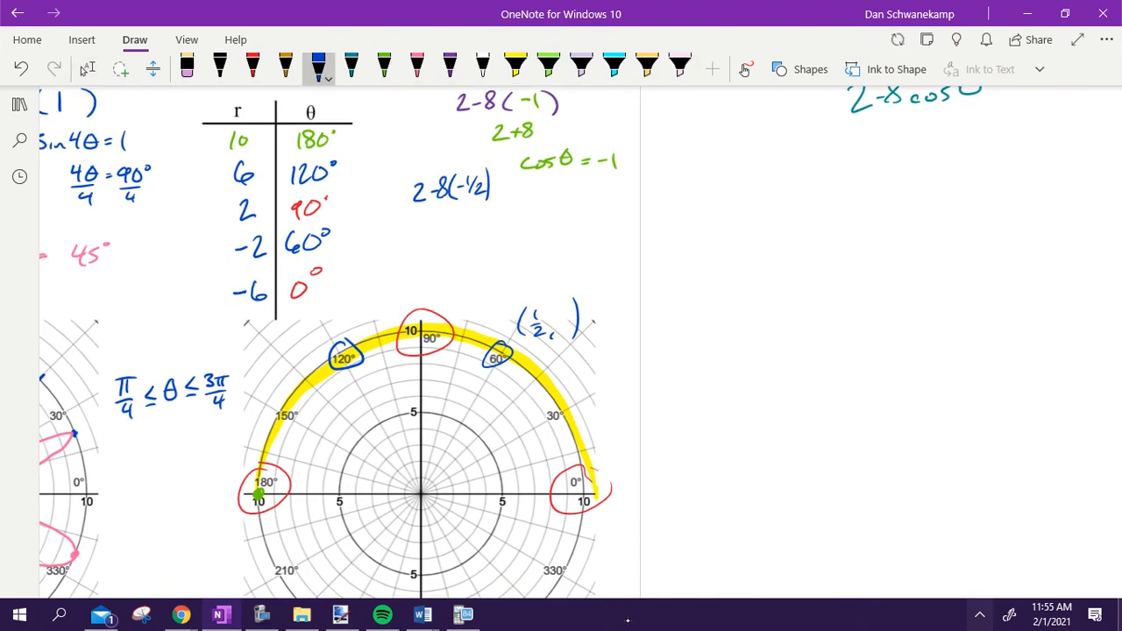
click(370, 410)
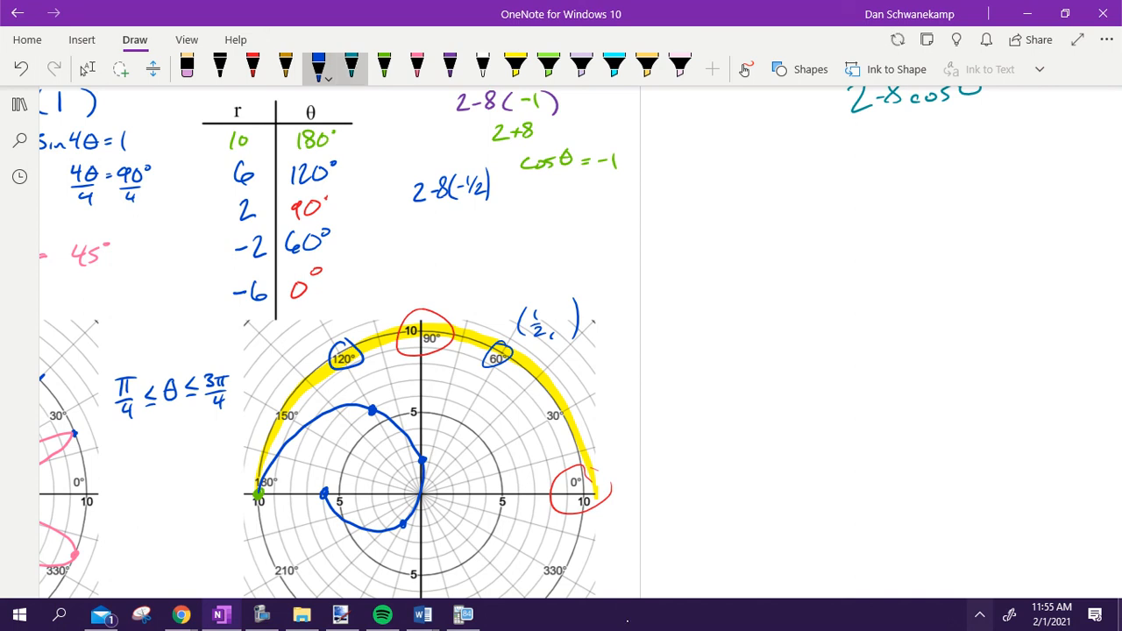
click(351, 69)
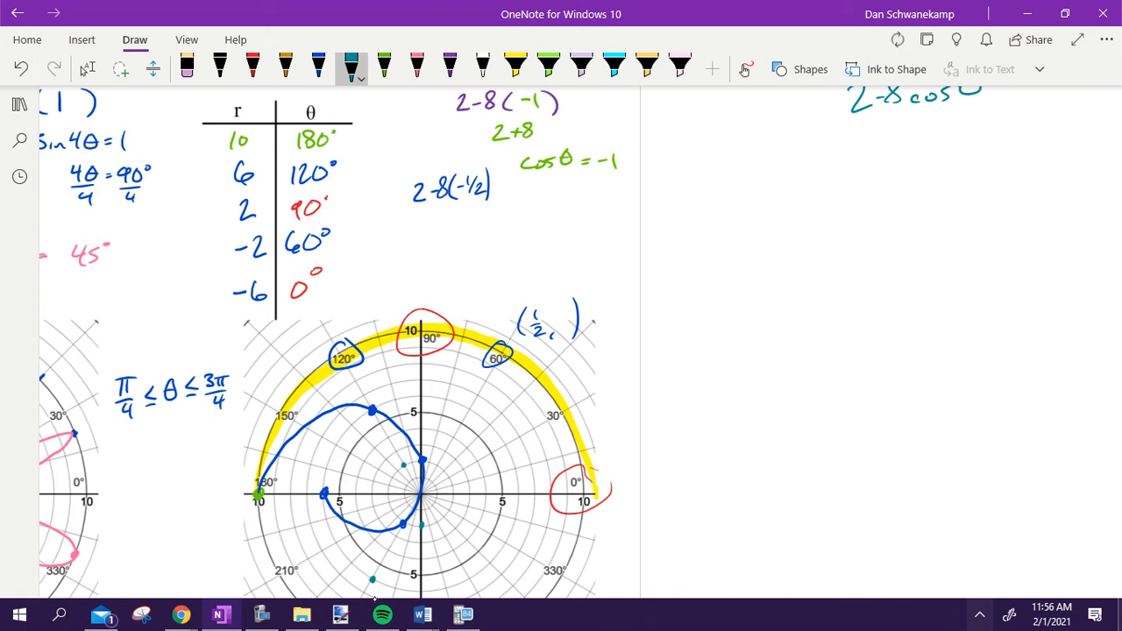
drag(329, 486, 404, 477)
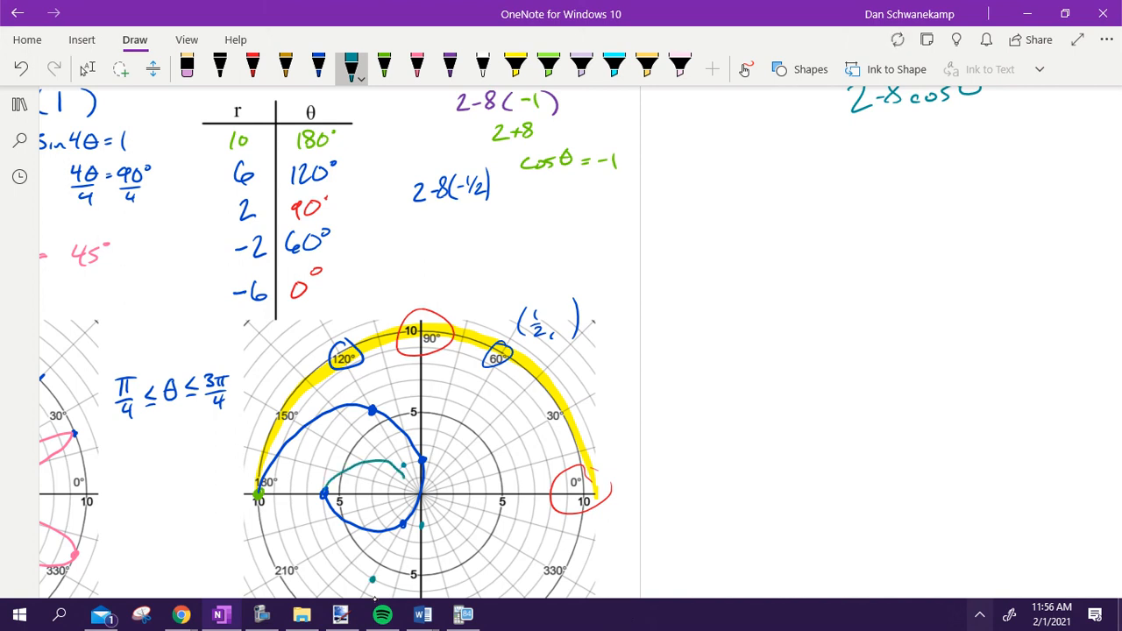
drag(403, 465, 373, 578)
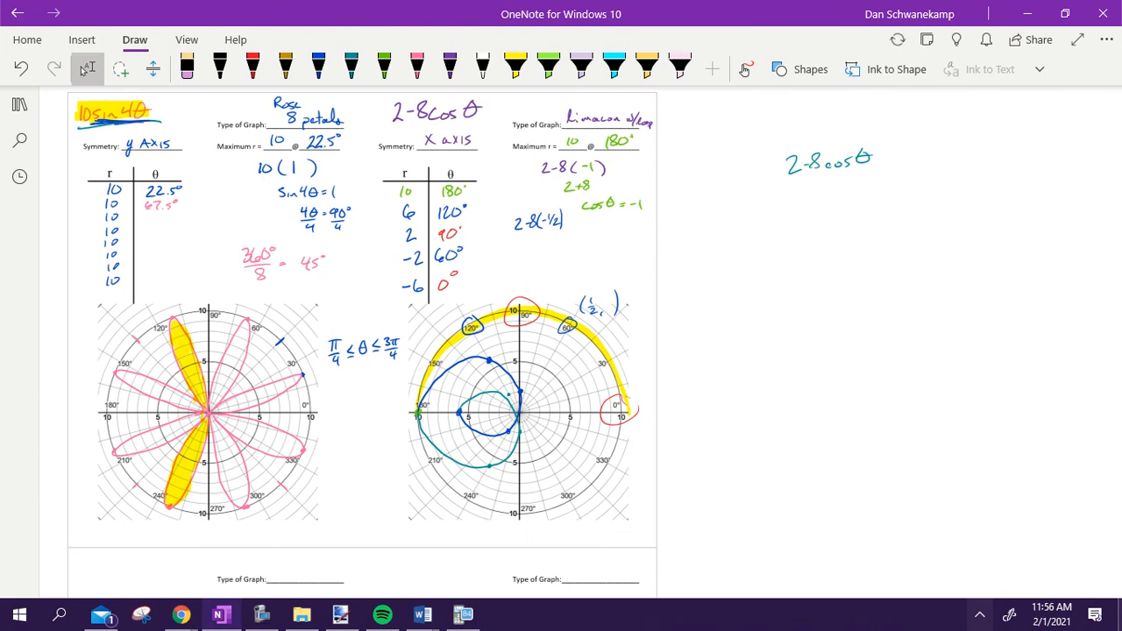
Step: Scroll to the rose problem and draw a blue line beside the r= label
scroll(down, 3)
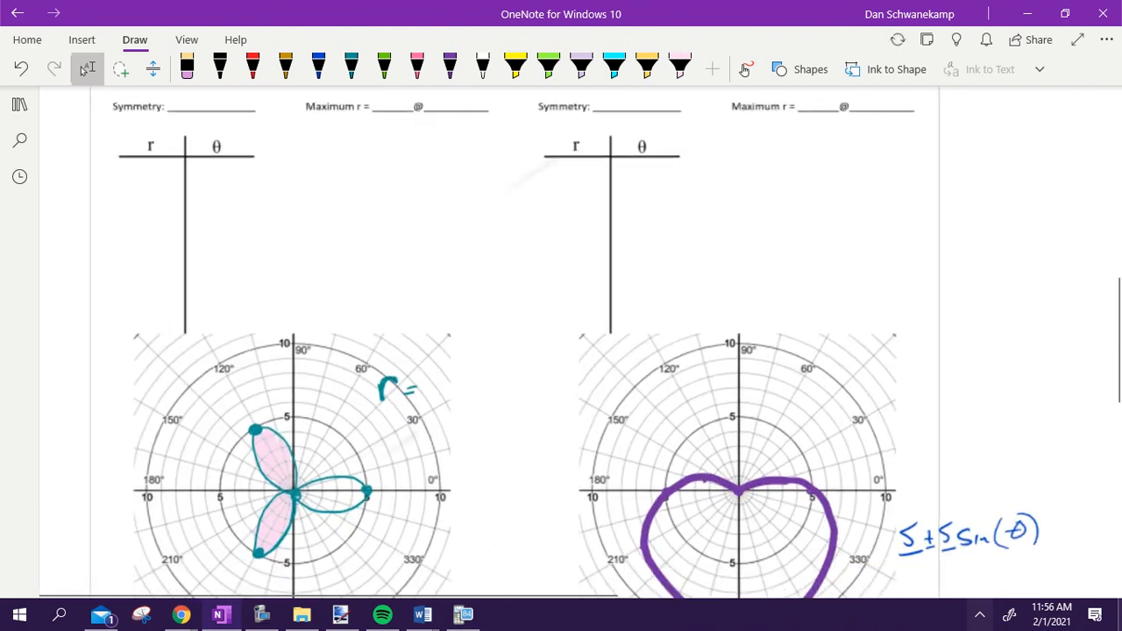
scroll(down, 3)
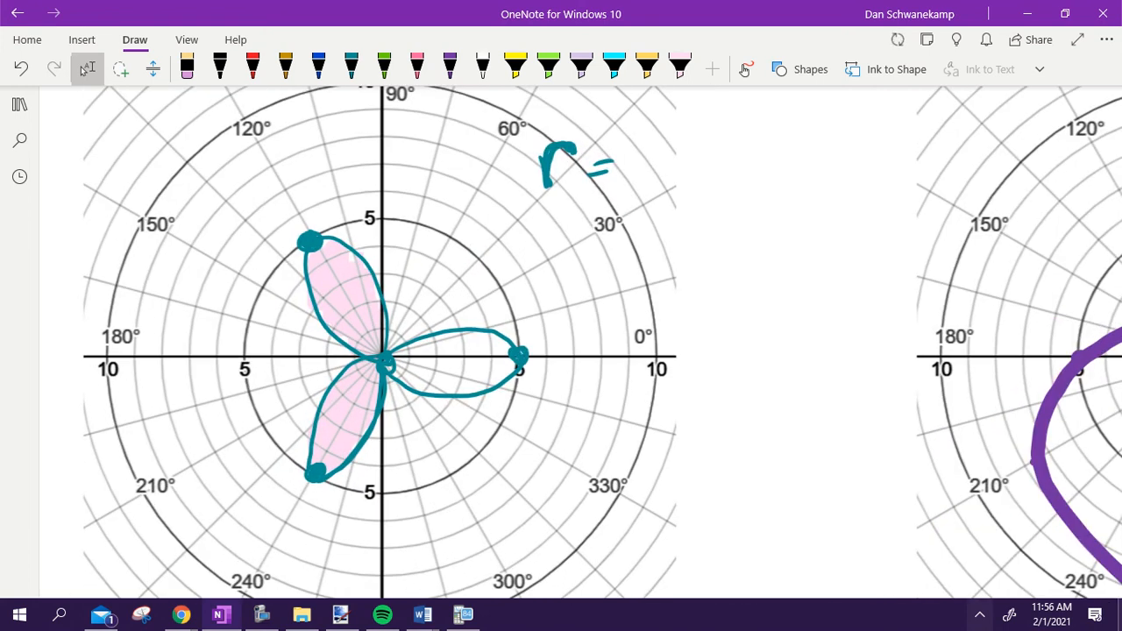
click(318, 65)
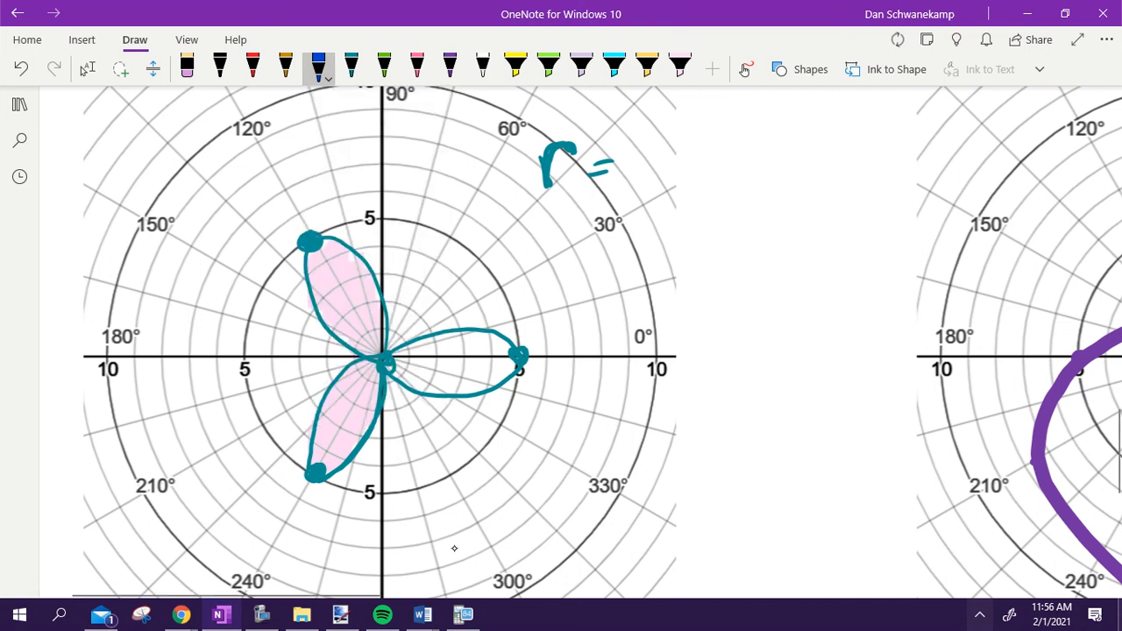
drag(526, 208, 883, 213)
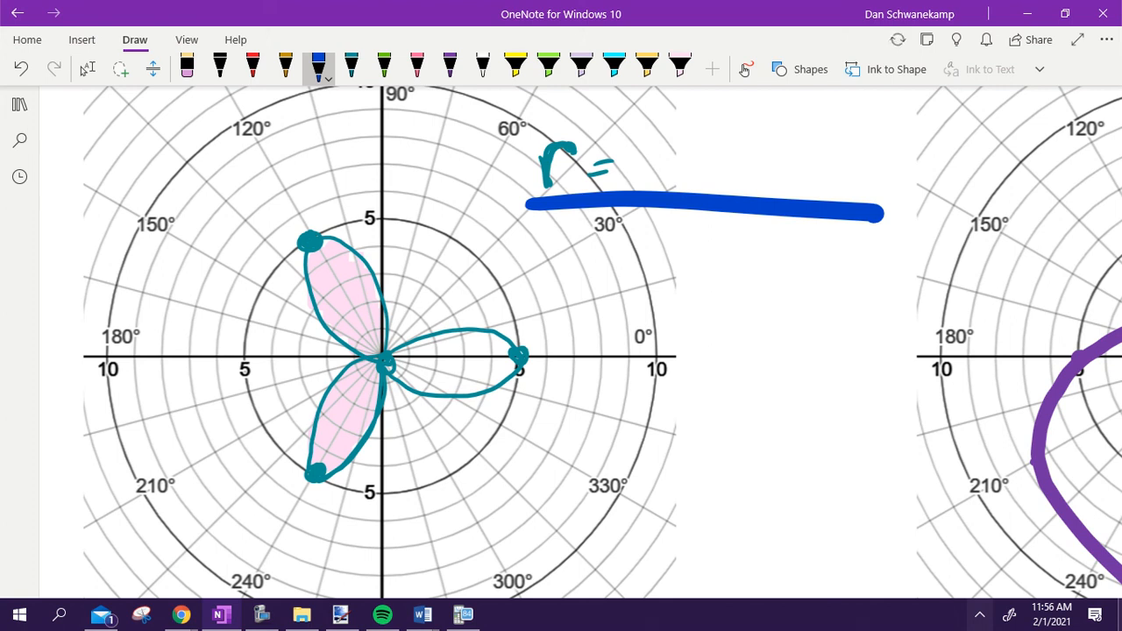
click(88, 69)
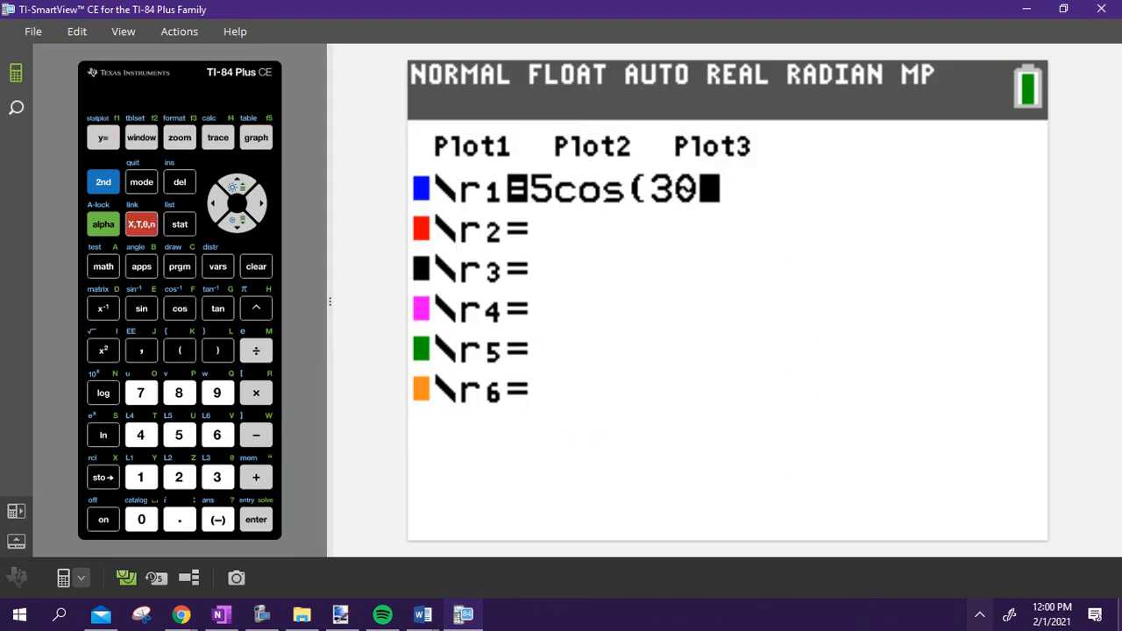
Step: Graph the 5cos(3θ) three-petal rose, then bring the OneNote worksheet back
click(255, 136)
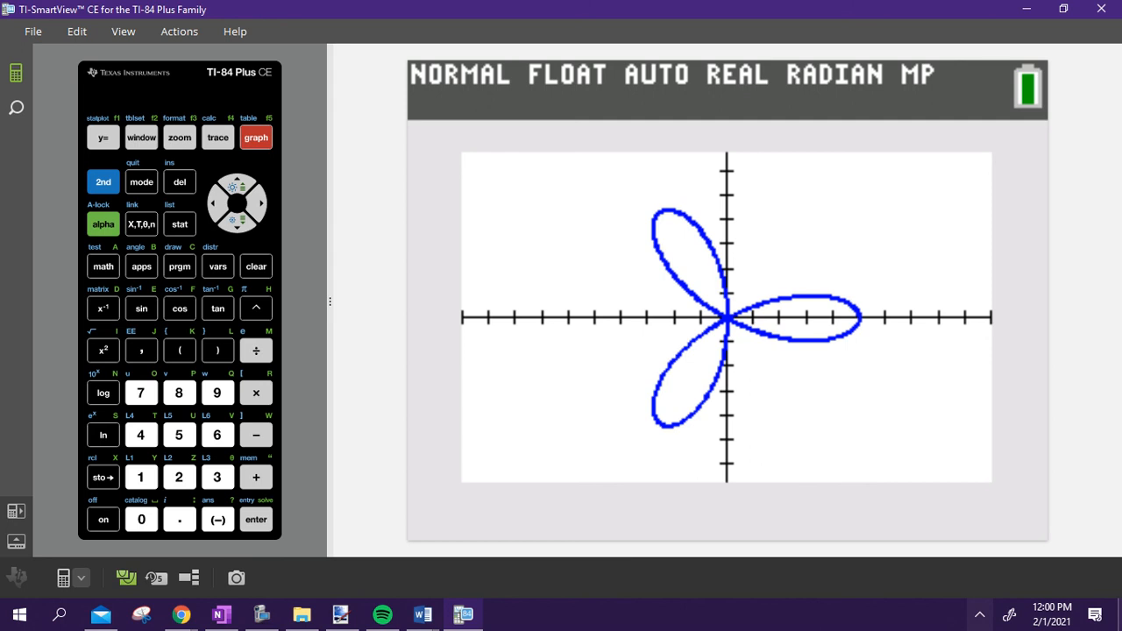
click(220, 614)
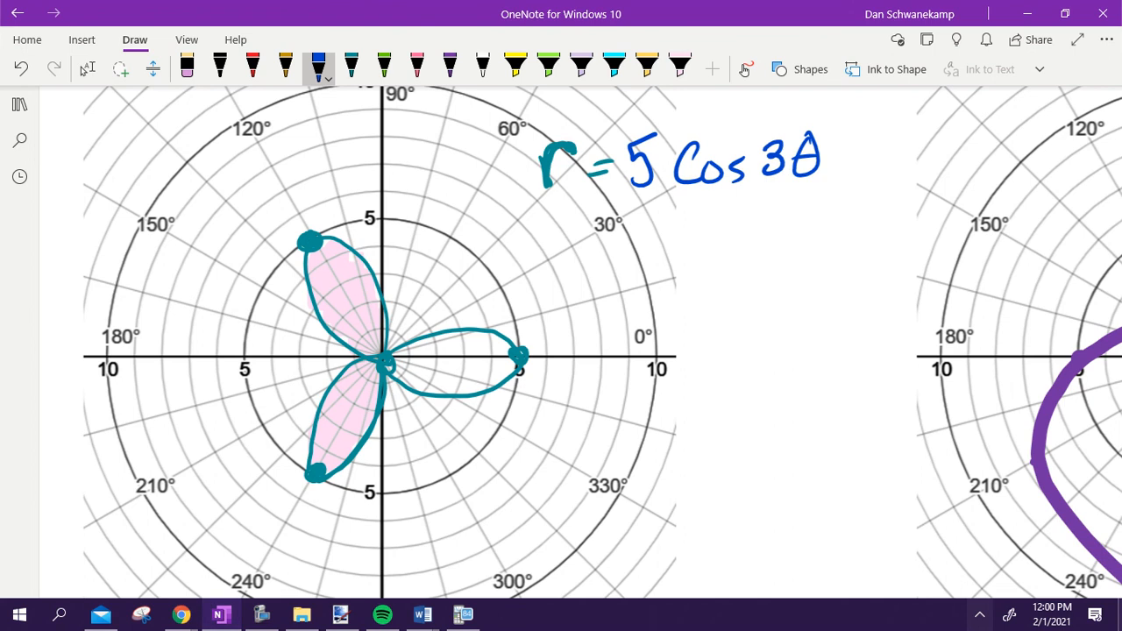
Step: Write π/6 ≤ θ ≤ 5π/6 in green below r = 5cos3θ
click(384, 66)
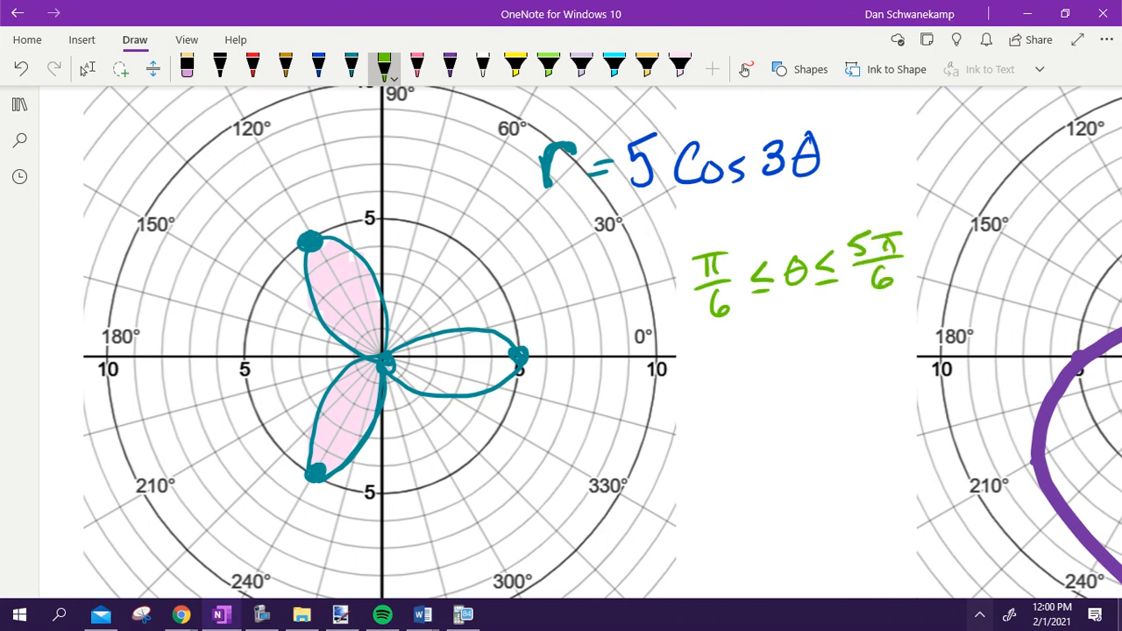
click(463, 613)
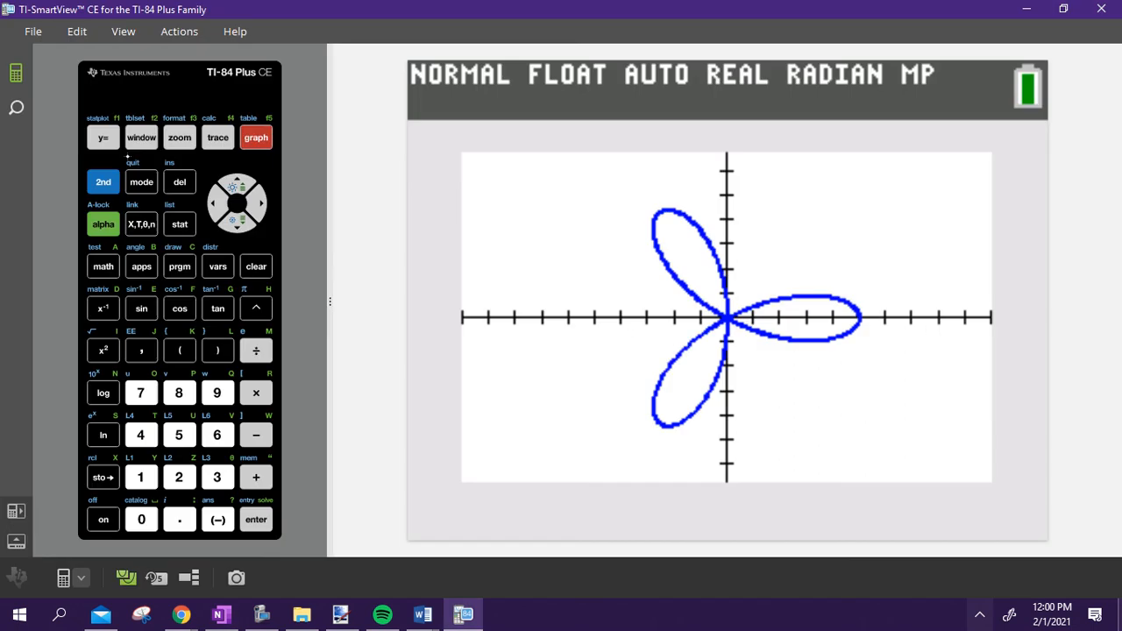
Step: Set θmax to π in the graph window and regraph the rose
click(141, 137)
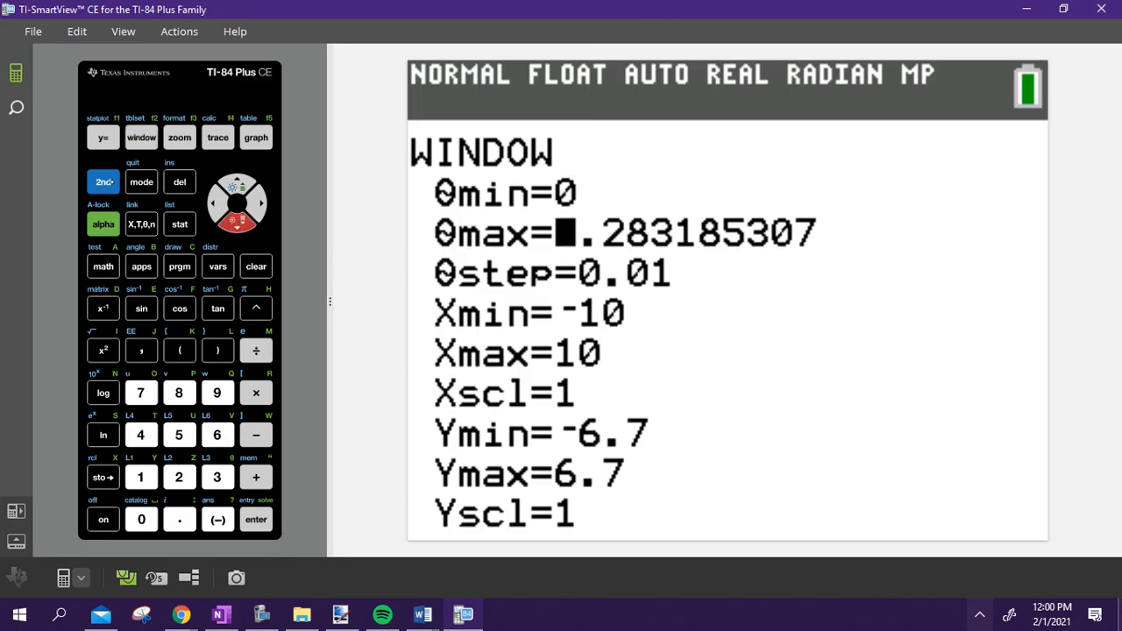
click(255, 137)
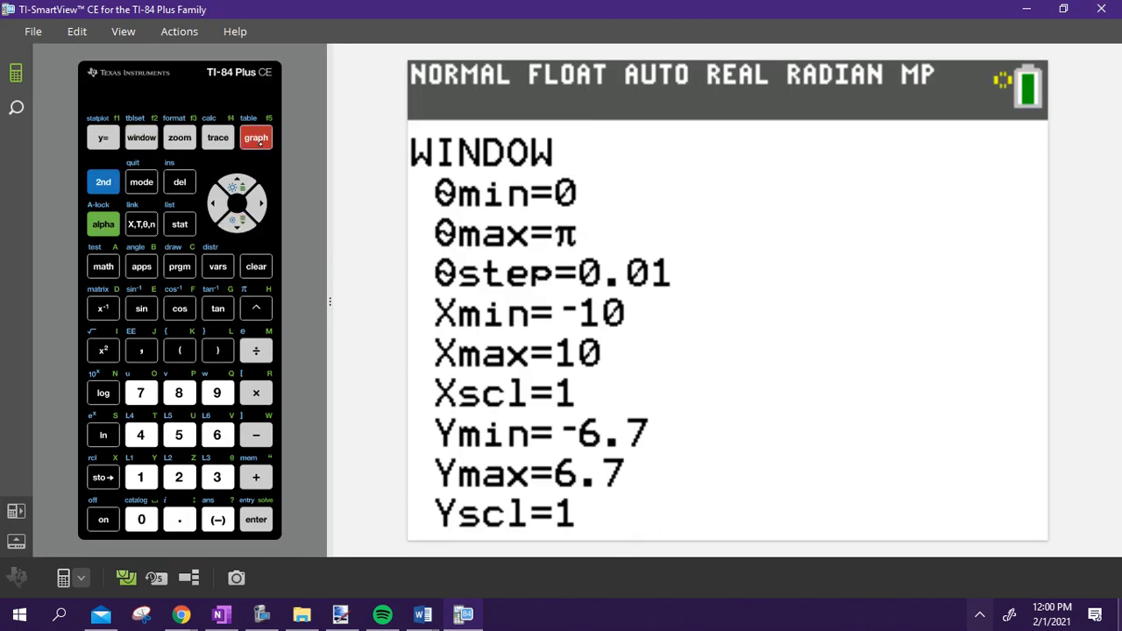
click(255, 138)
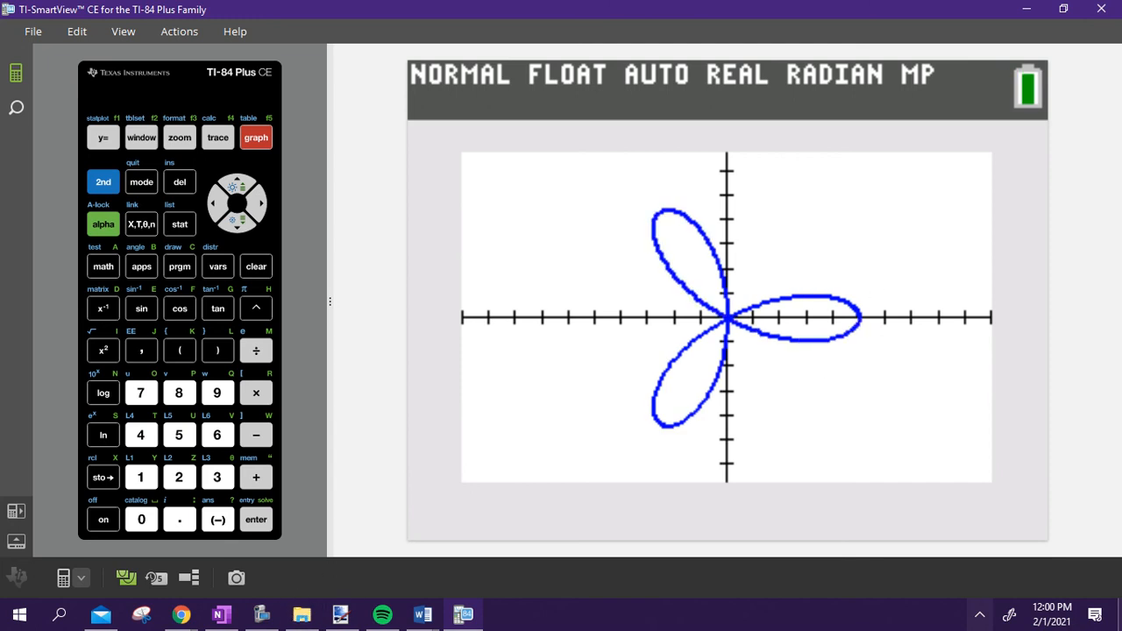
Step: Trace r1 = 5cos(3θ) along the petals to θ = 2.52, then return to OneNote
click(218, 136)
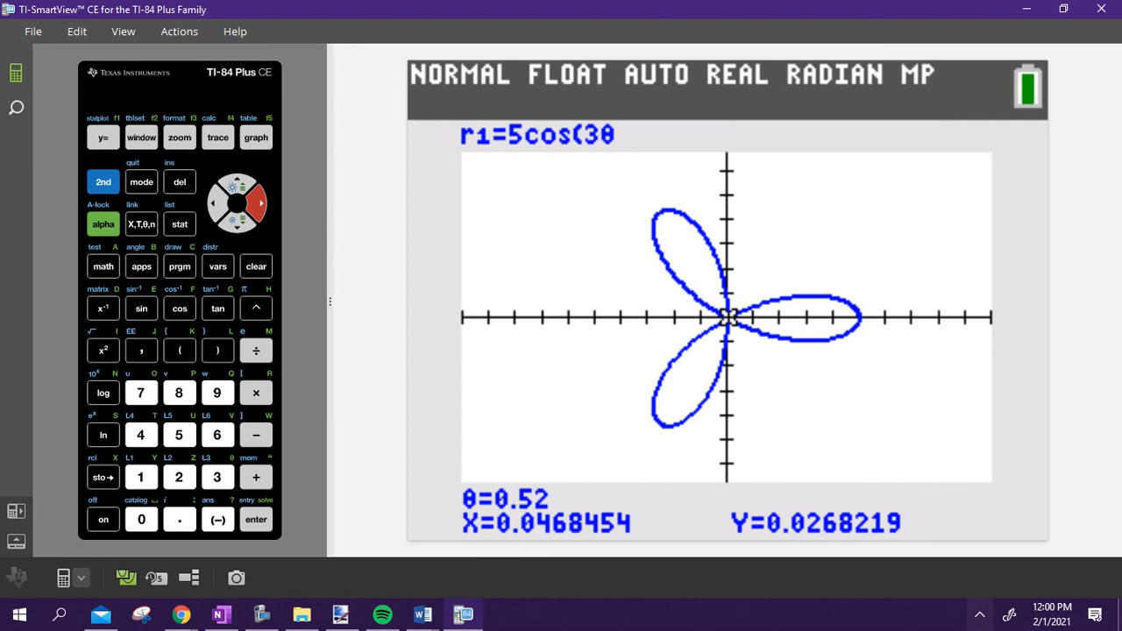
key(right)
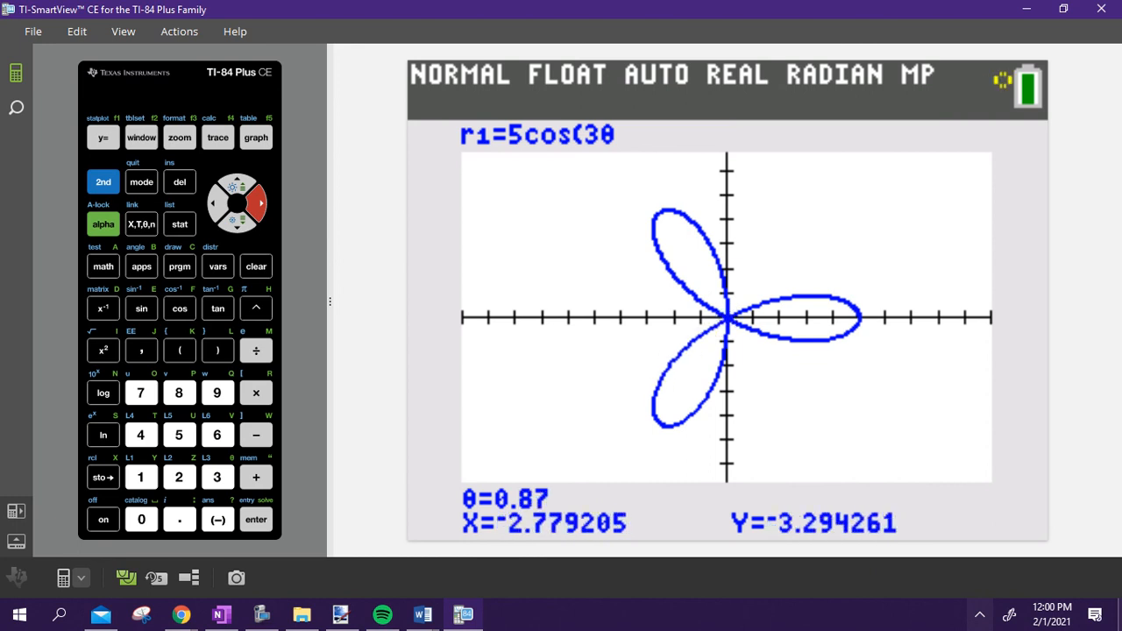
key(Right)
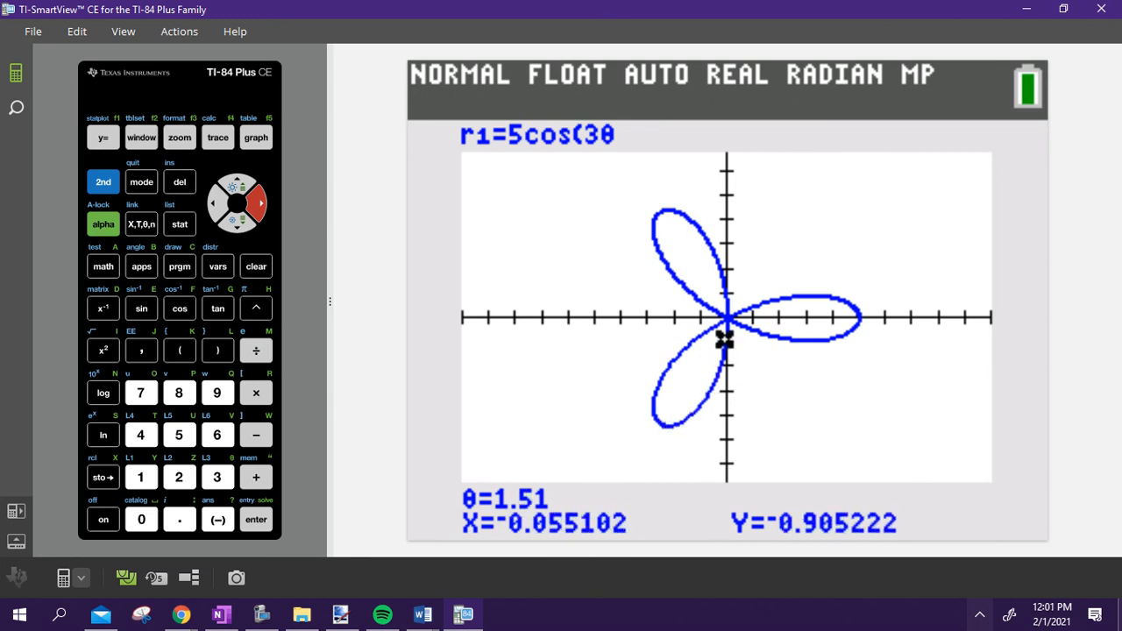
key(Right)
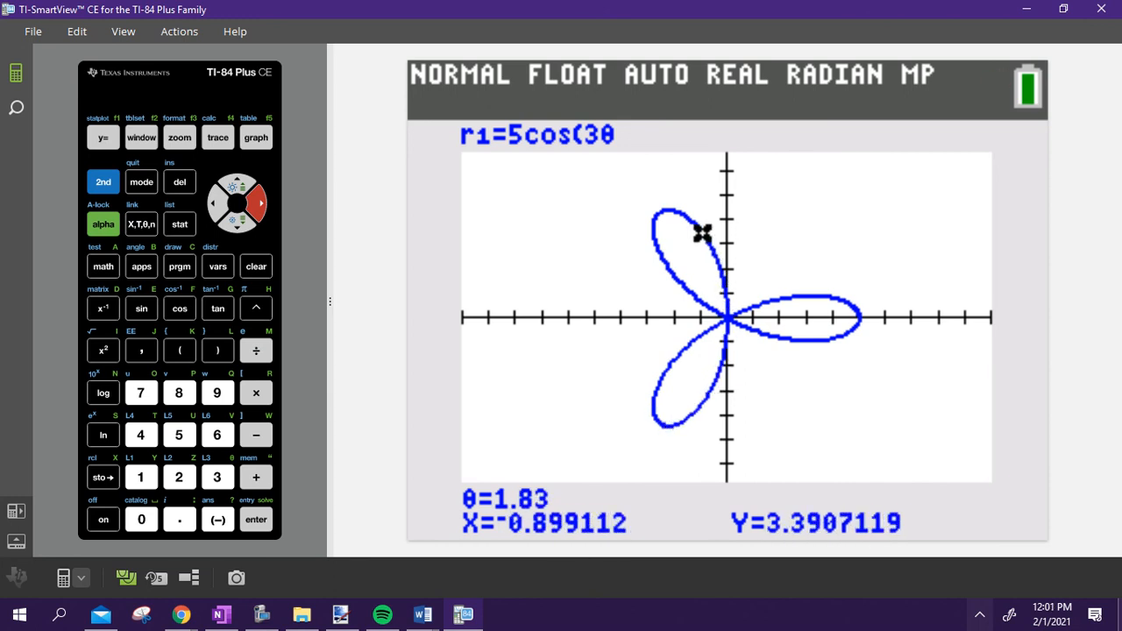
key(Right)
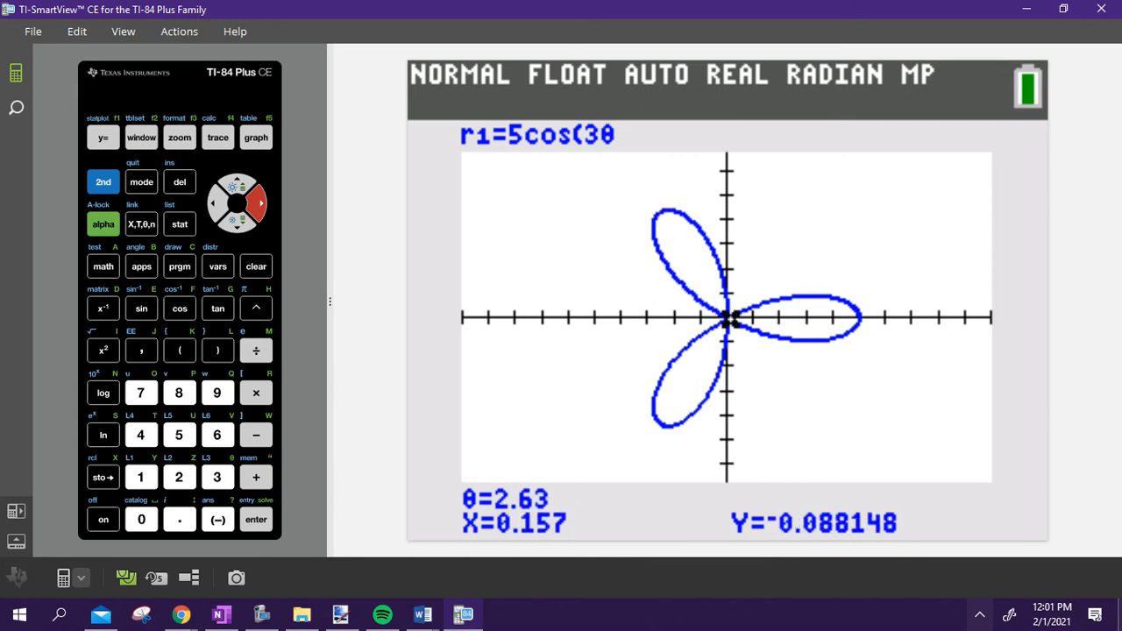
click(213, 203)
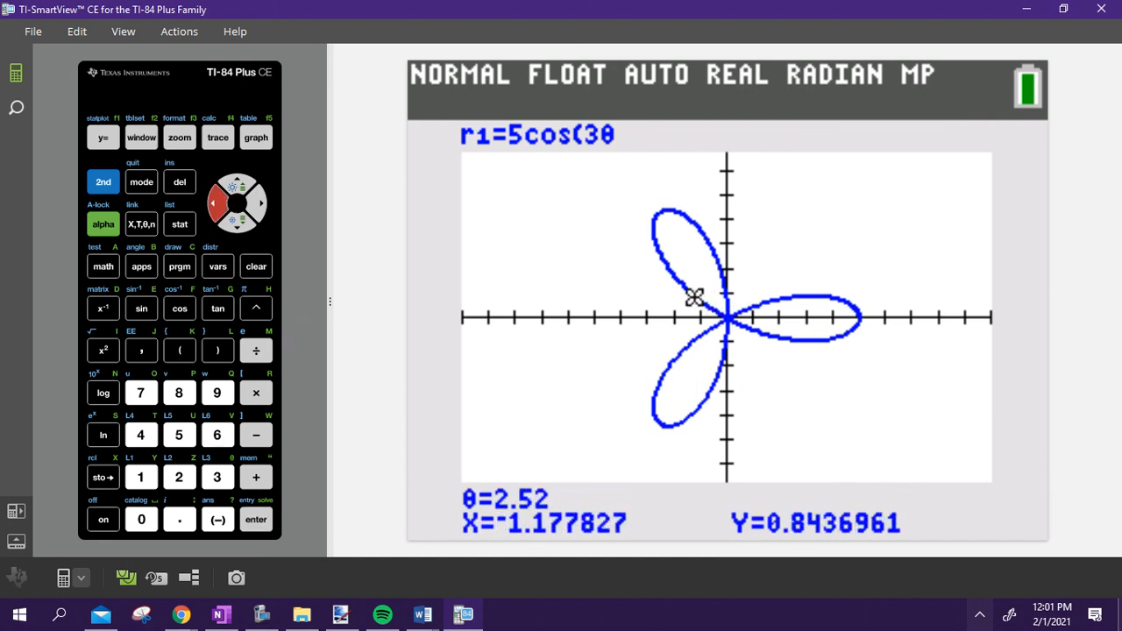
click(221, 614)
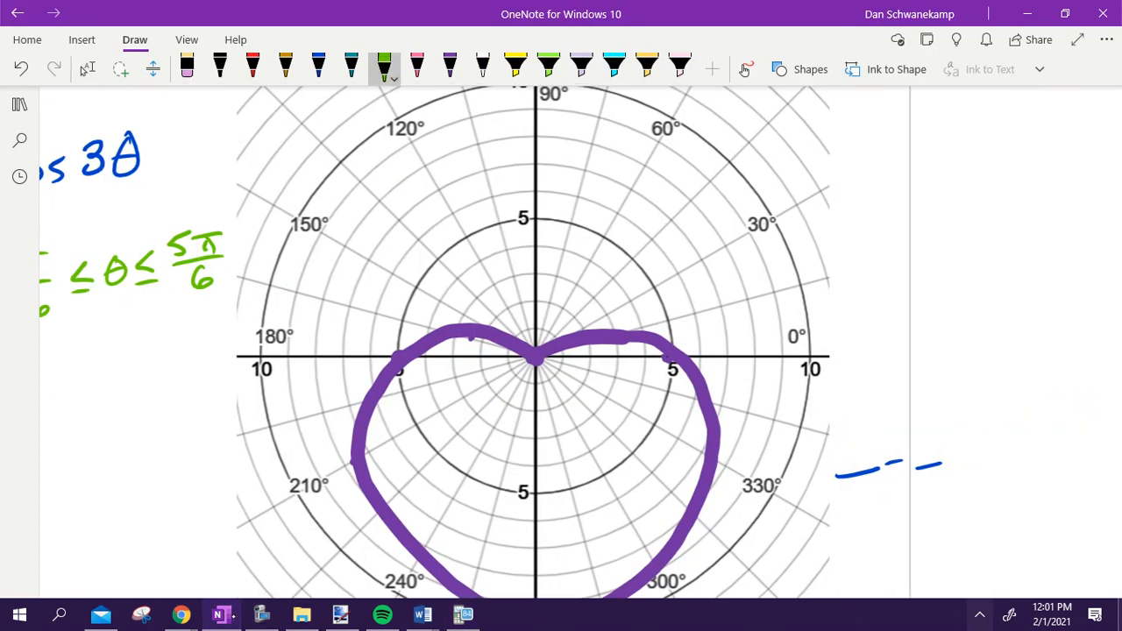
Step: Write r = __ ± __ sinθ in black ink beside the cardioid and dot its bottom point
scroll(down, 3)
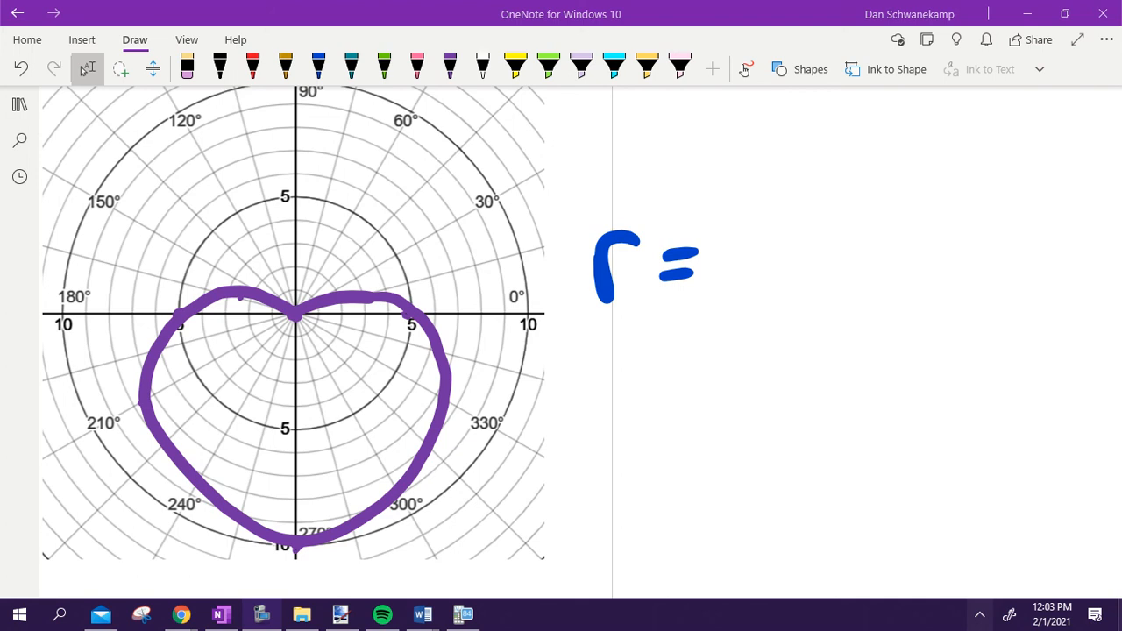
click(219, 68)
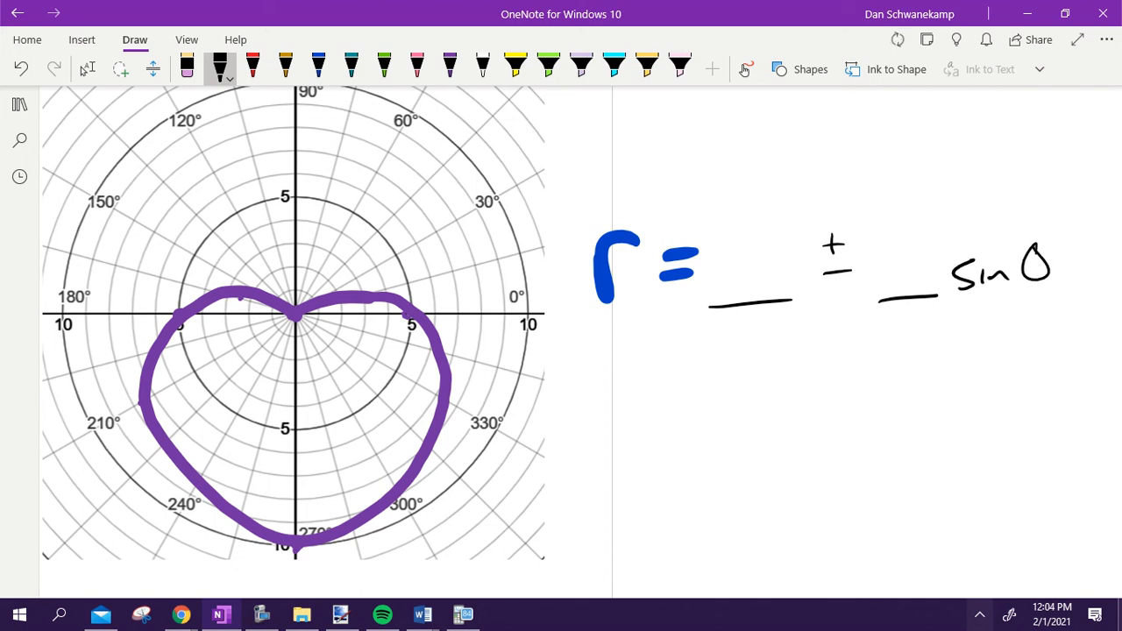
drag(1013, 268, 1048, 263)
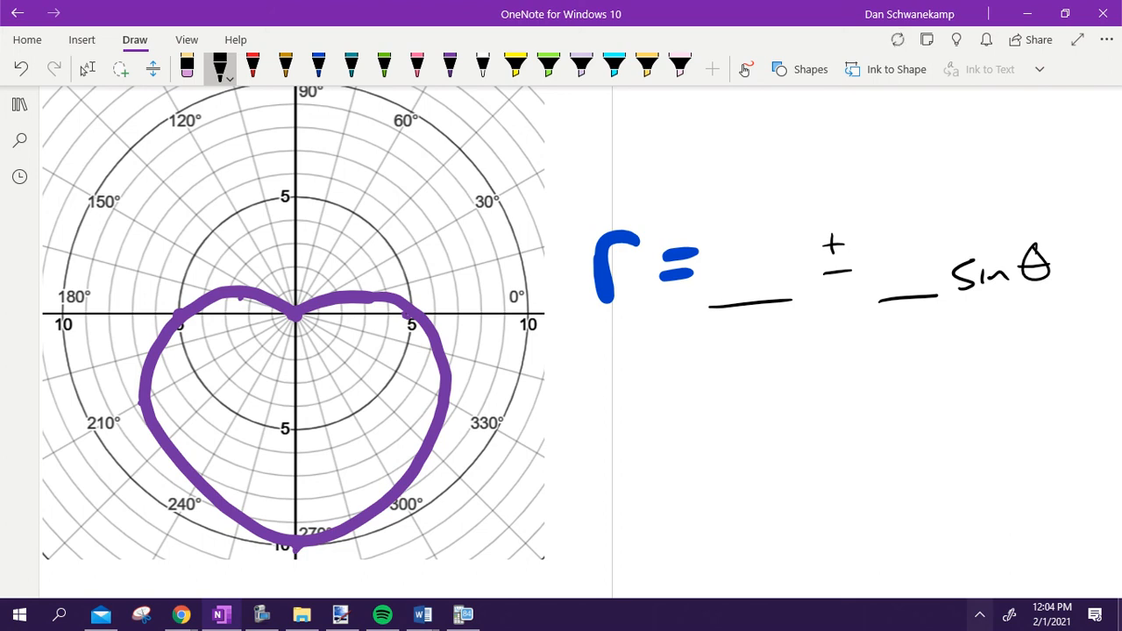
click(296, 541)
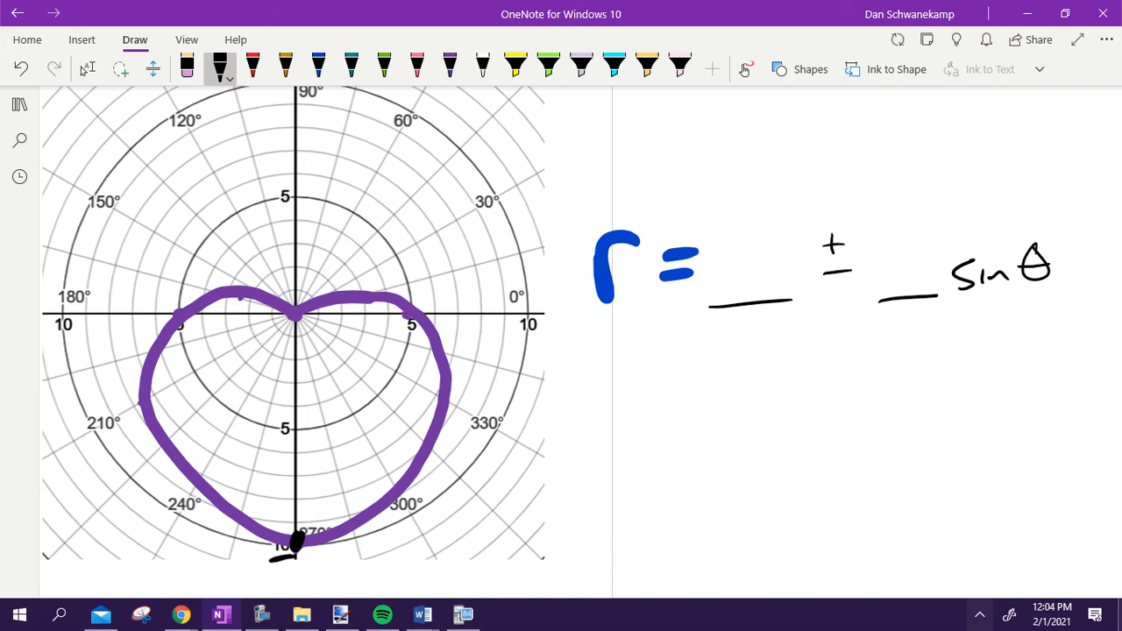
mouse_move(896, 38)
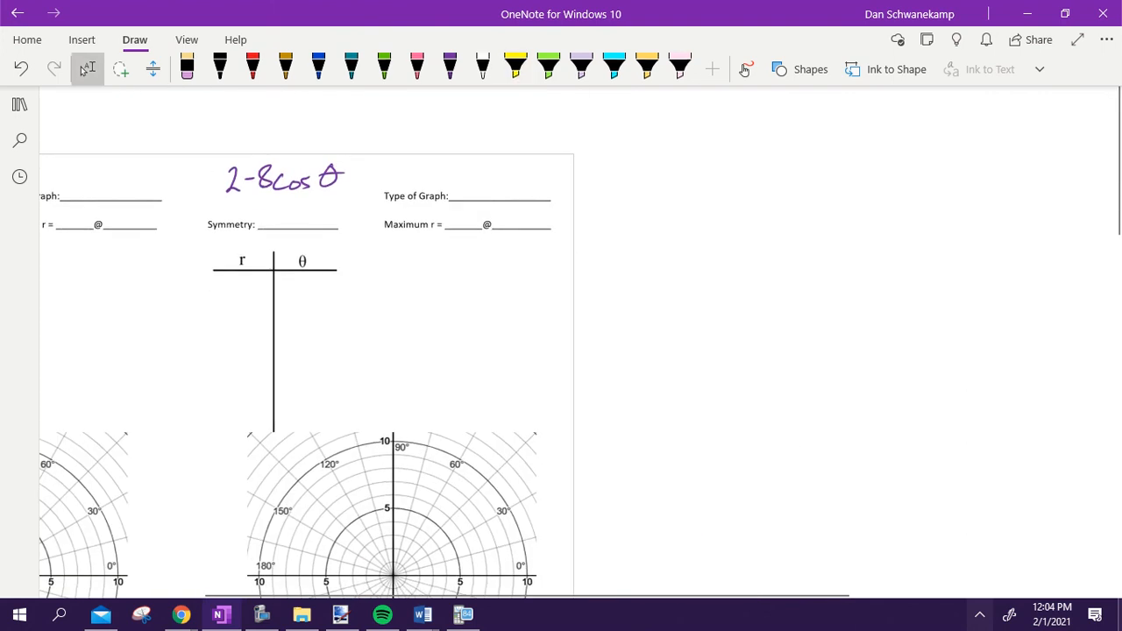
Step: Highlight the first 5 in yellow, fill both blanks with 5, and launch the Quizizz game
click(516, 65)
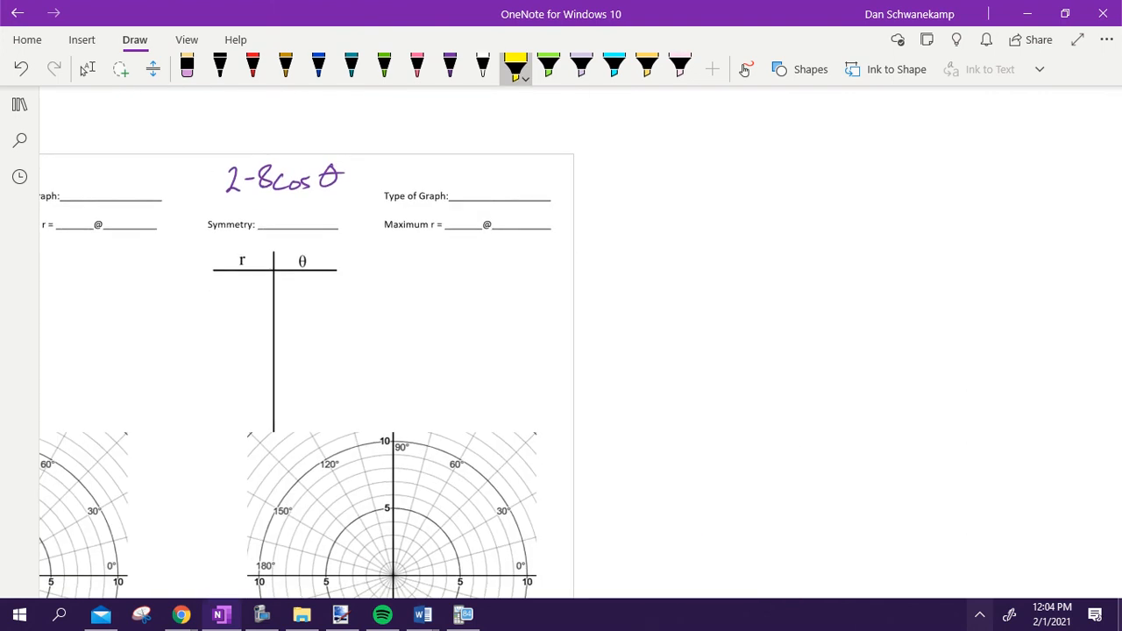
click(285, 68)
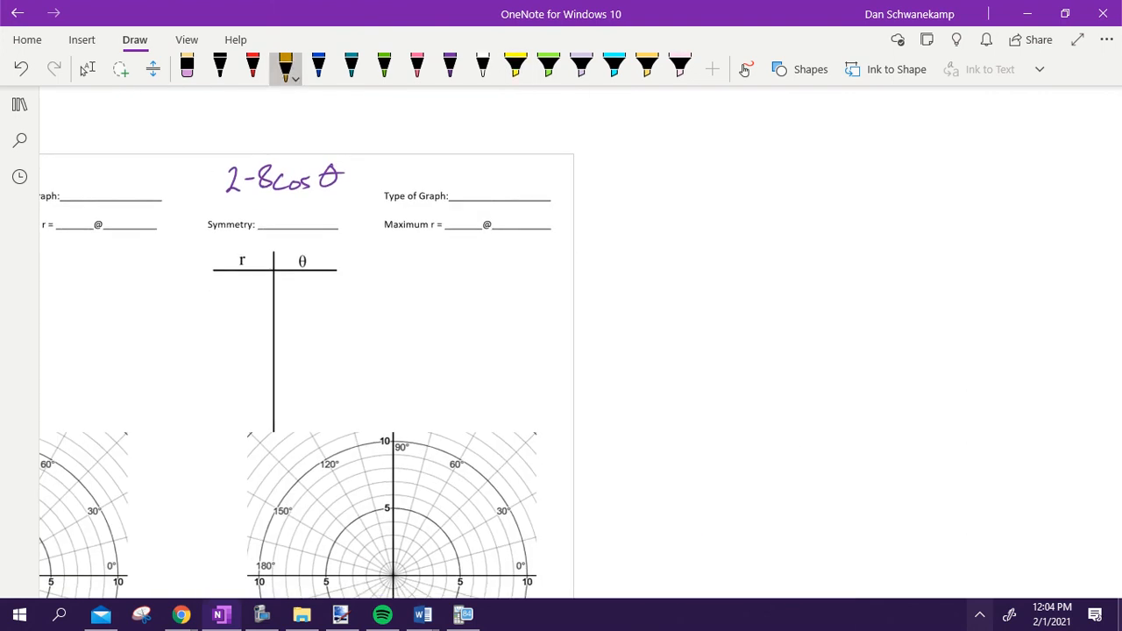
scroll(down, 3)
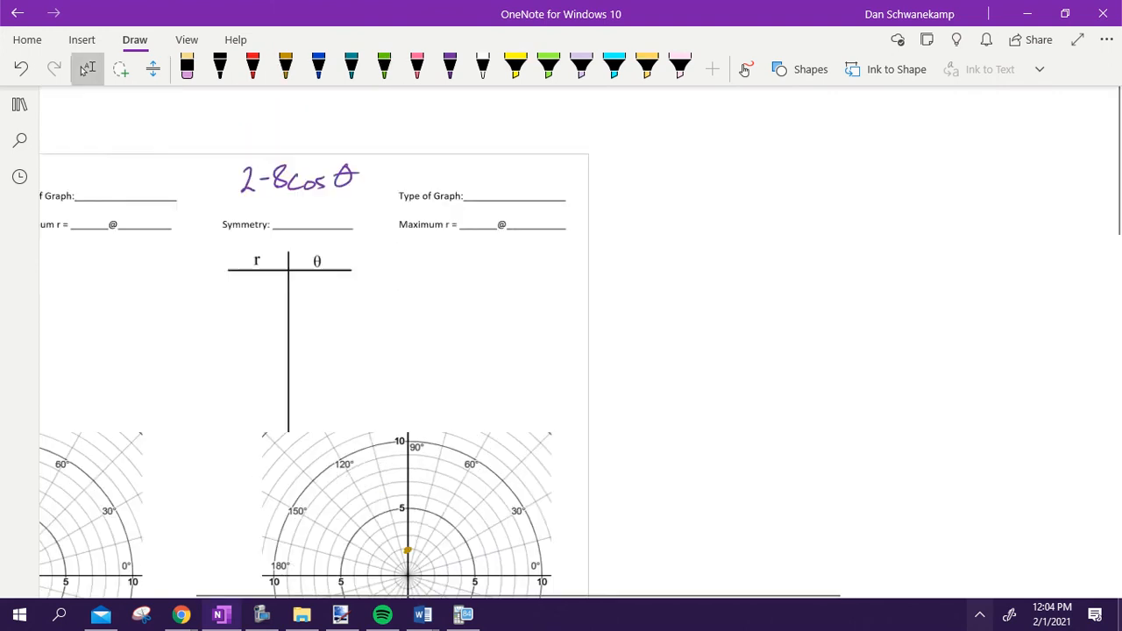
scroll(down, 3)
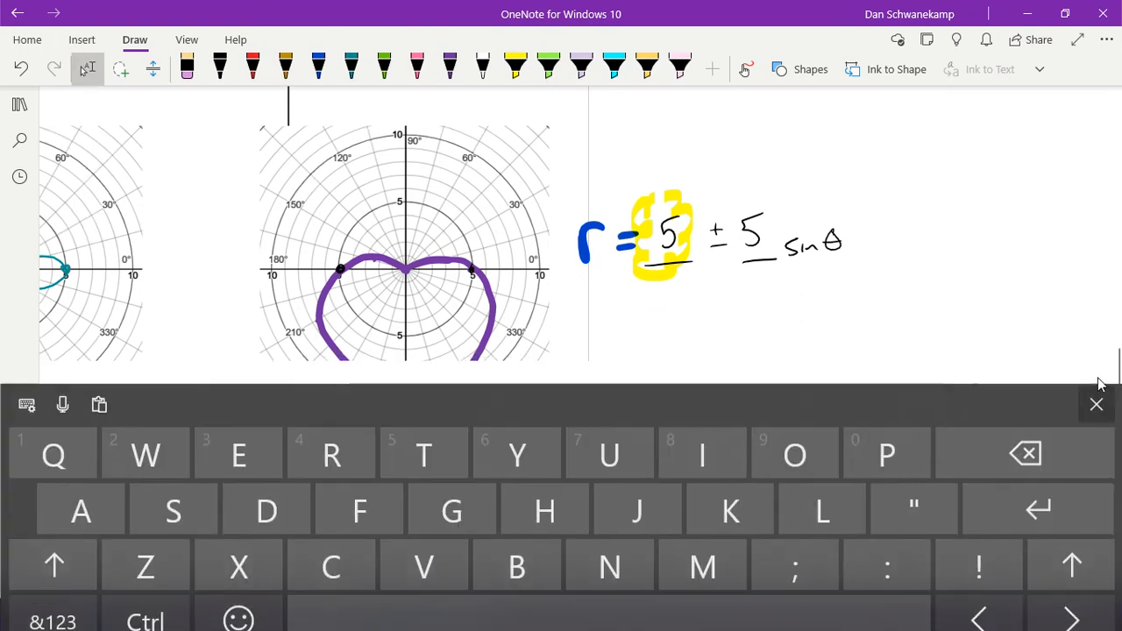
click(1096, 404)
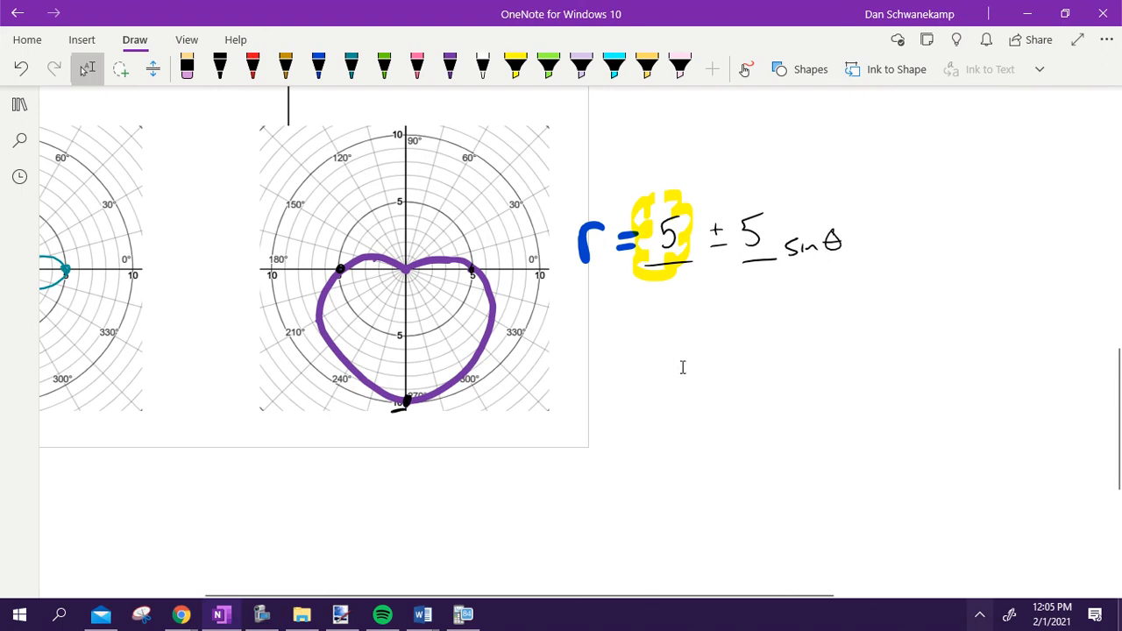
mouse_move(4, 378)
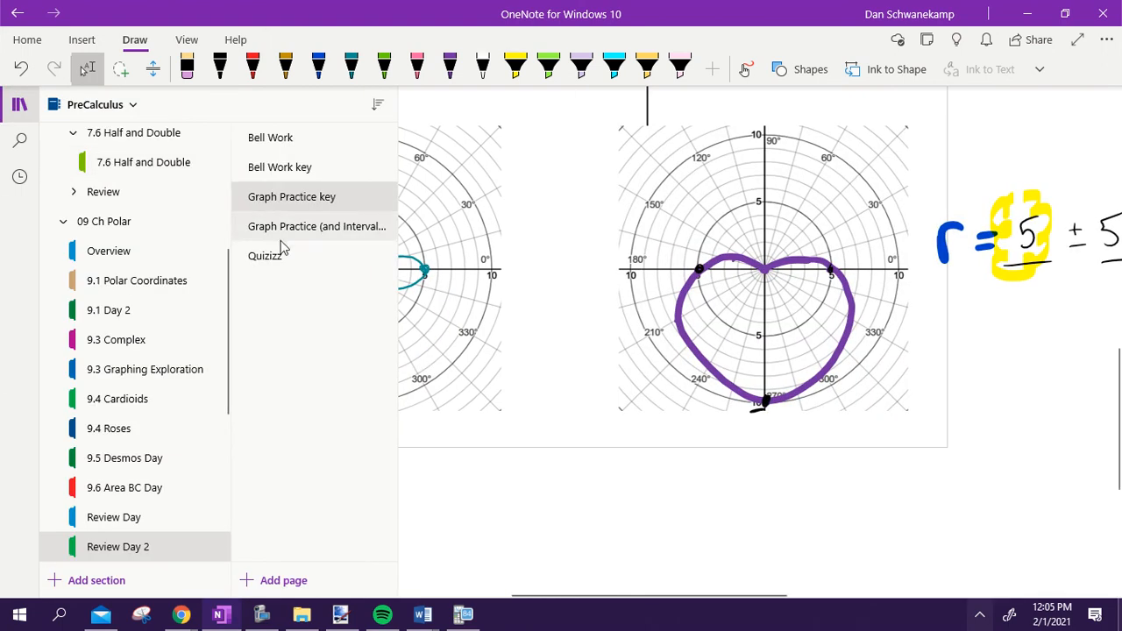
click(265, 255)
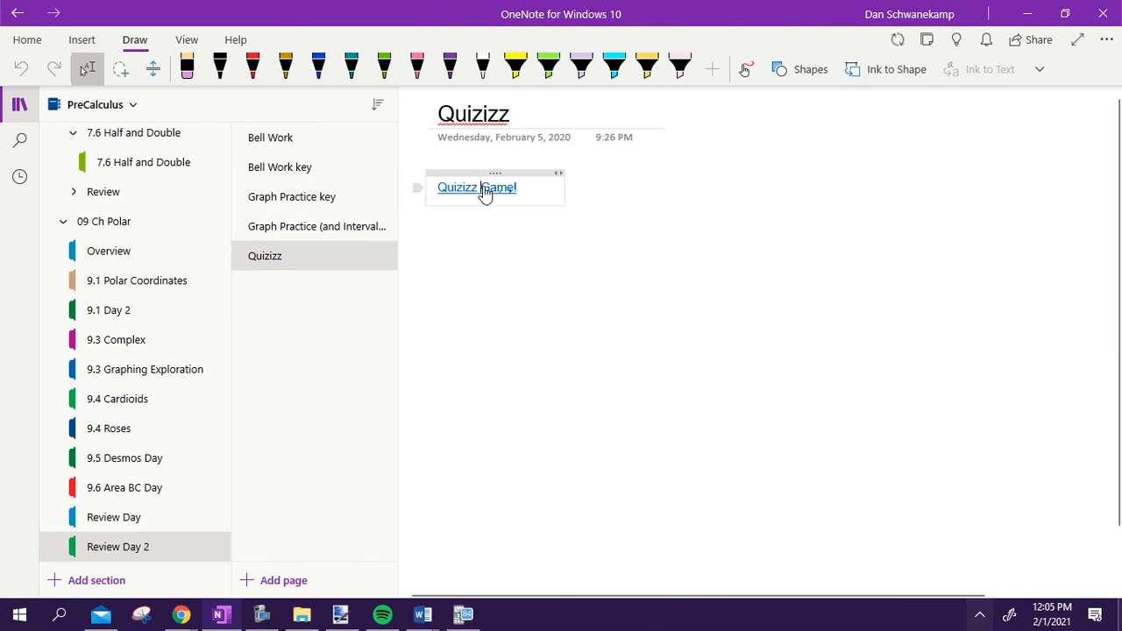
click(476, 186)
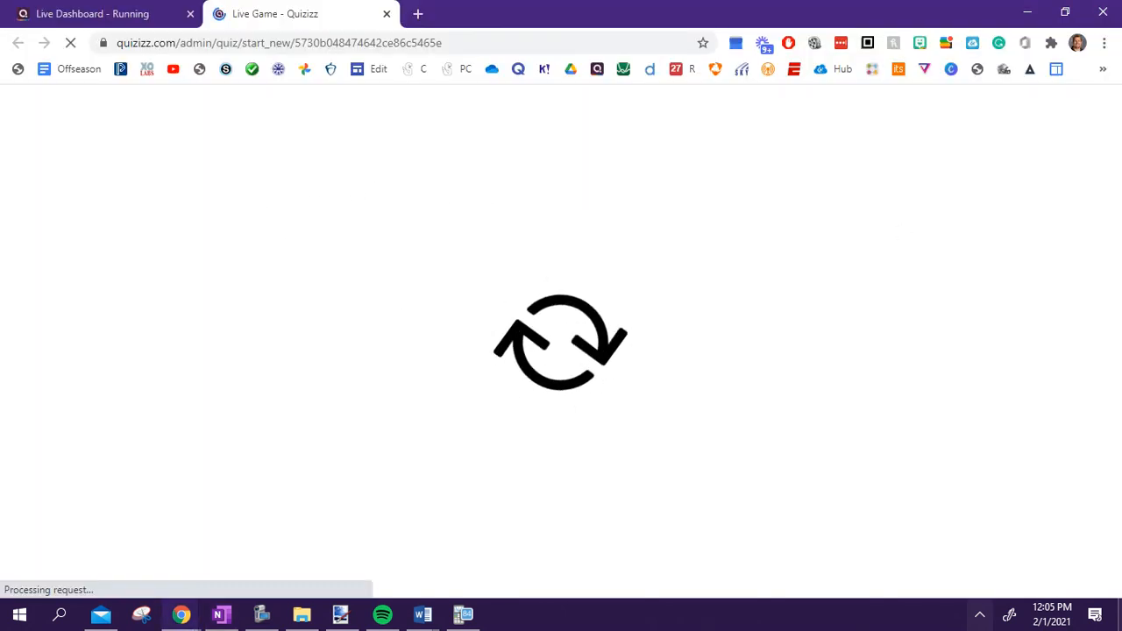